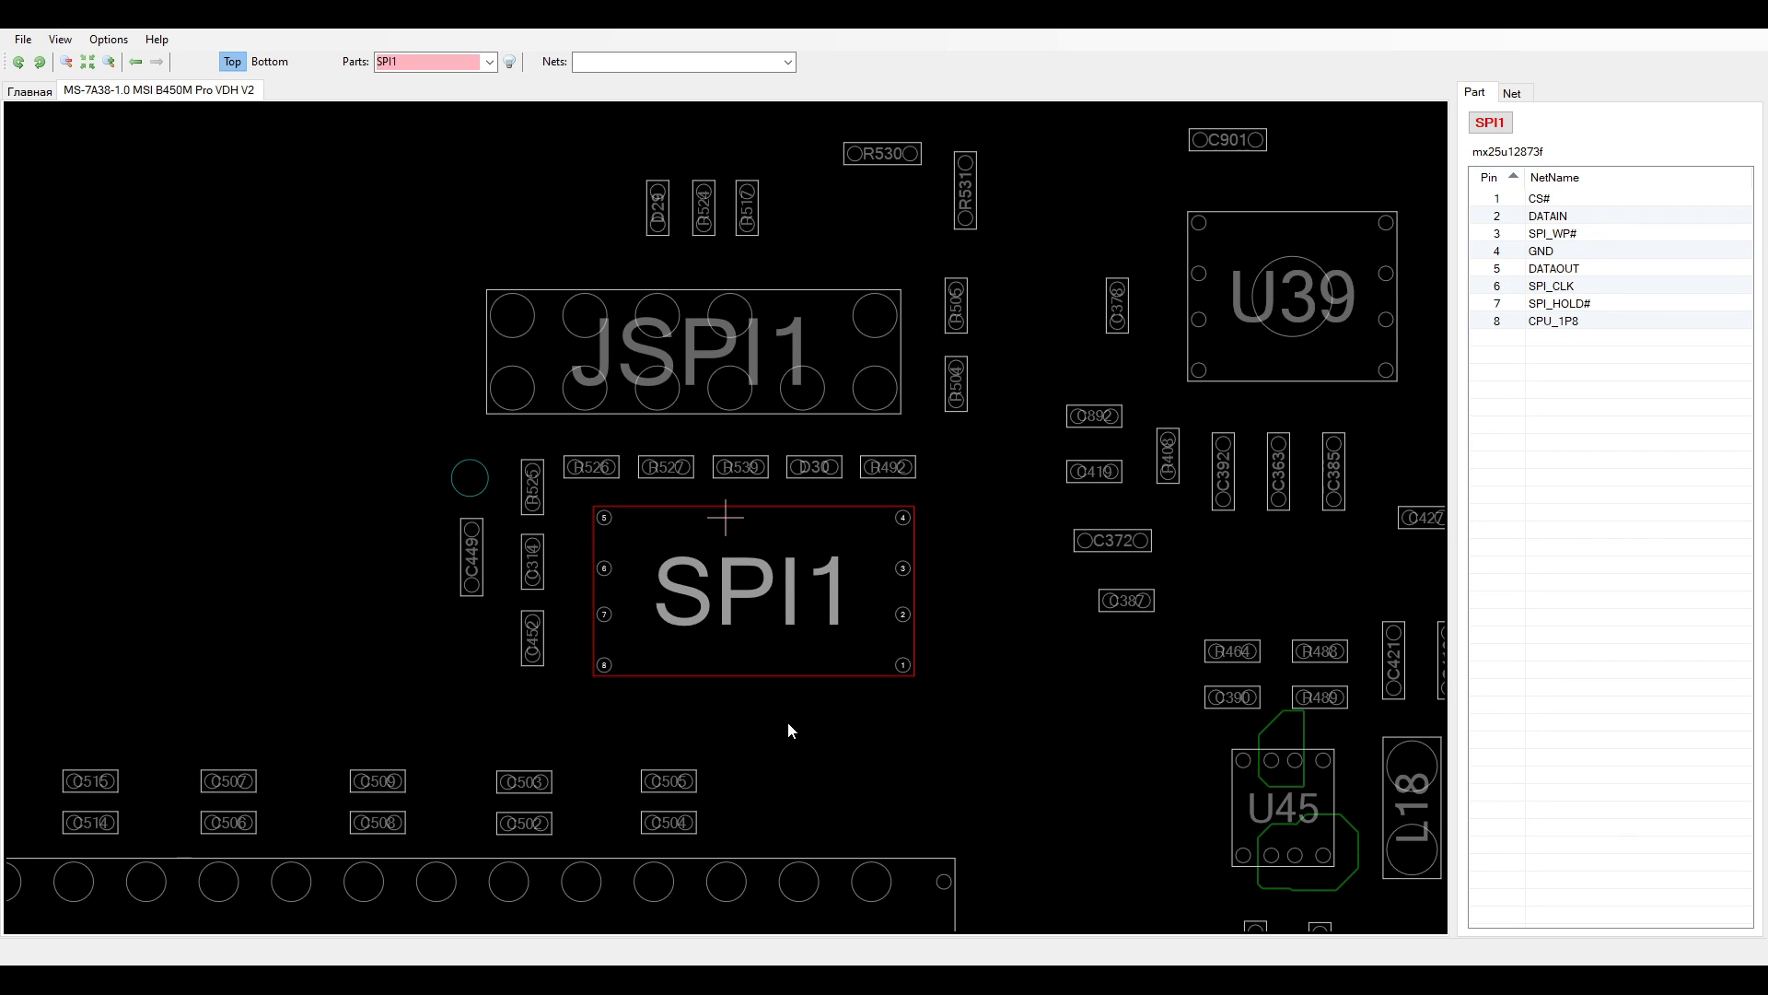
mouse_move(696, 535)
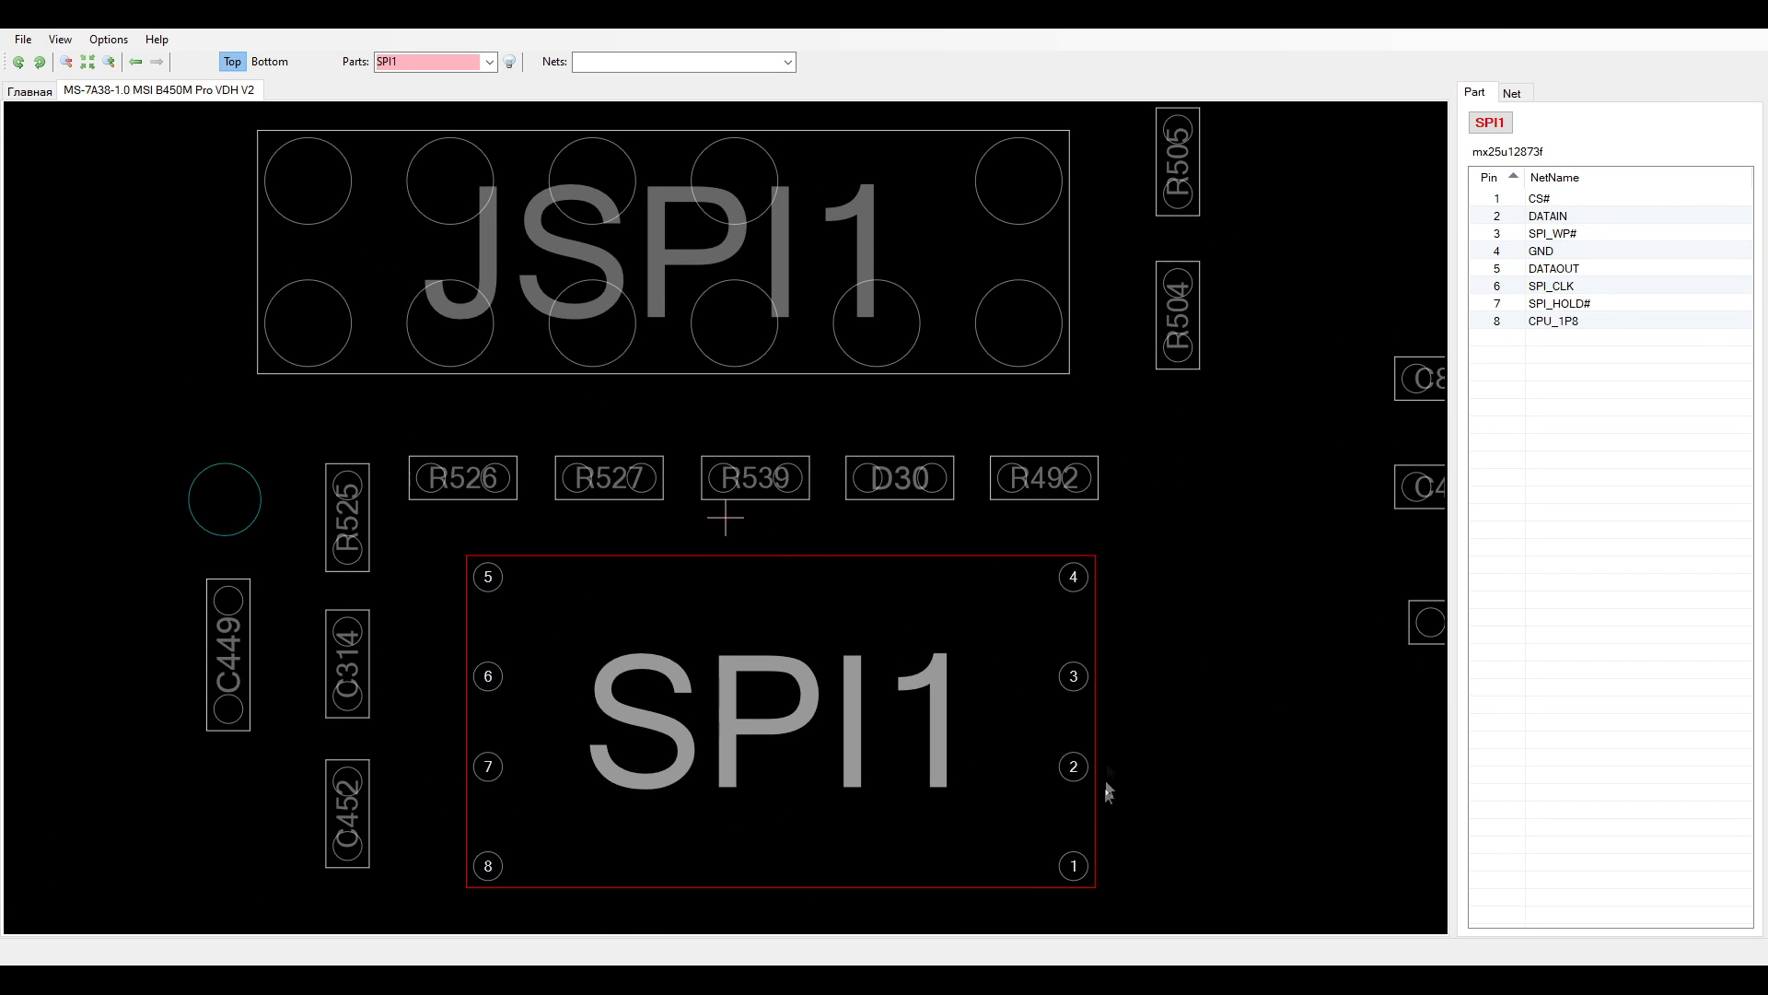
Step: Check R492's SPI_DATAIN net, then highlight the CPU_1P8 net from SPI1 pin 8
click(1581, 198)
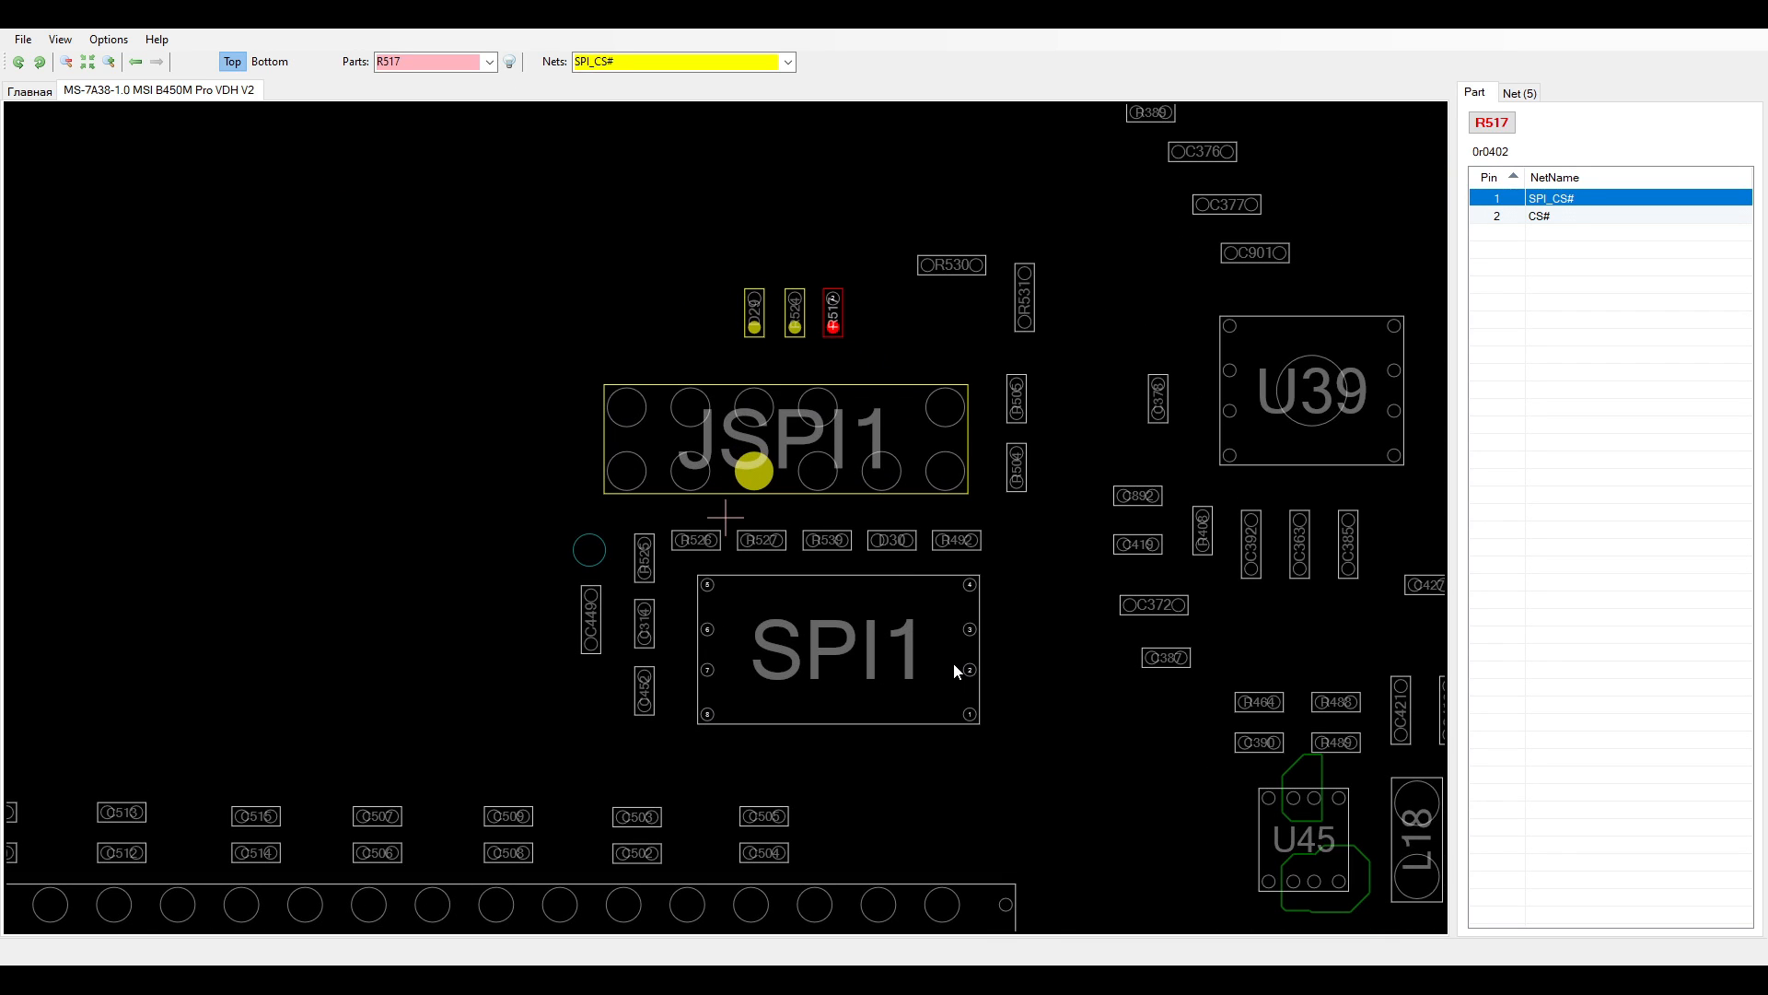
click(956, 539)
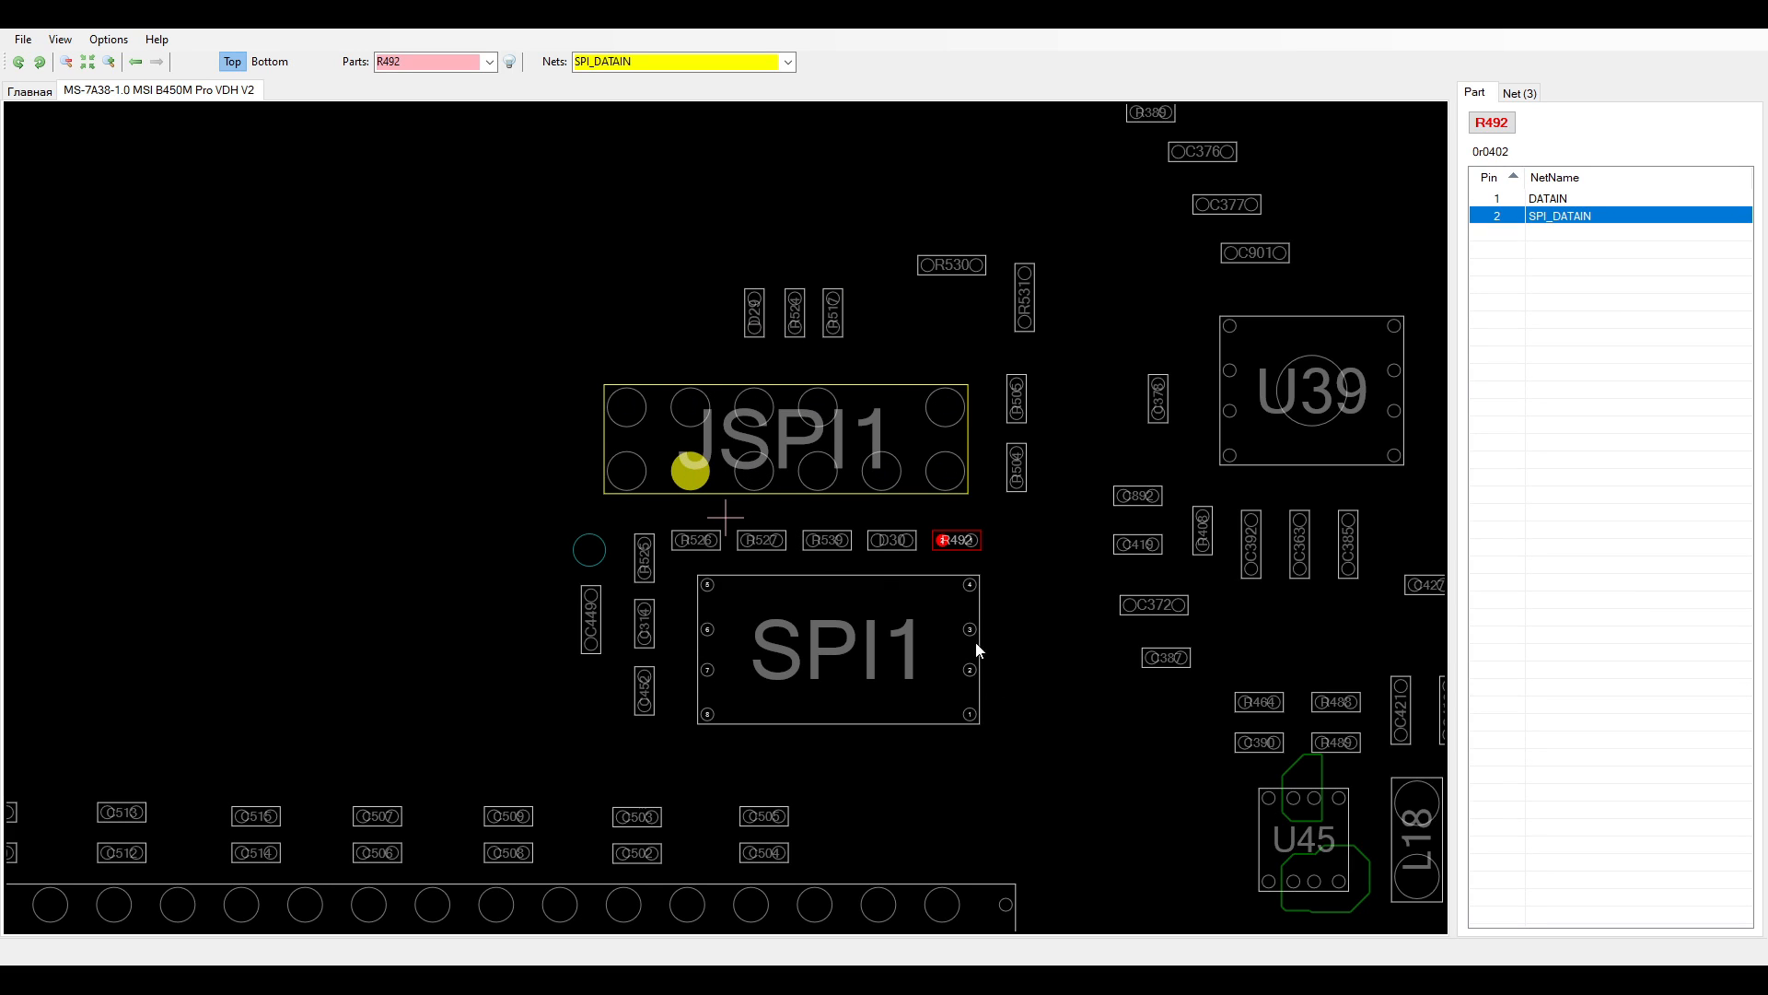
click(1014, 463)
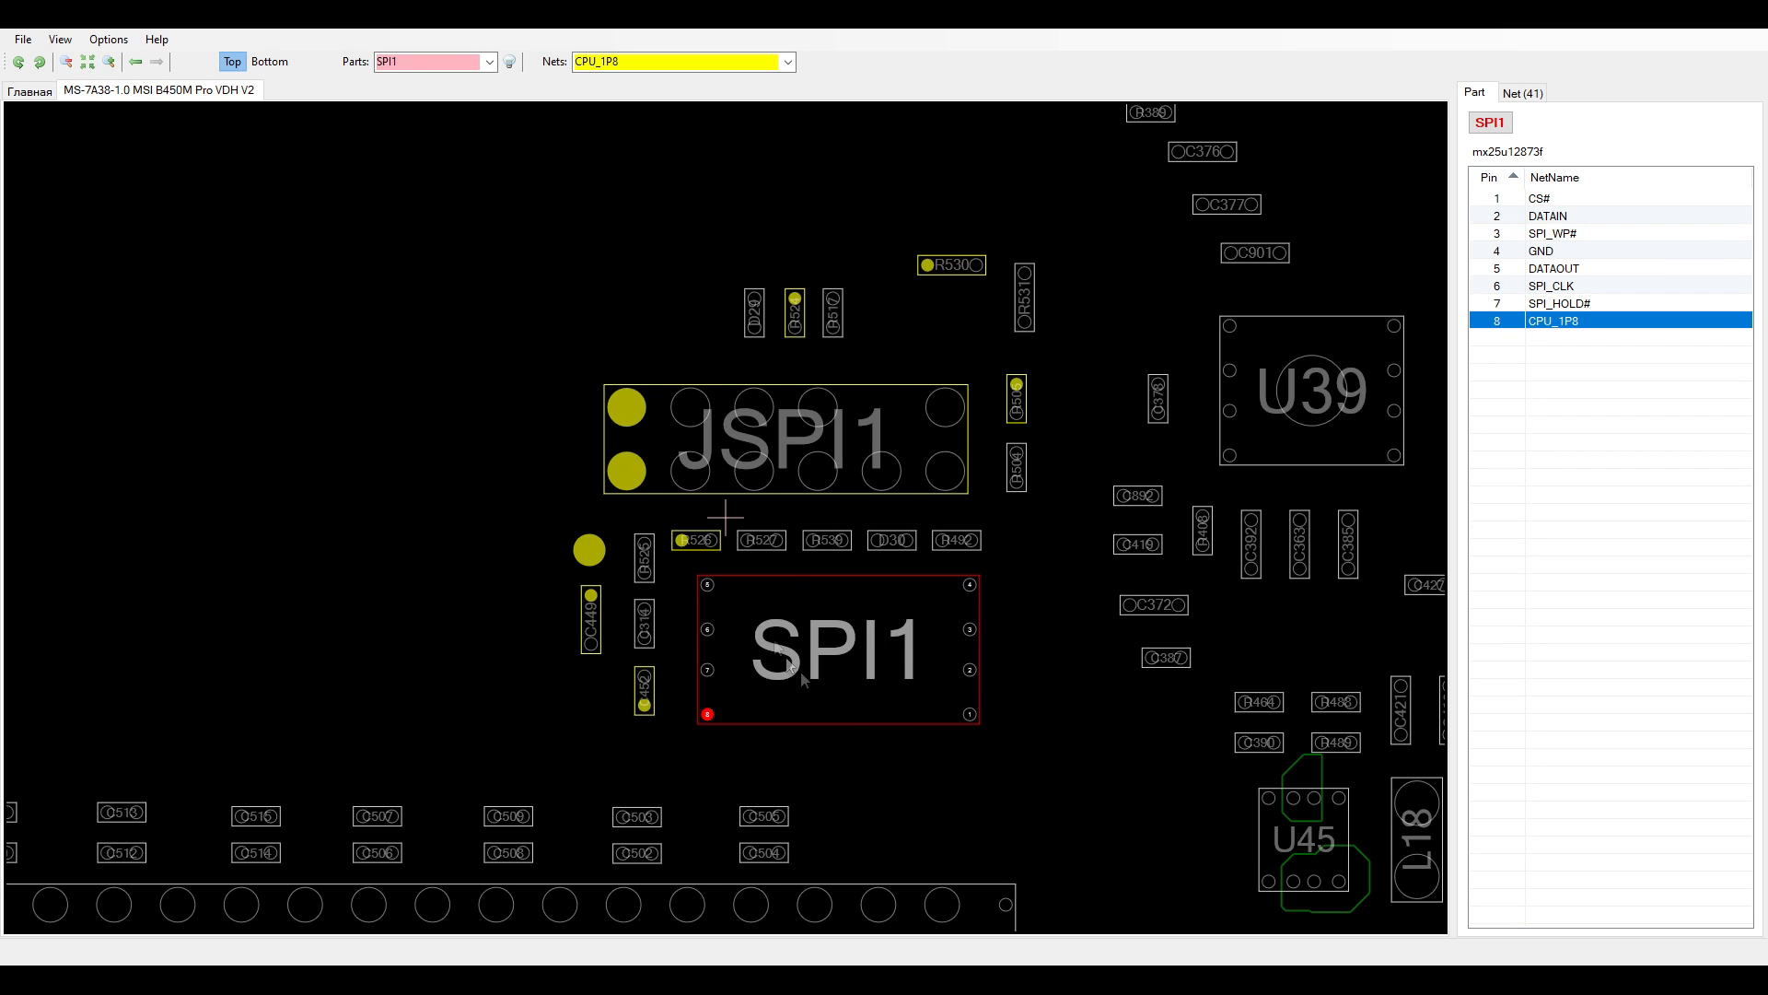
mouse_move(1059, 590)
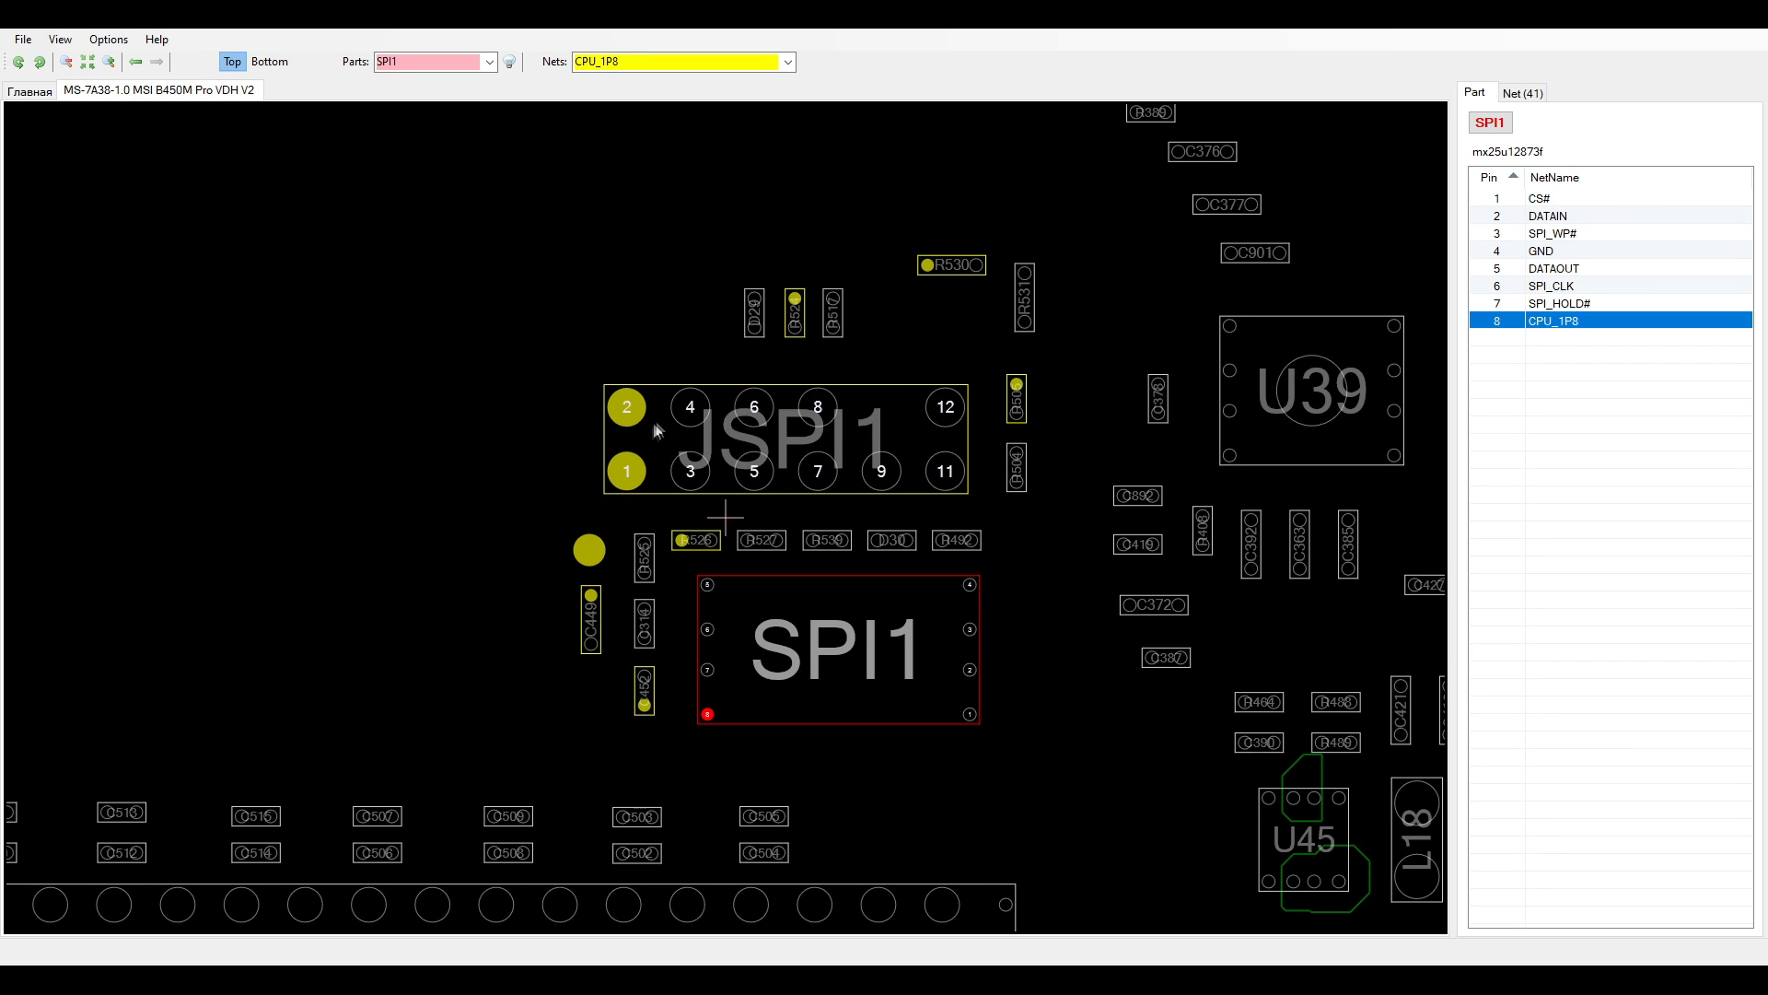
mouse_move(776, 447)
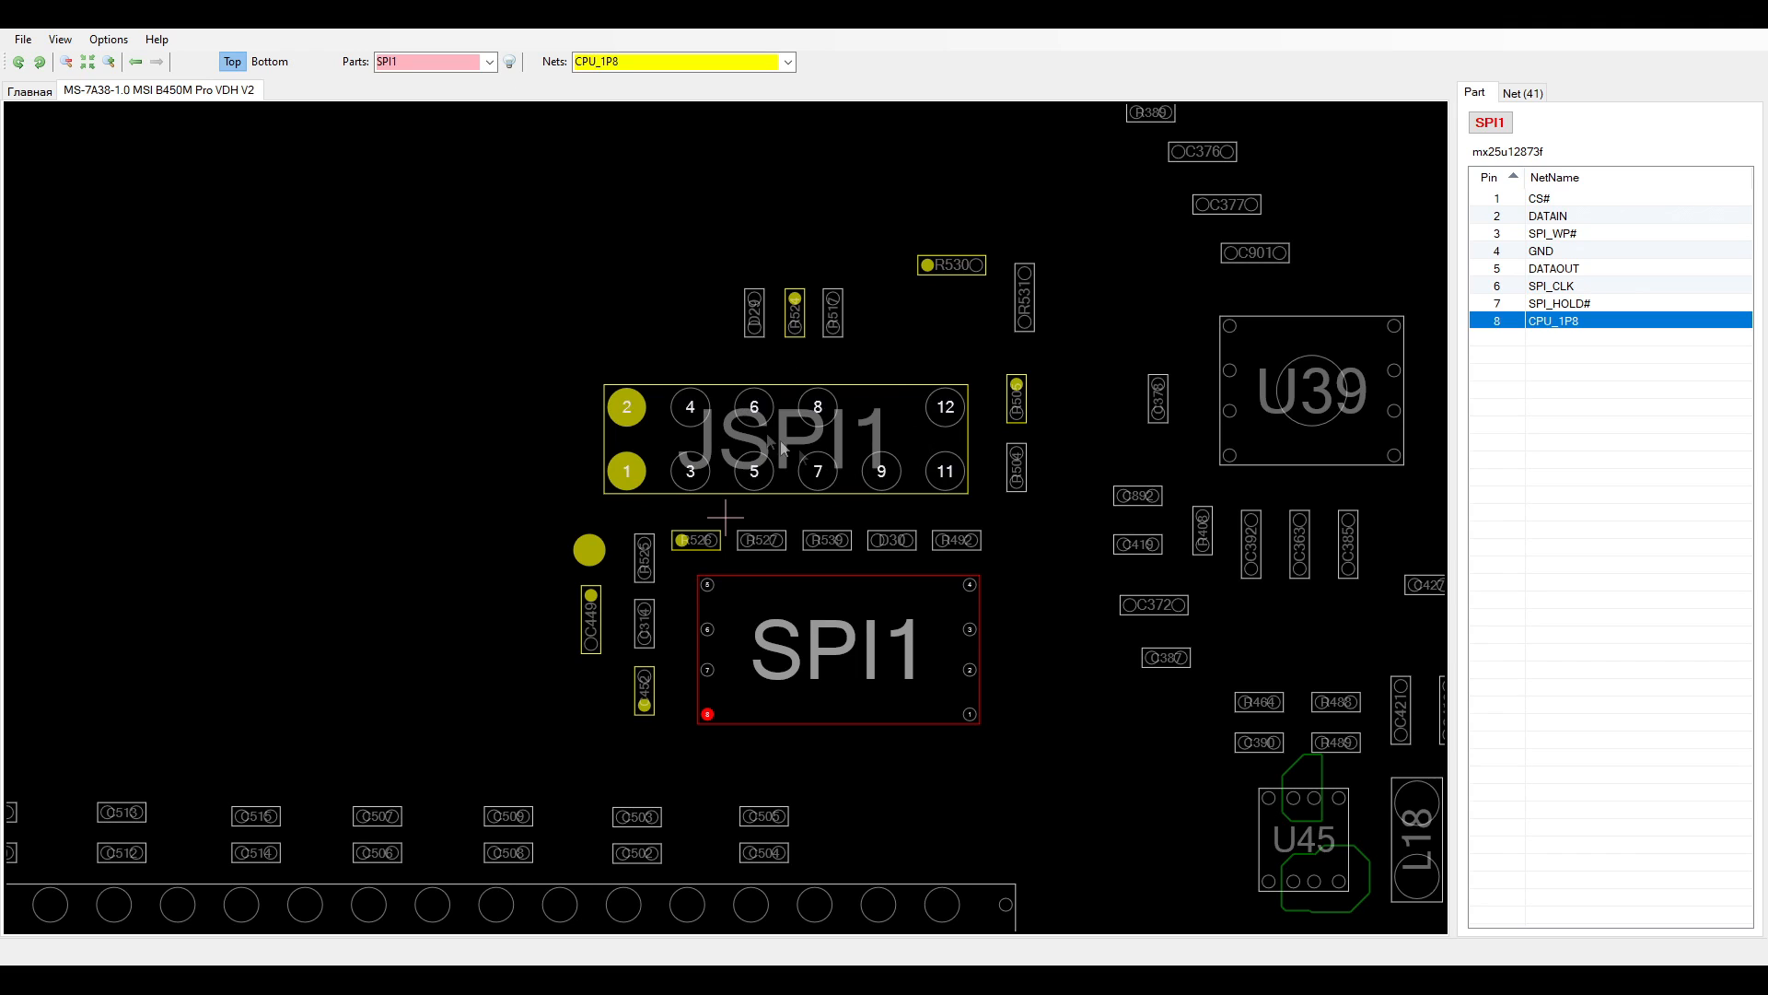
mouse_move(910, 484)
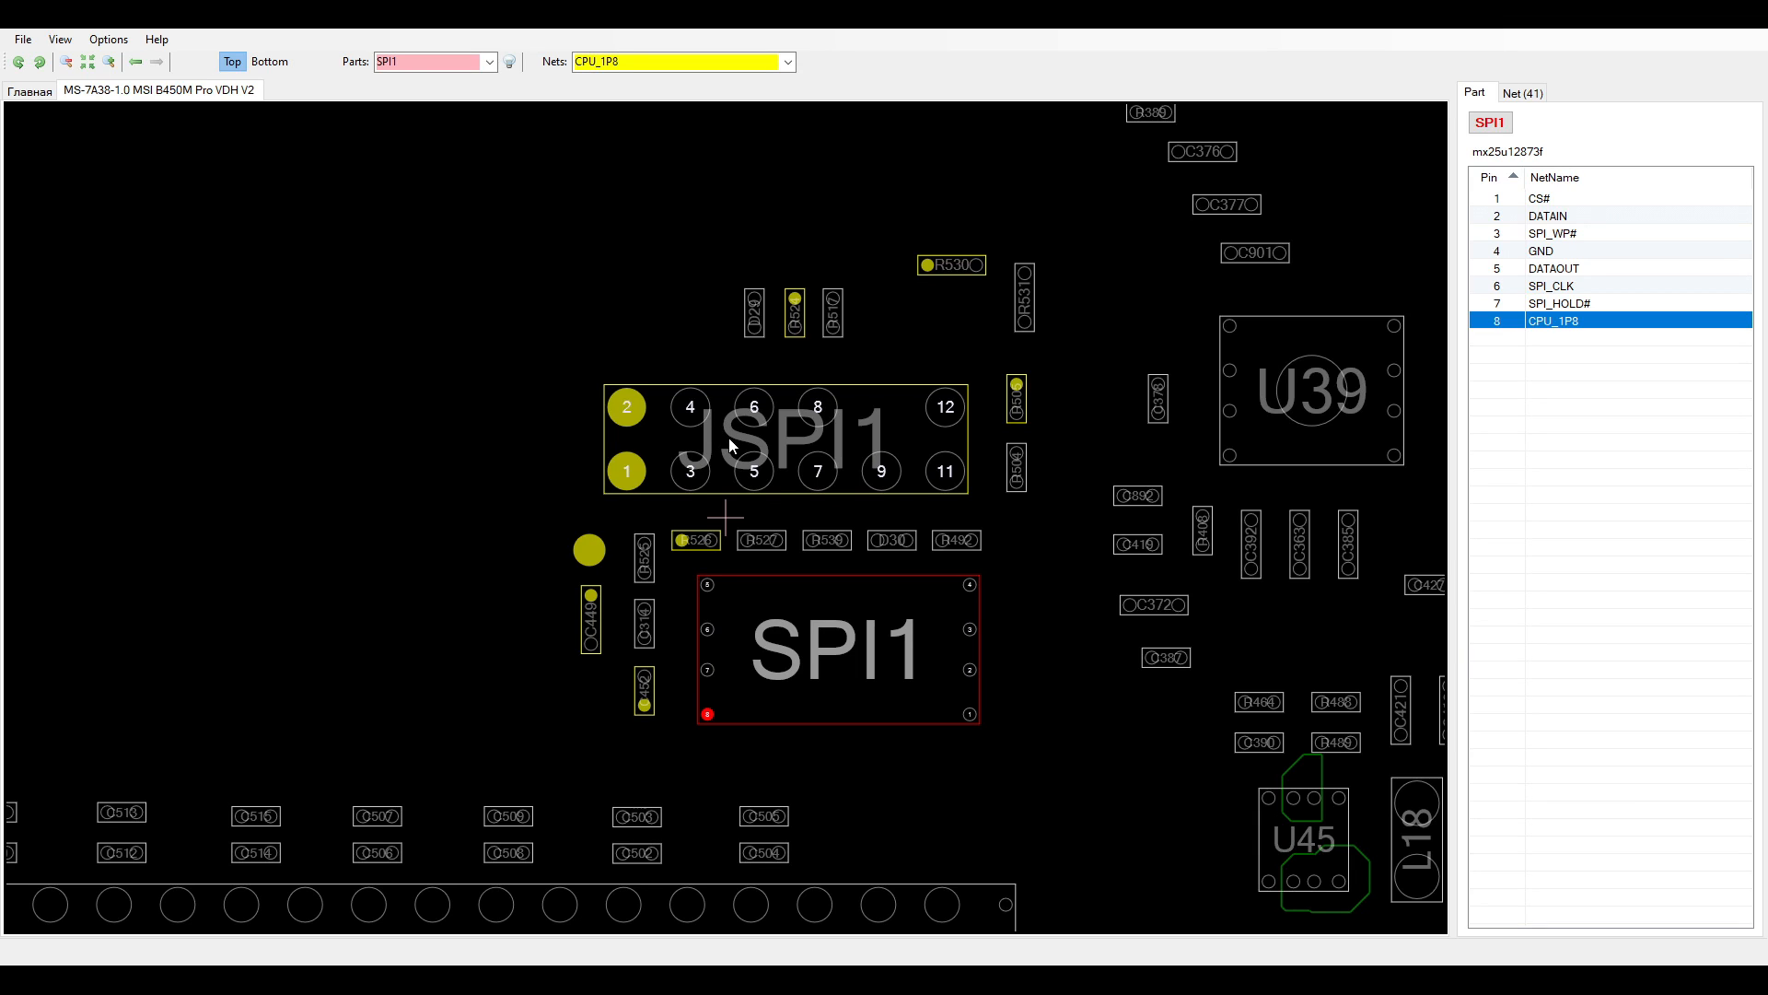
mouse_move(609, 435)
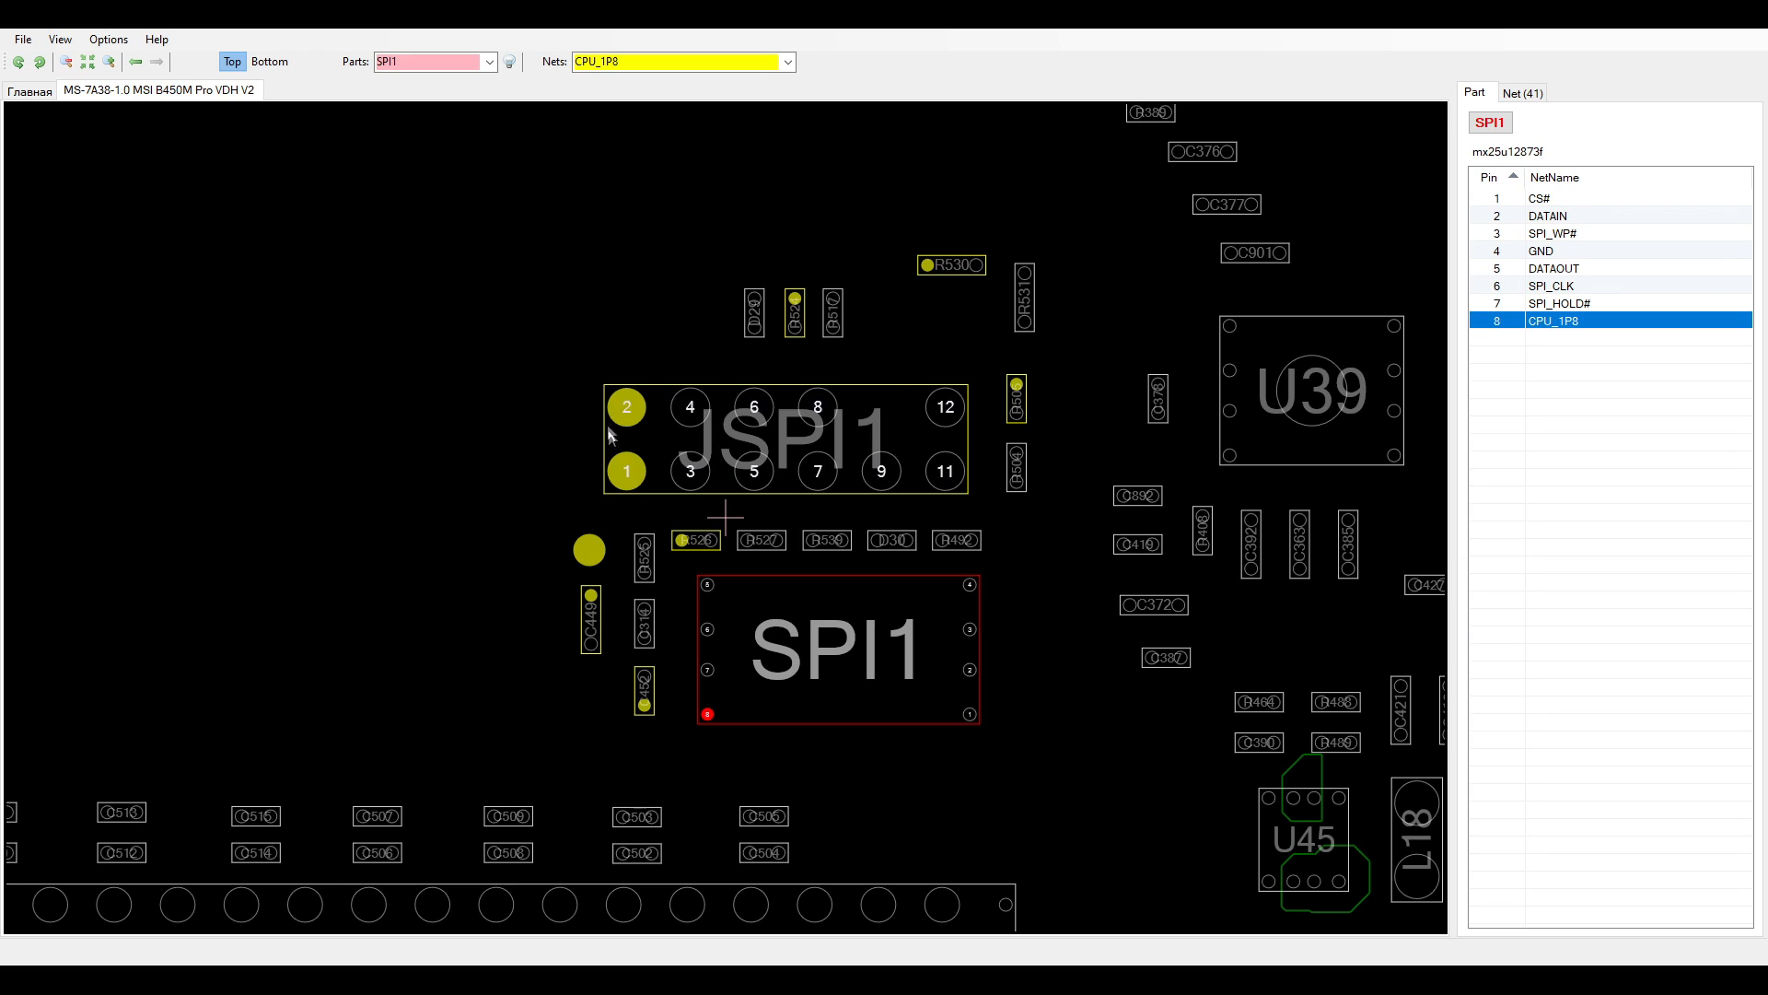
mouse_move(850, 476)
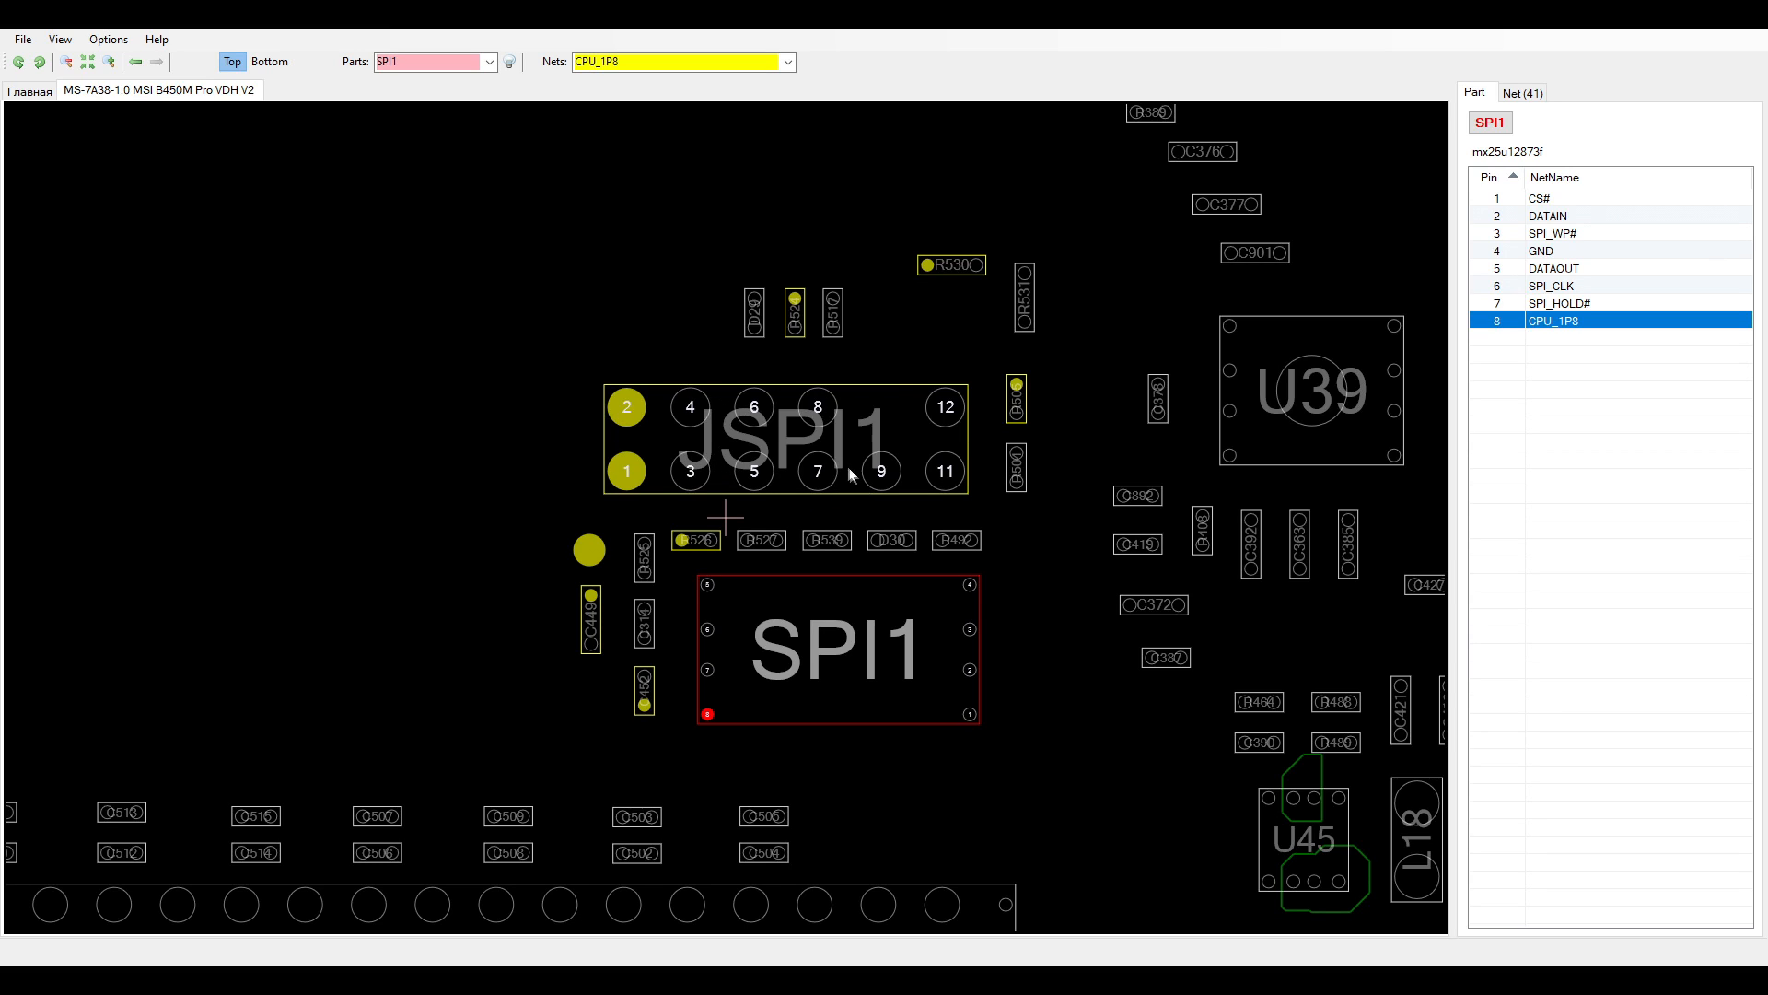
mouse_move(924, 433)
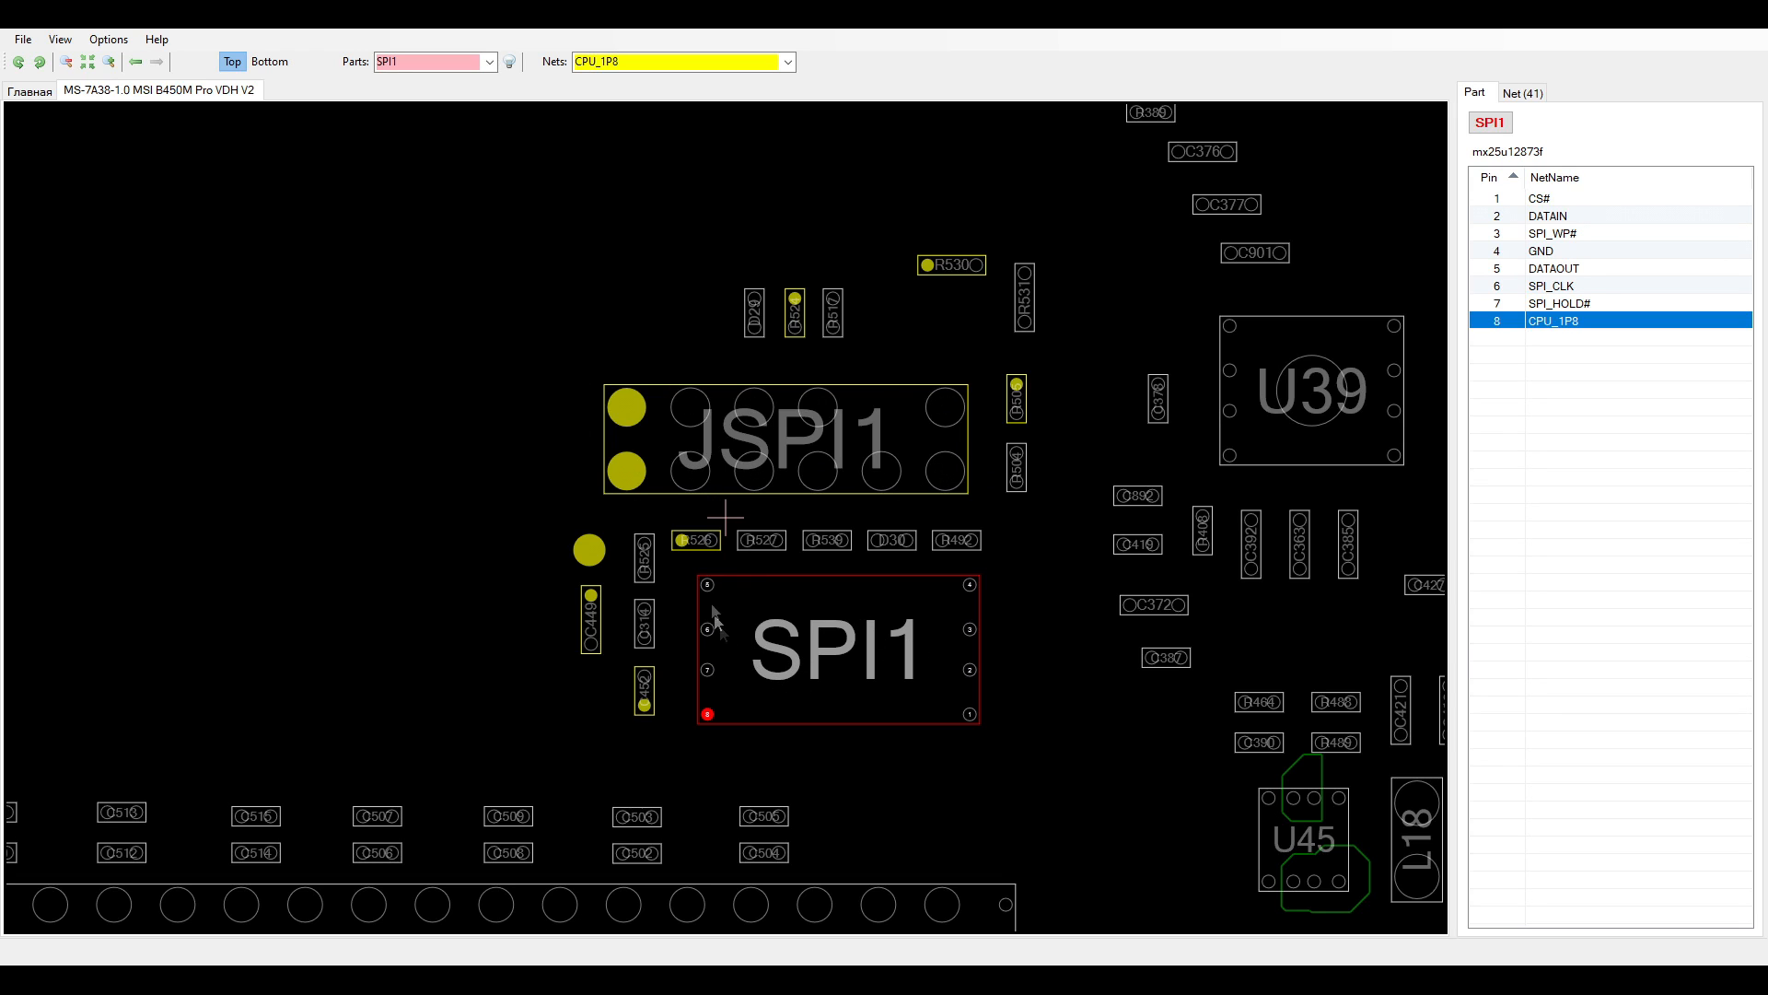
mouse_move(848, 635)
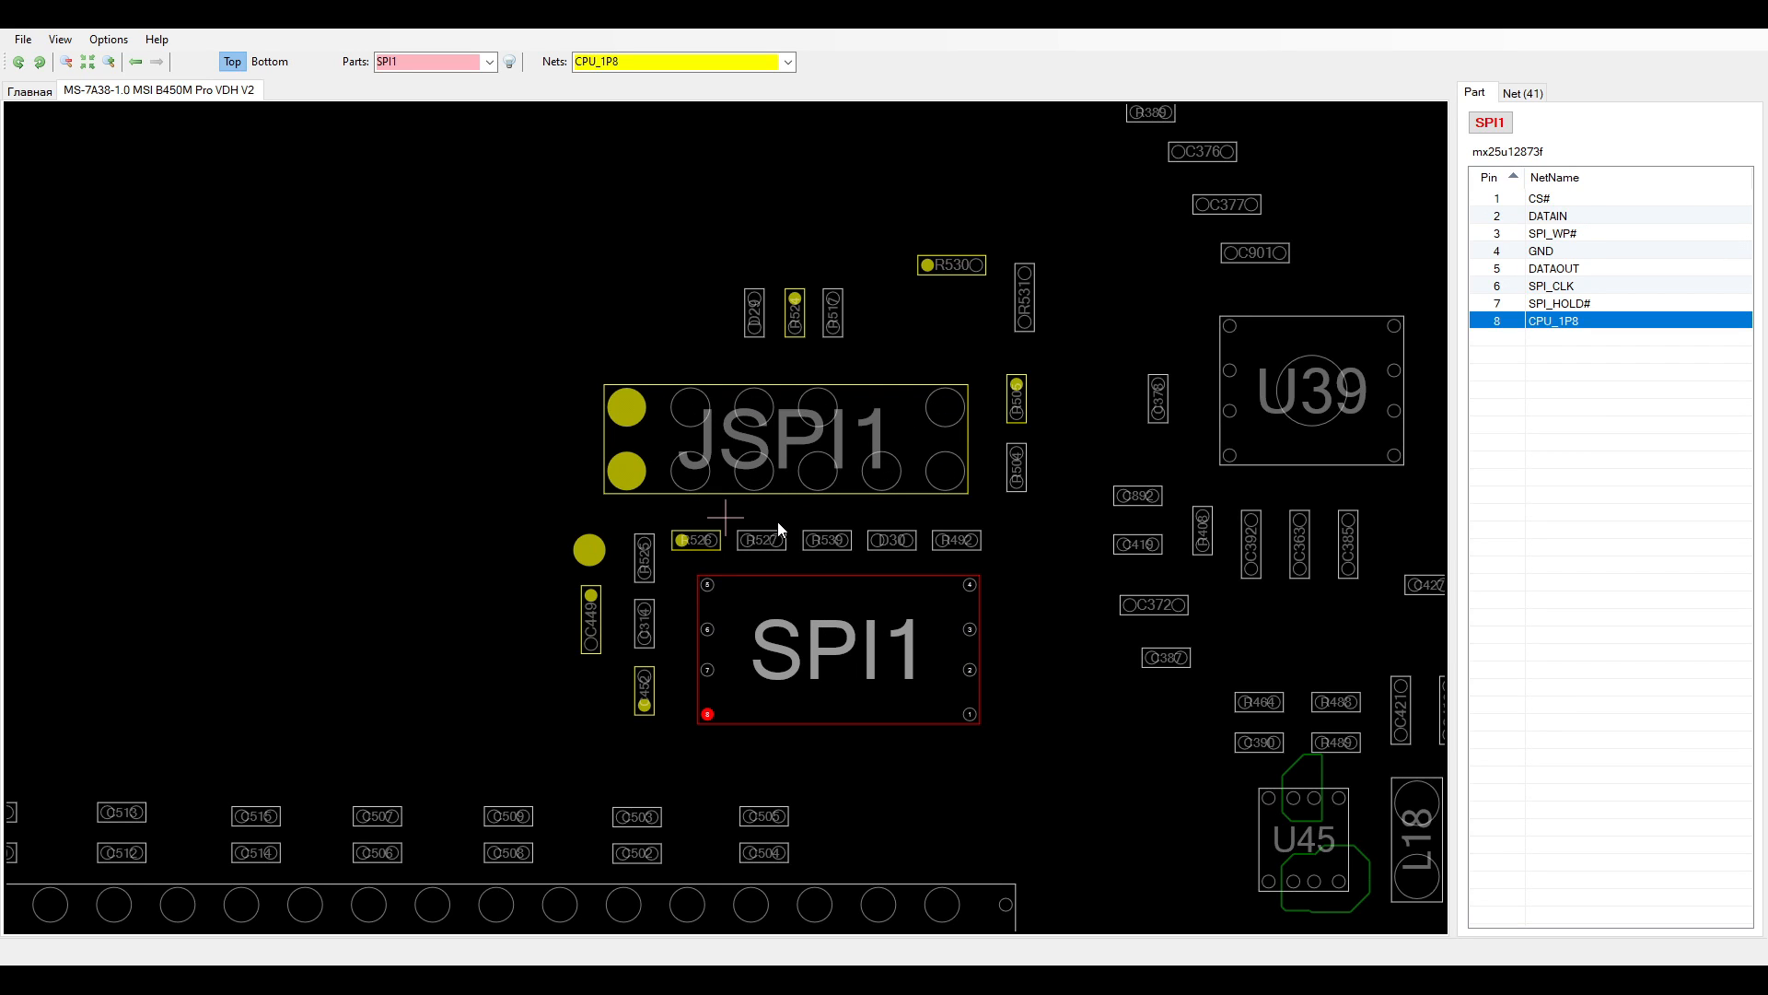
mouse_move(807, 601)
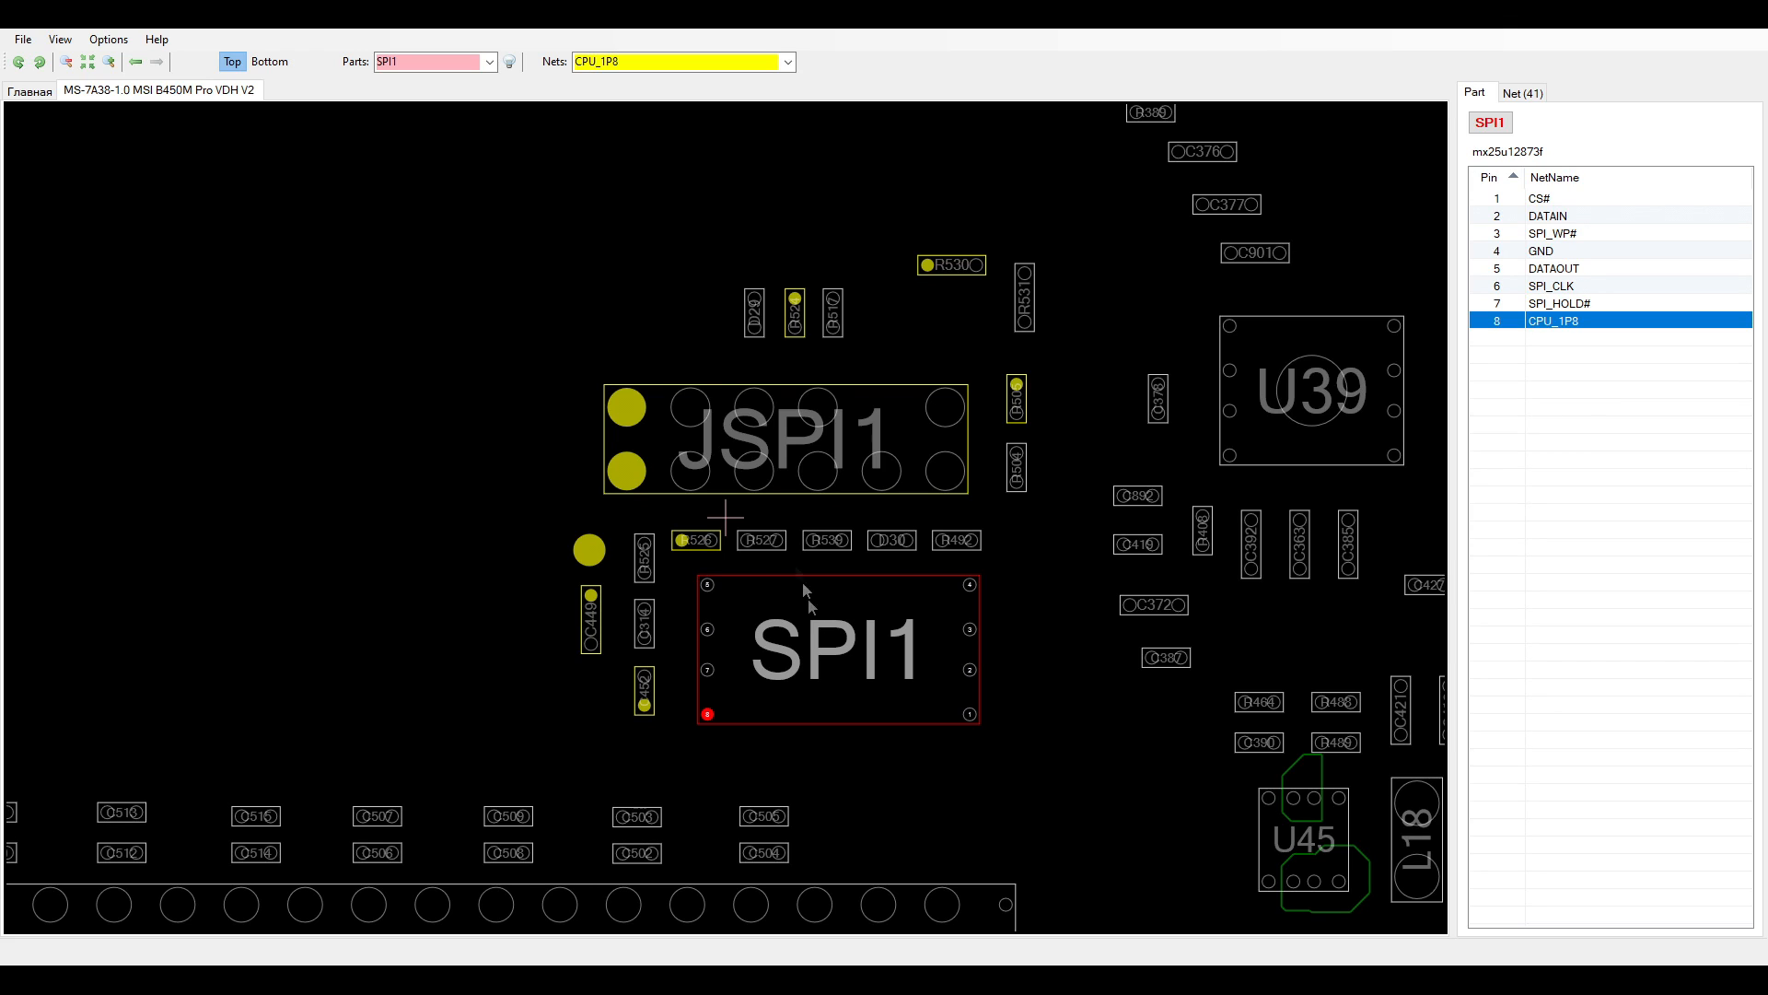
mouse_move(962, 829)
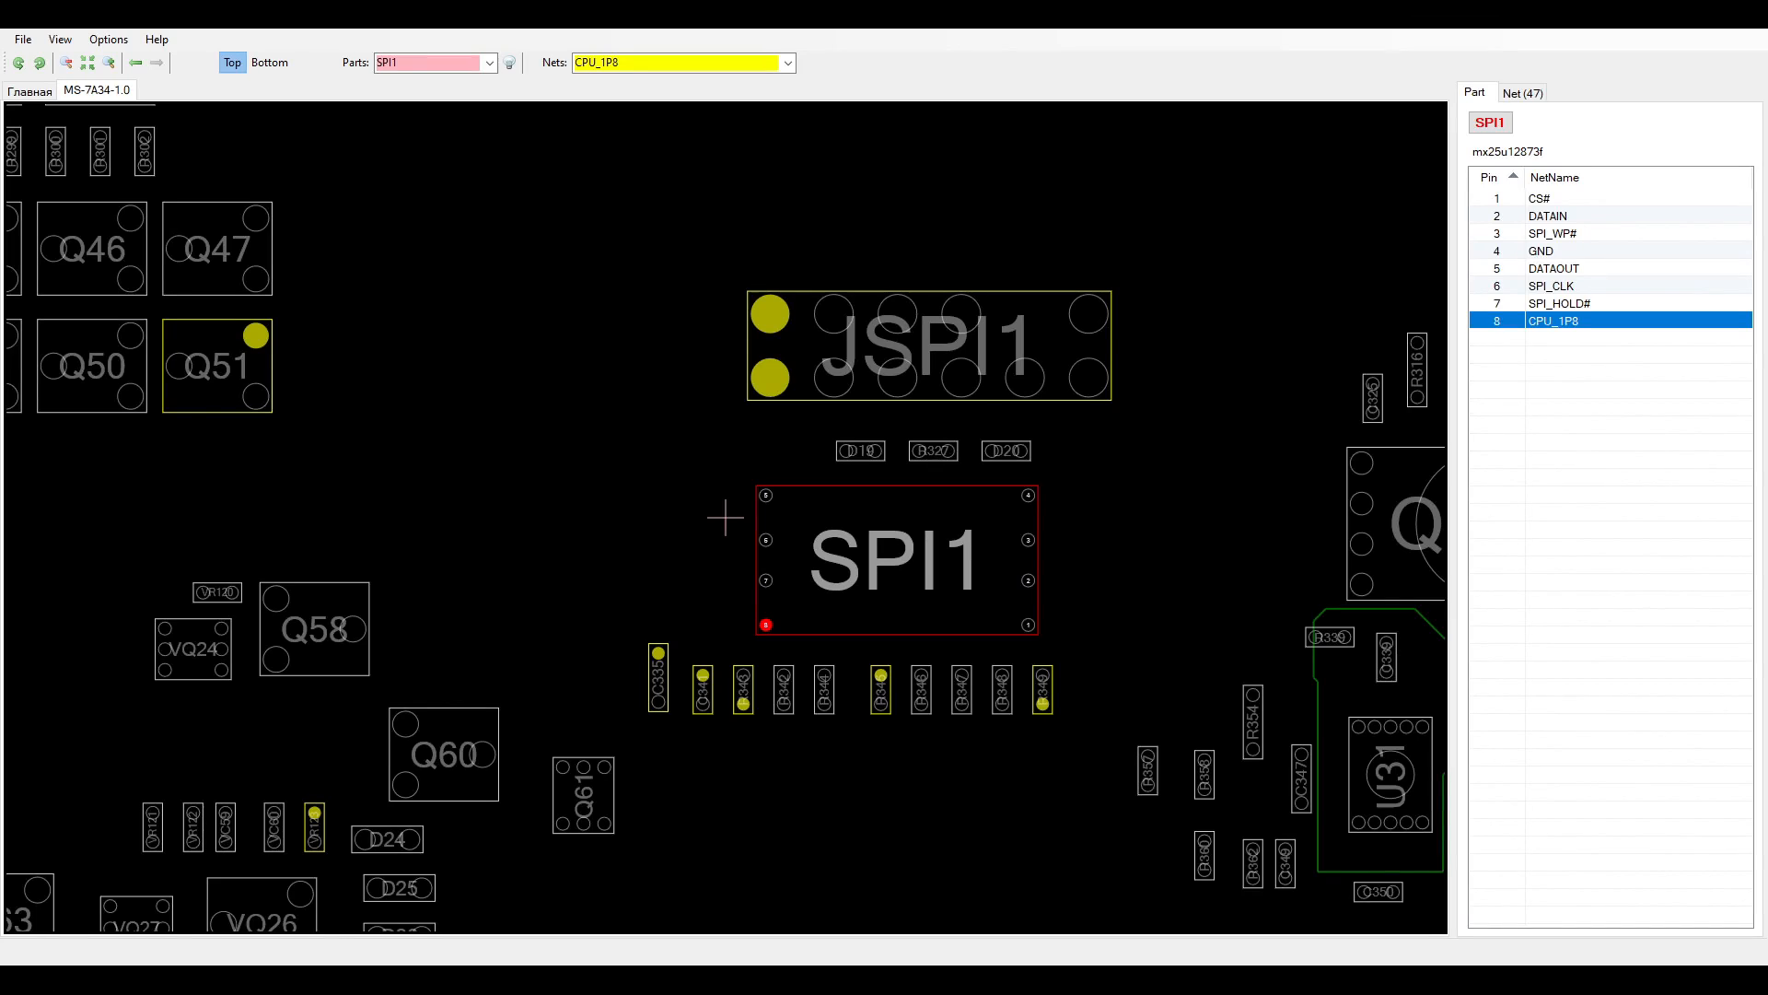
mouse_move(1152, 510)
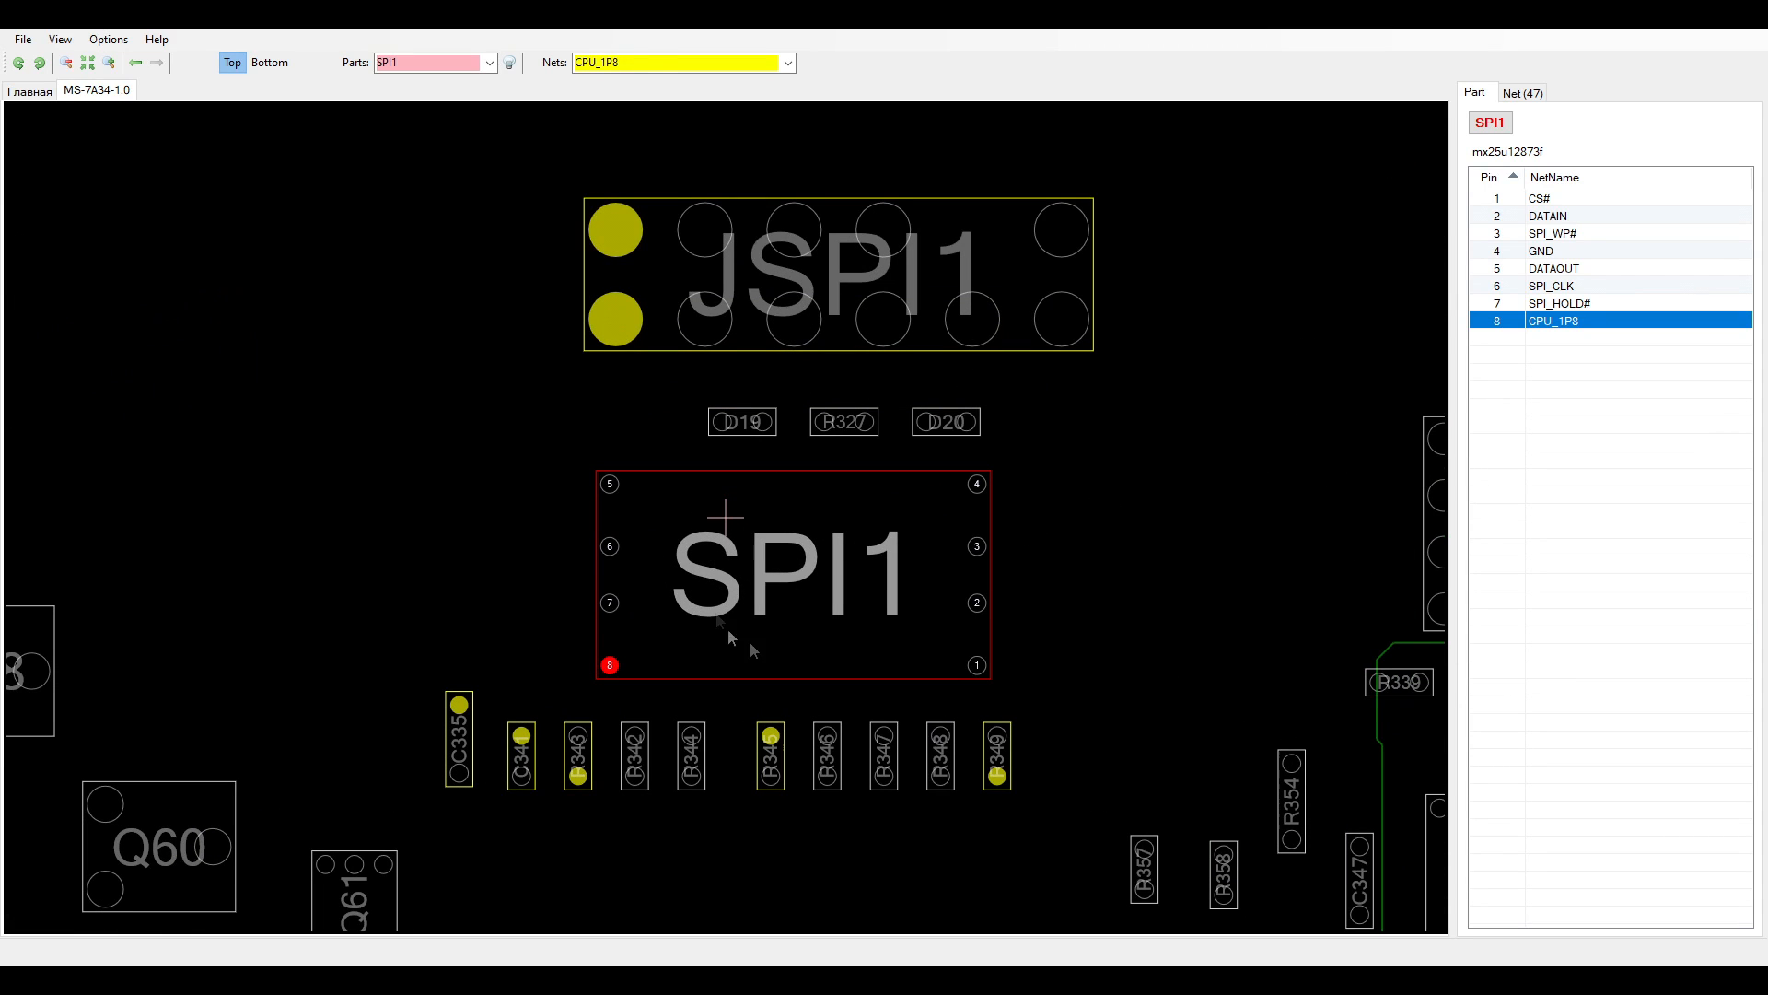
mouse_move(599, 679)
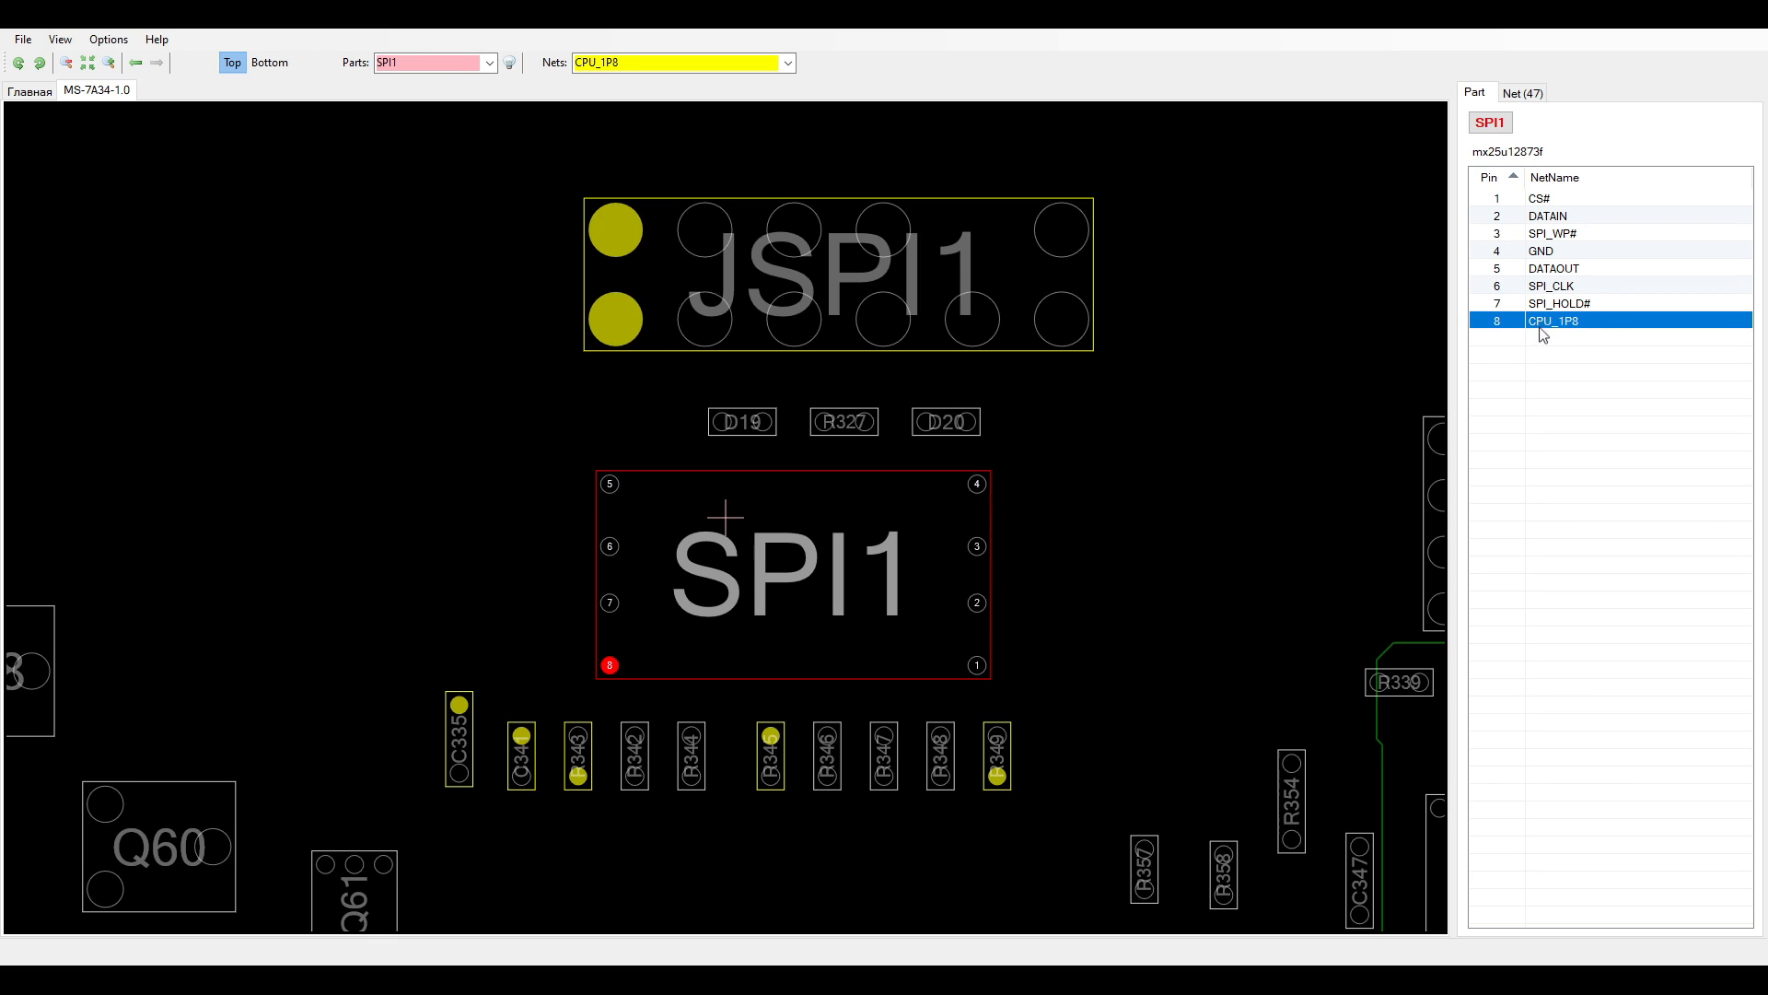
mouse_move(1574, 332)
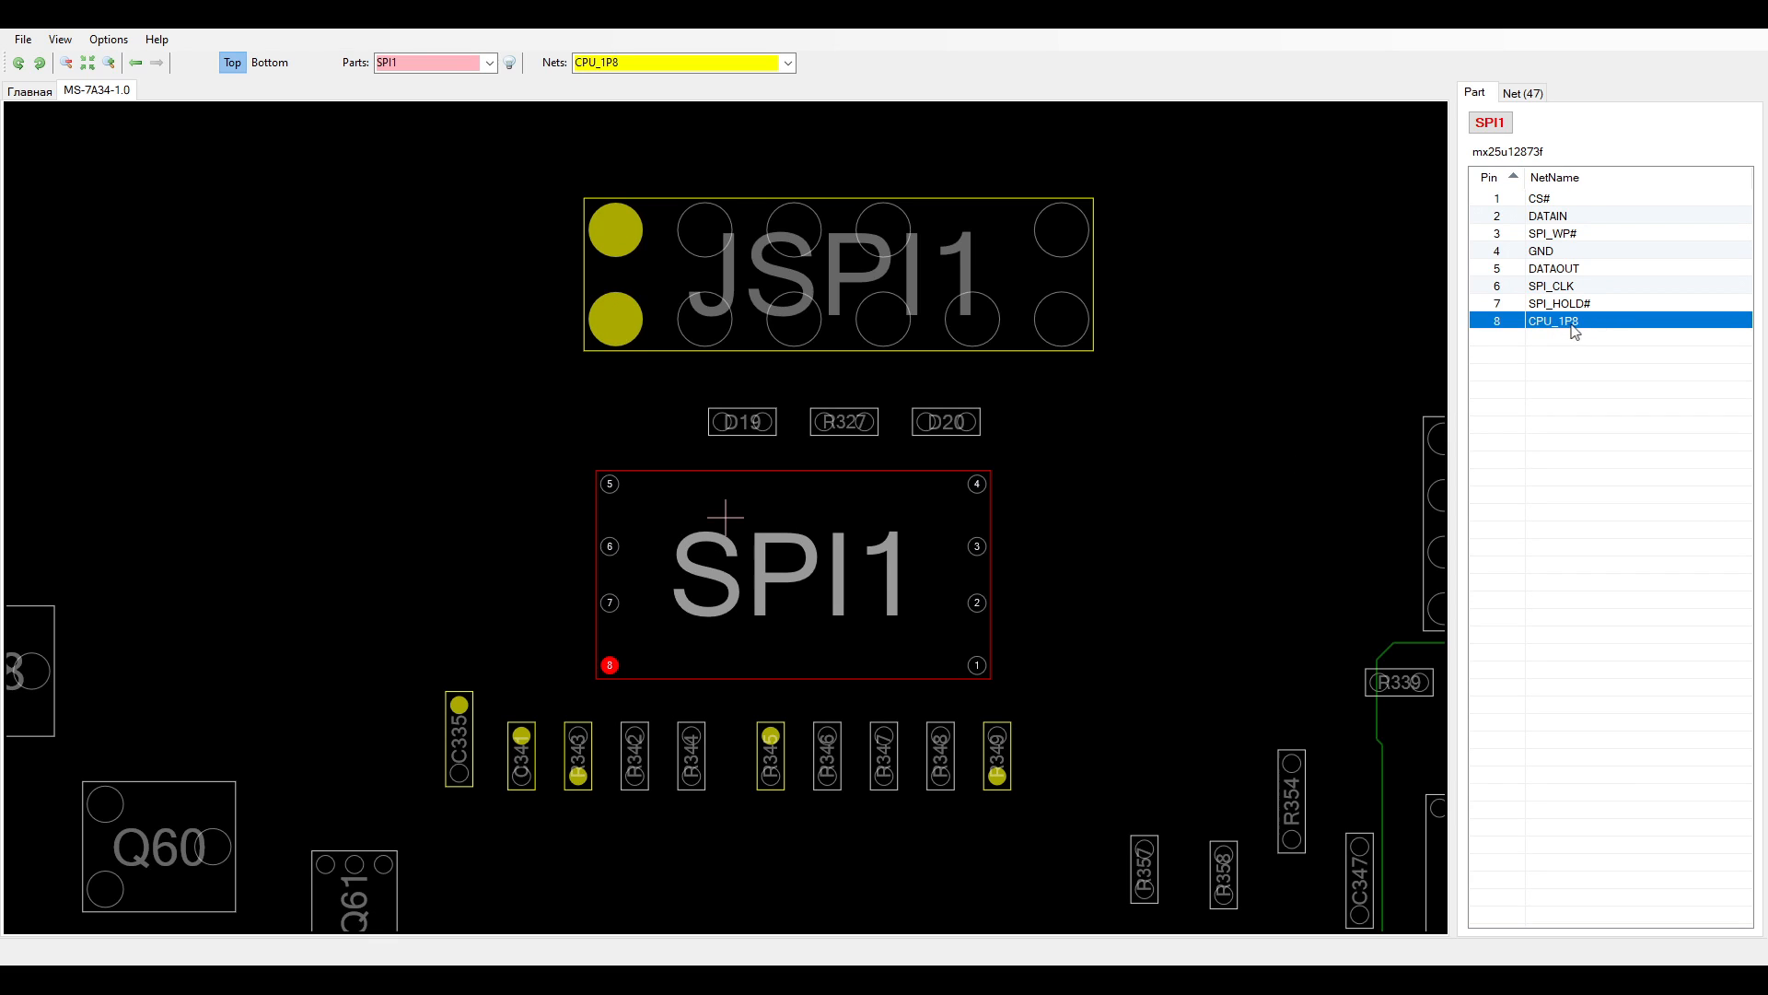
mouse_move(1121, 467)
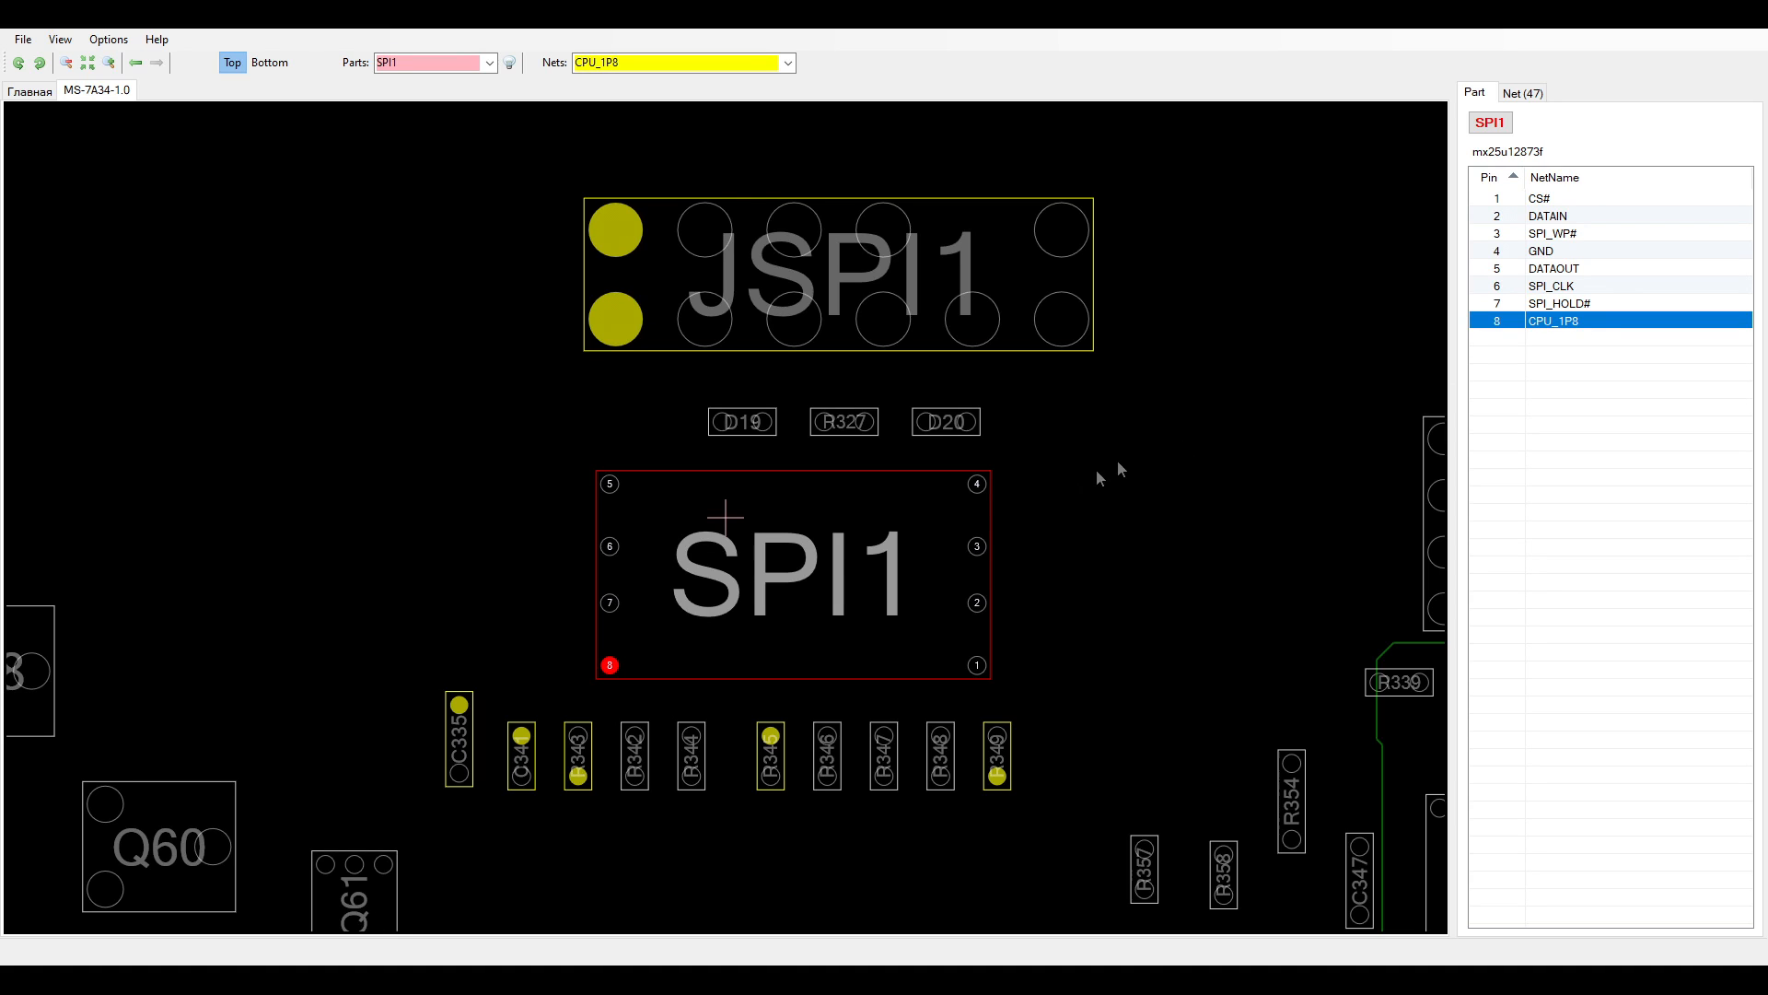
mouse_move(1185, 498)
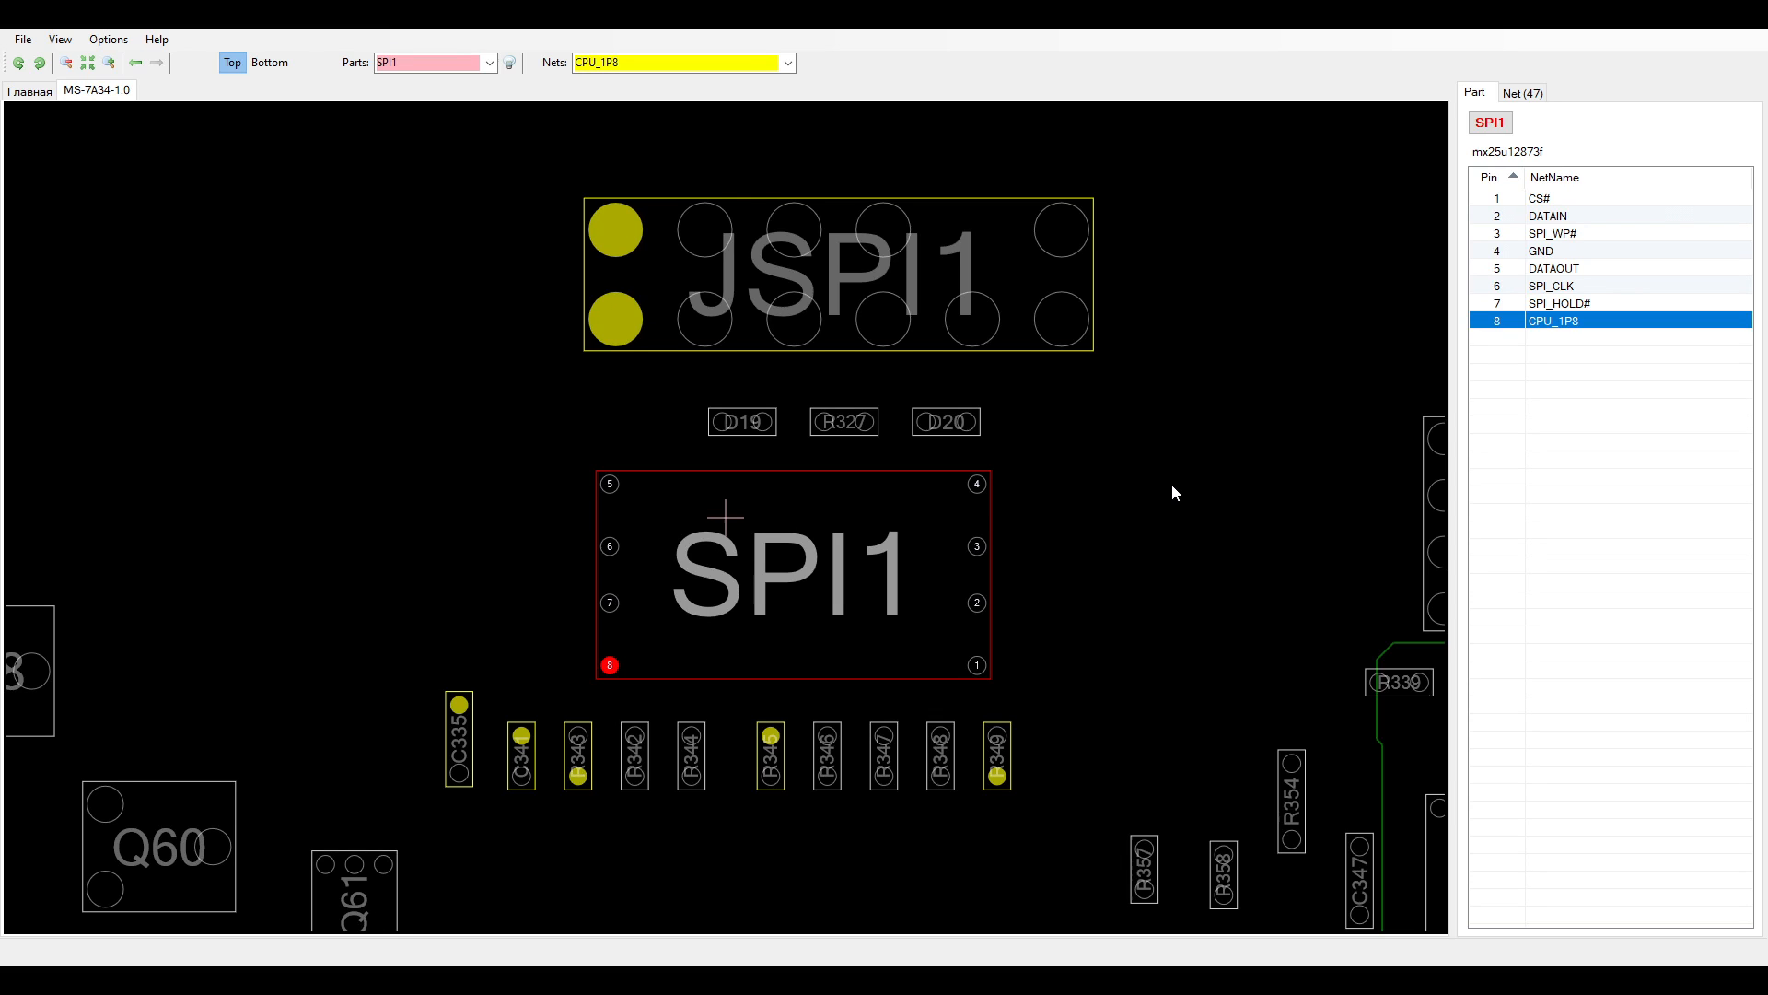
mouse_move(722, 639)
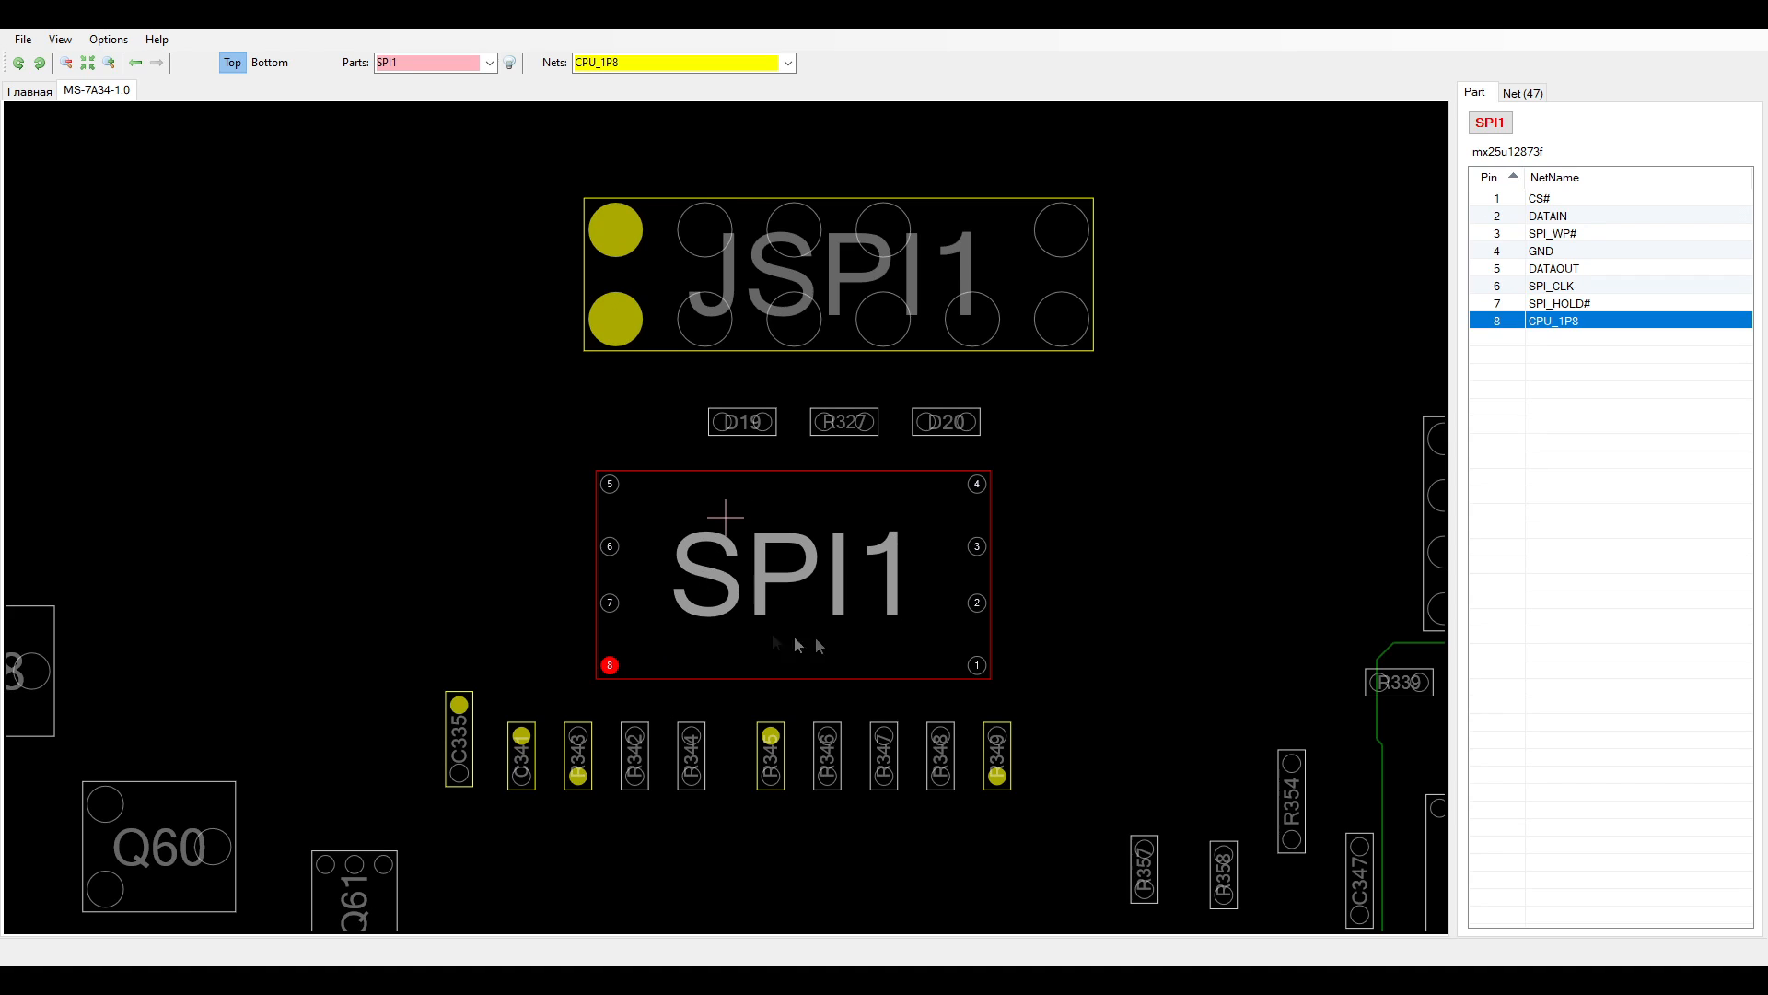
mouse_move(698, 628)
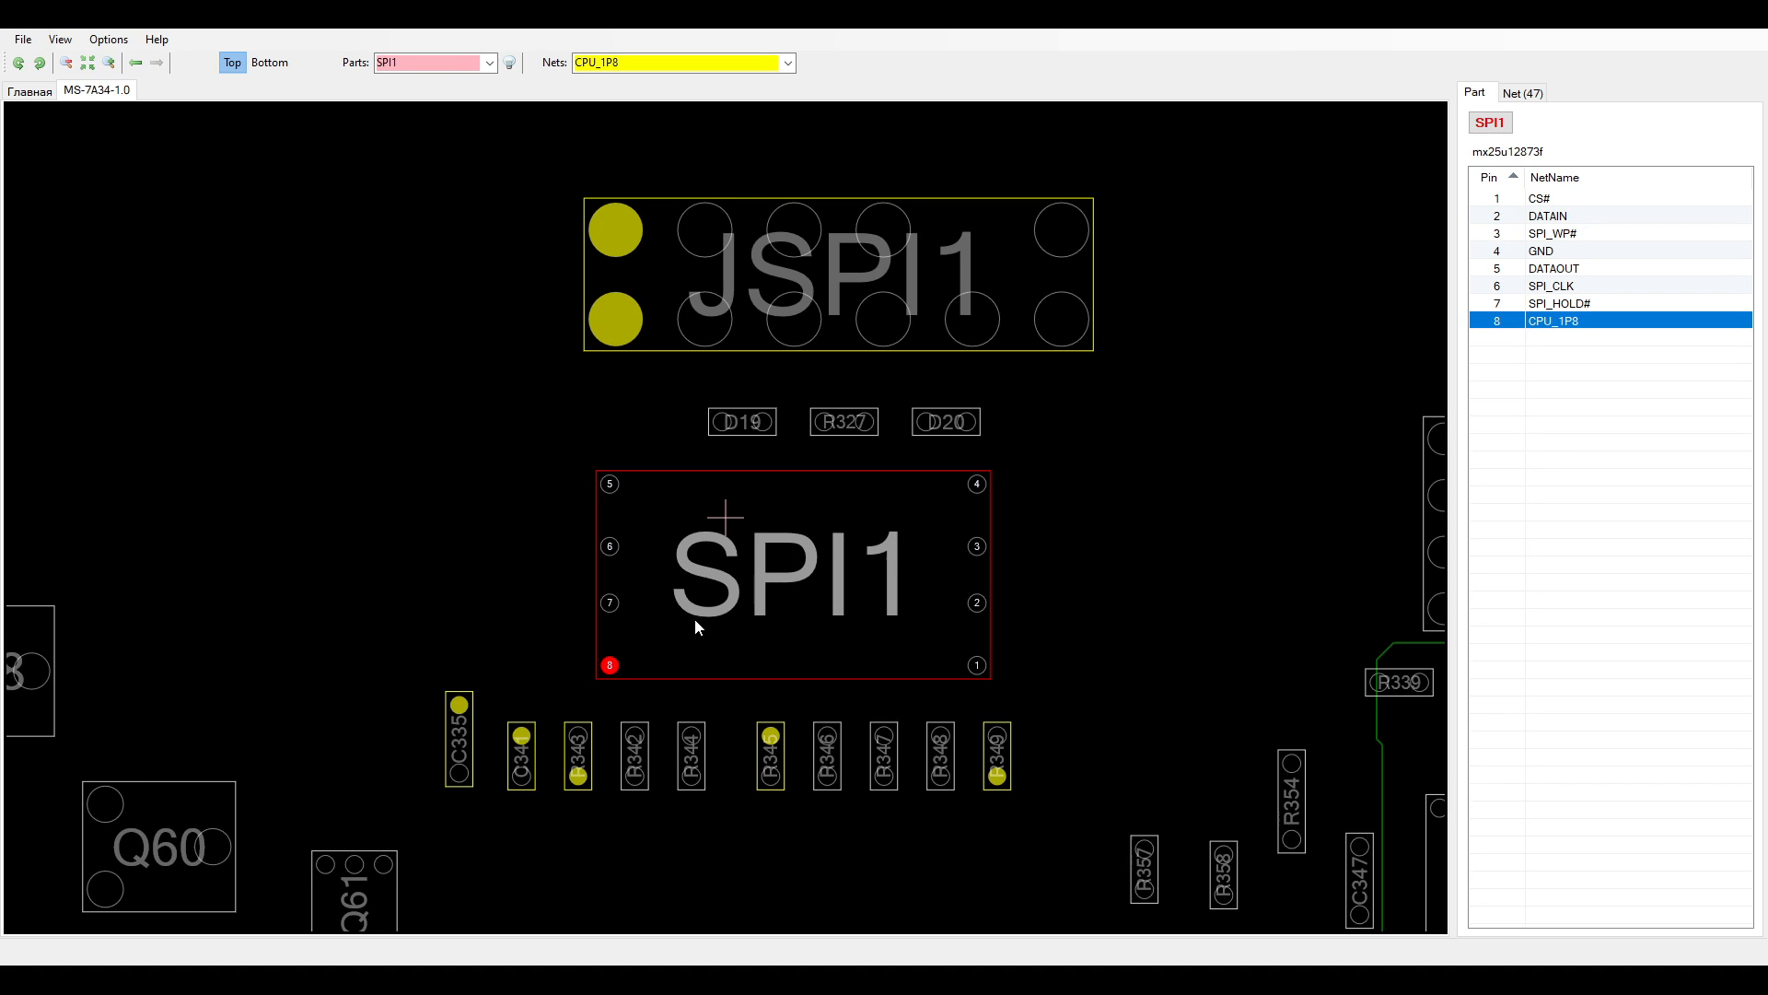
mouse_move(1027, 598)
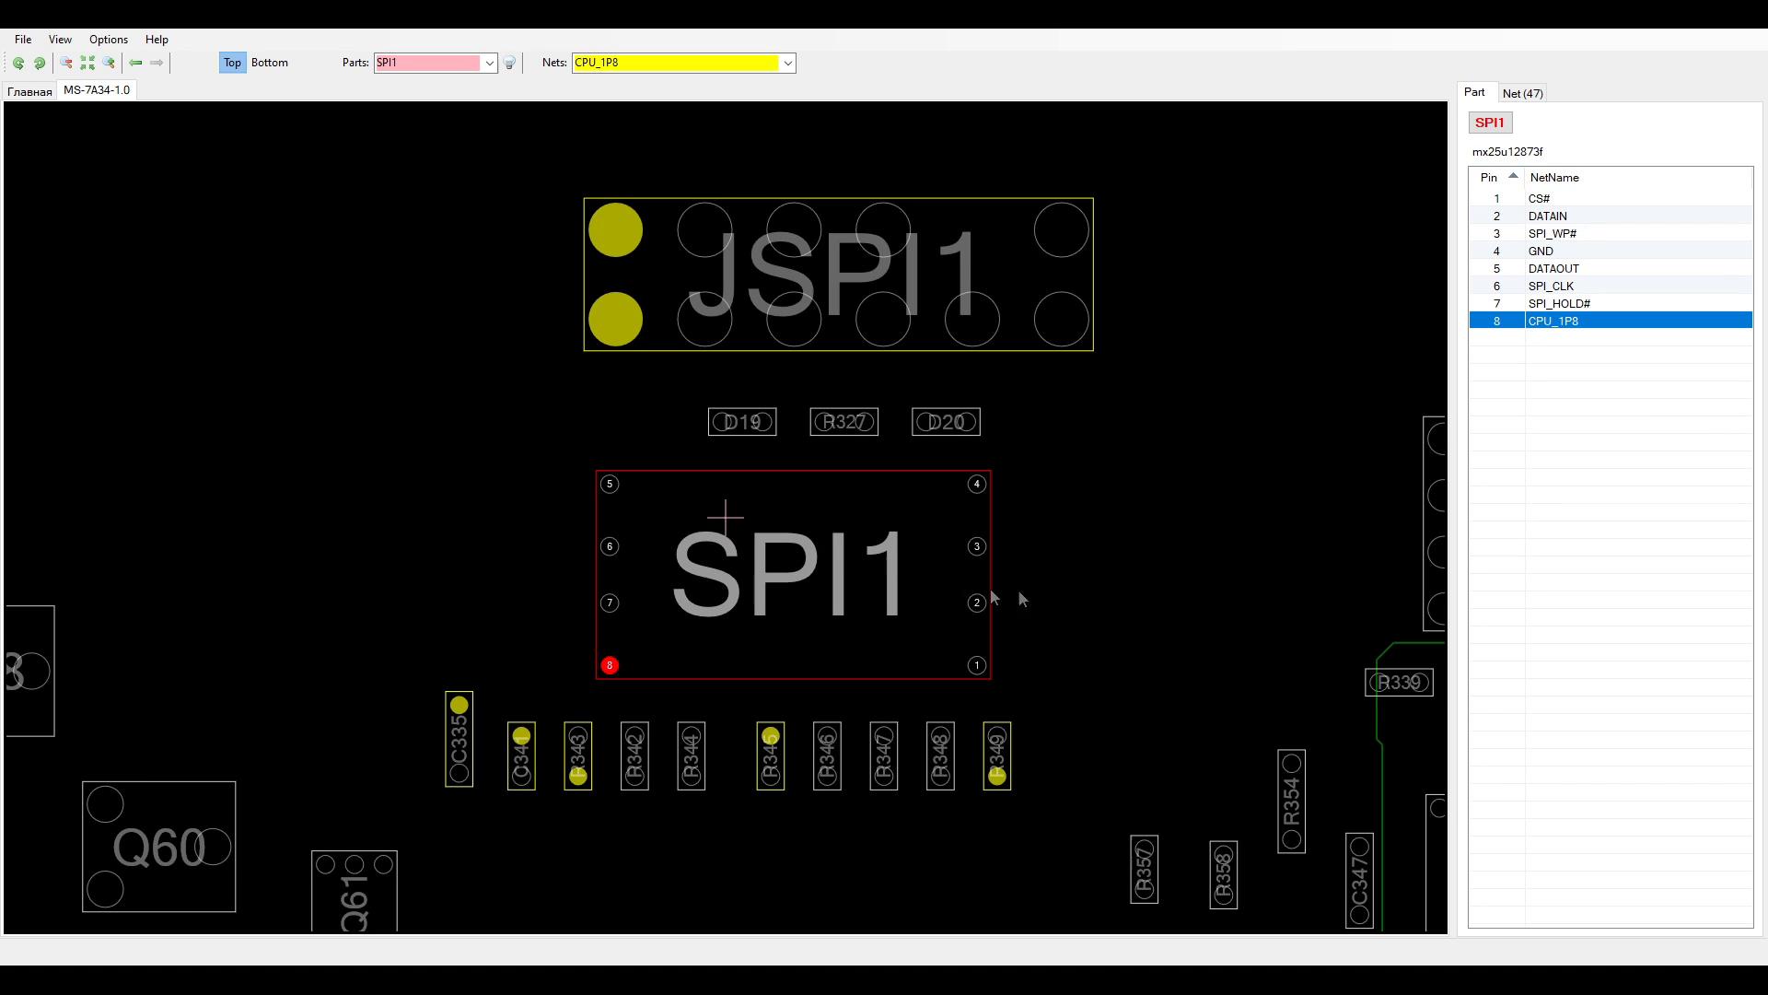
mouse_move(735, 575)
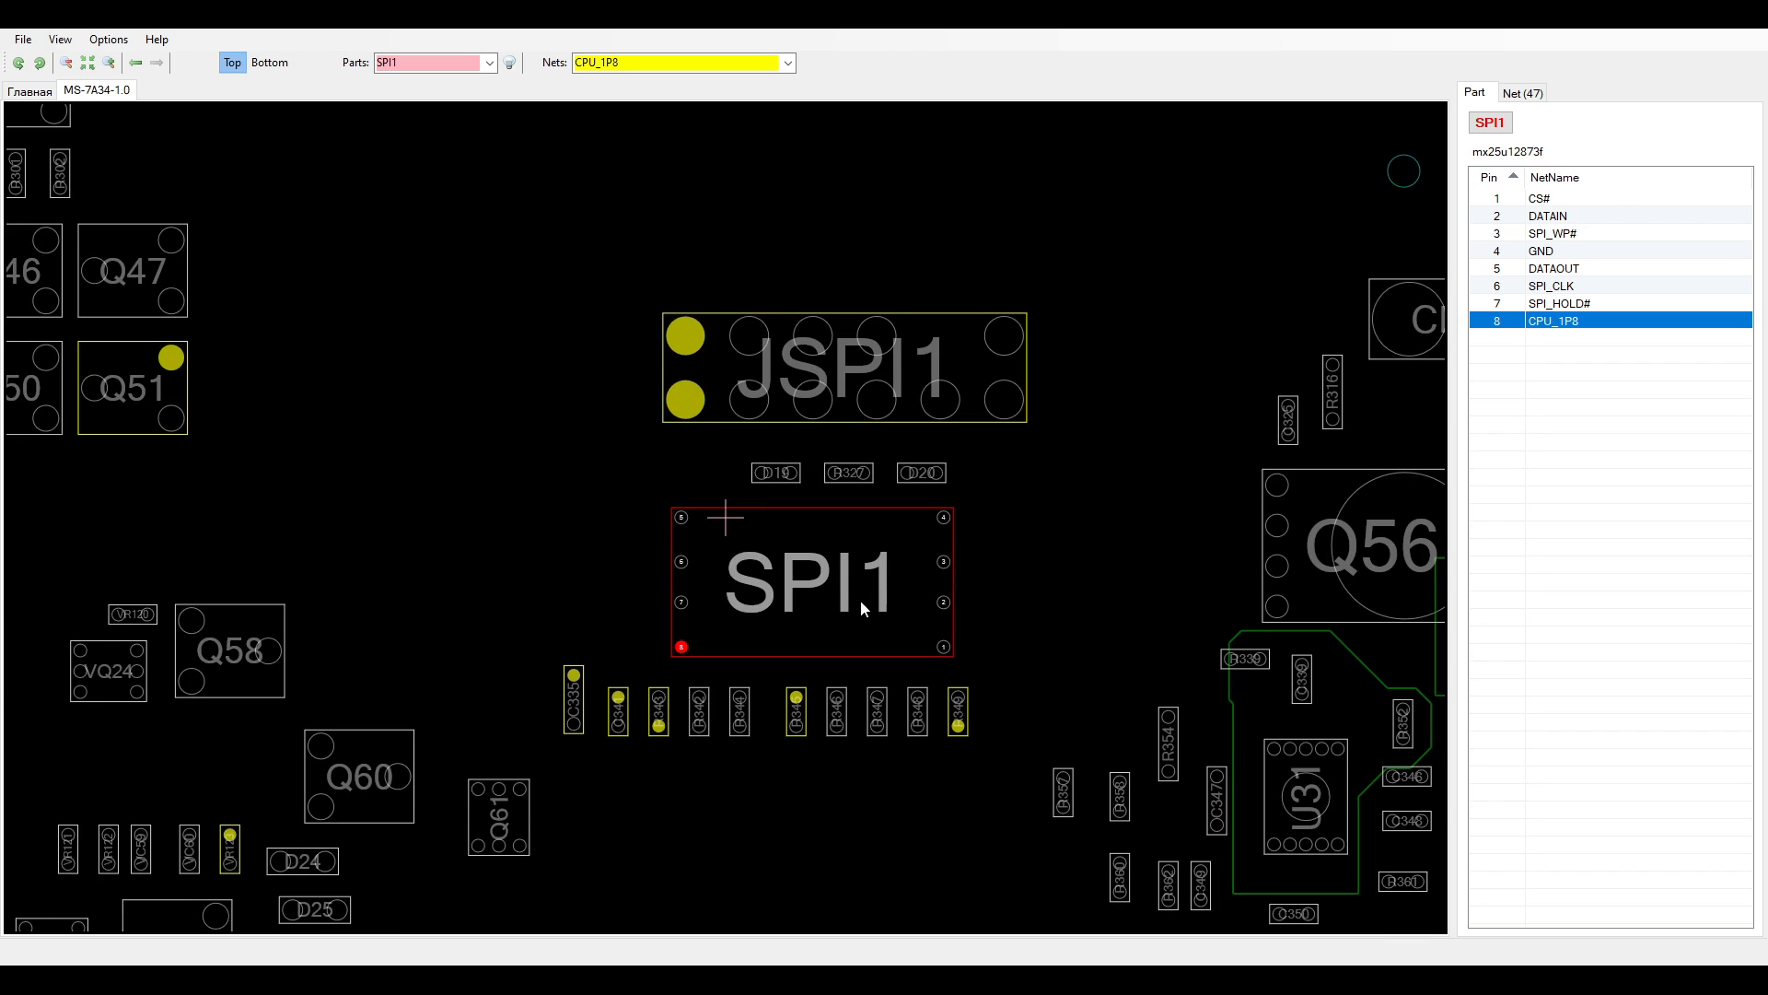
mouse_move(836, 584)
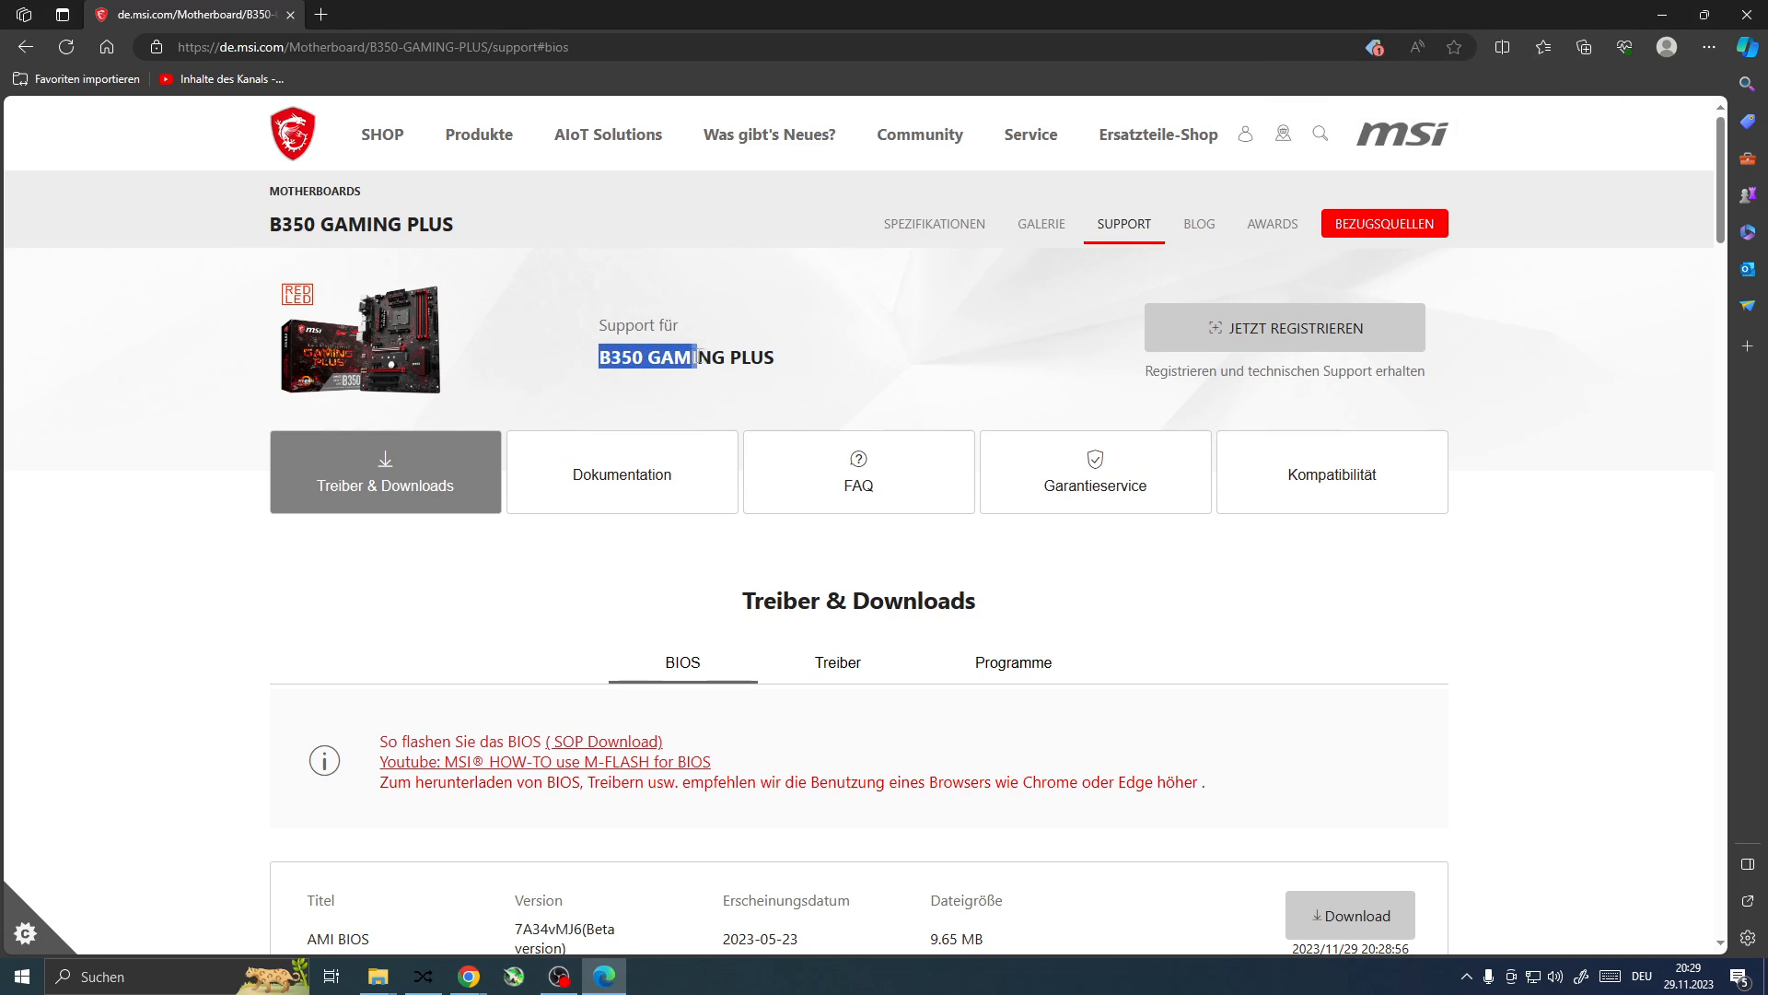
Step: Scroll the B350 GAMING PLUS support page down to the BIOS downloads list
scroll(down, 3)
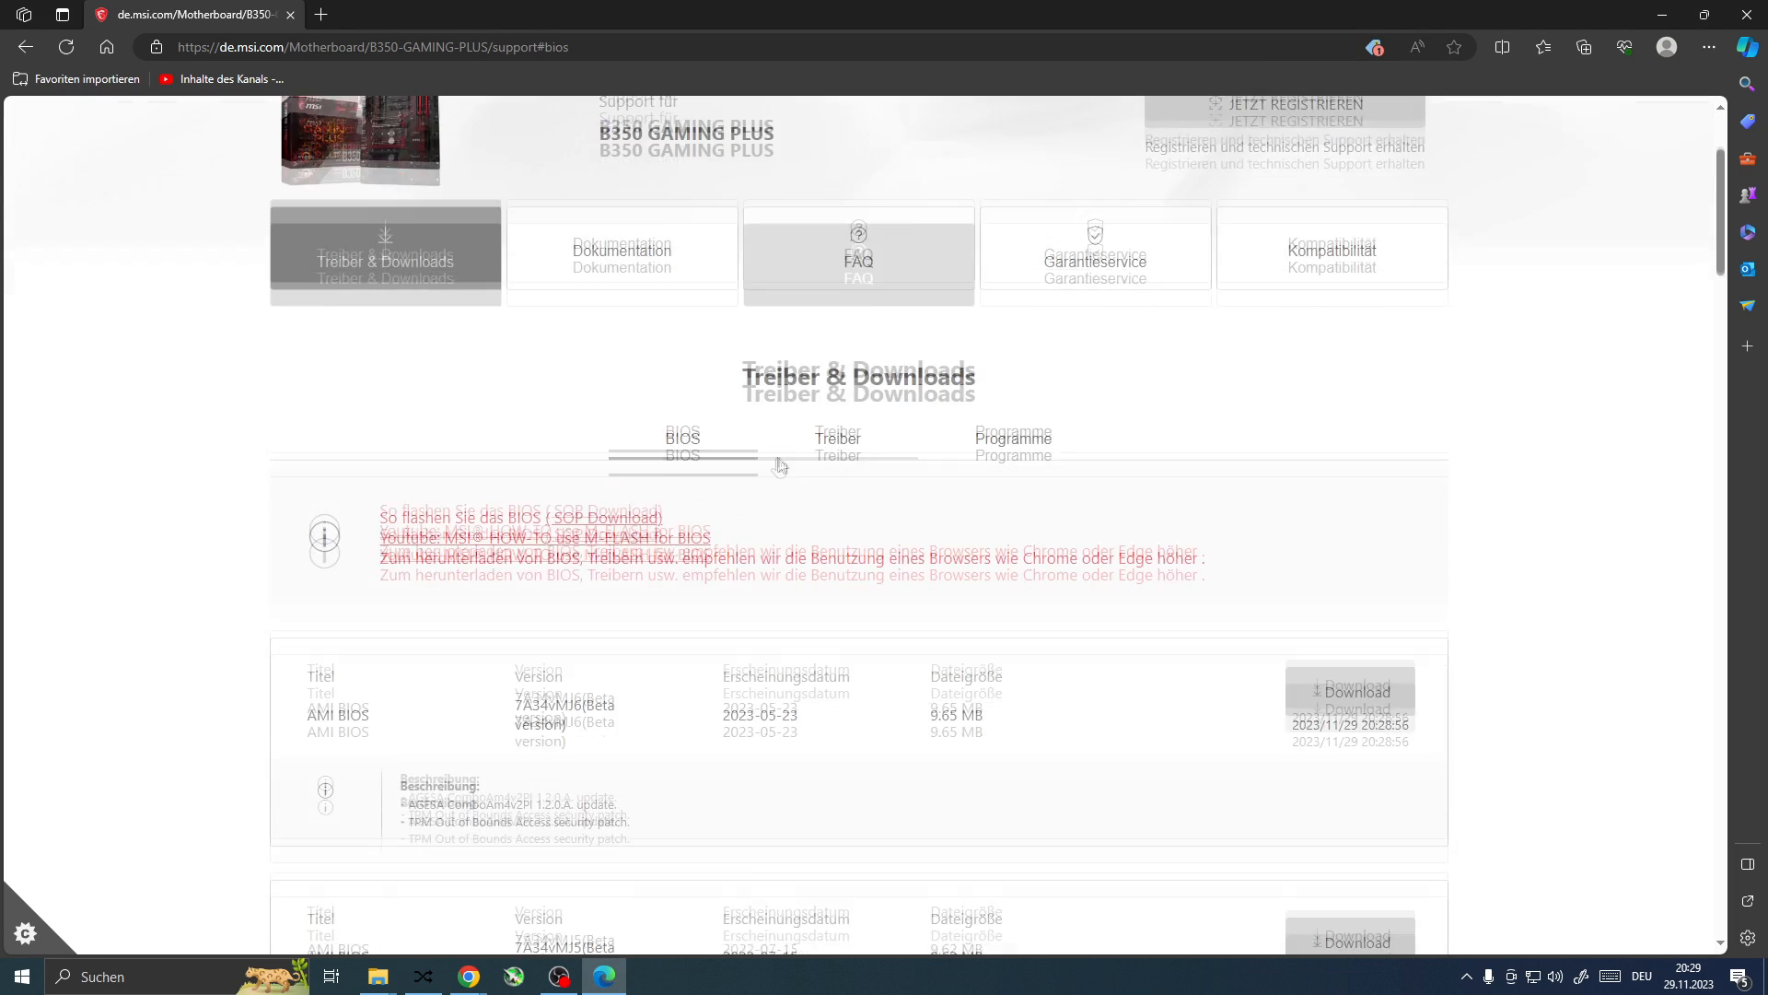
scroll(down, 3)
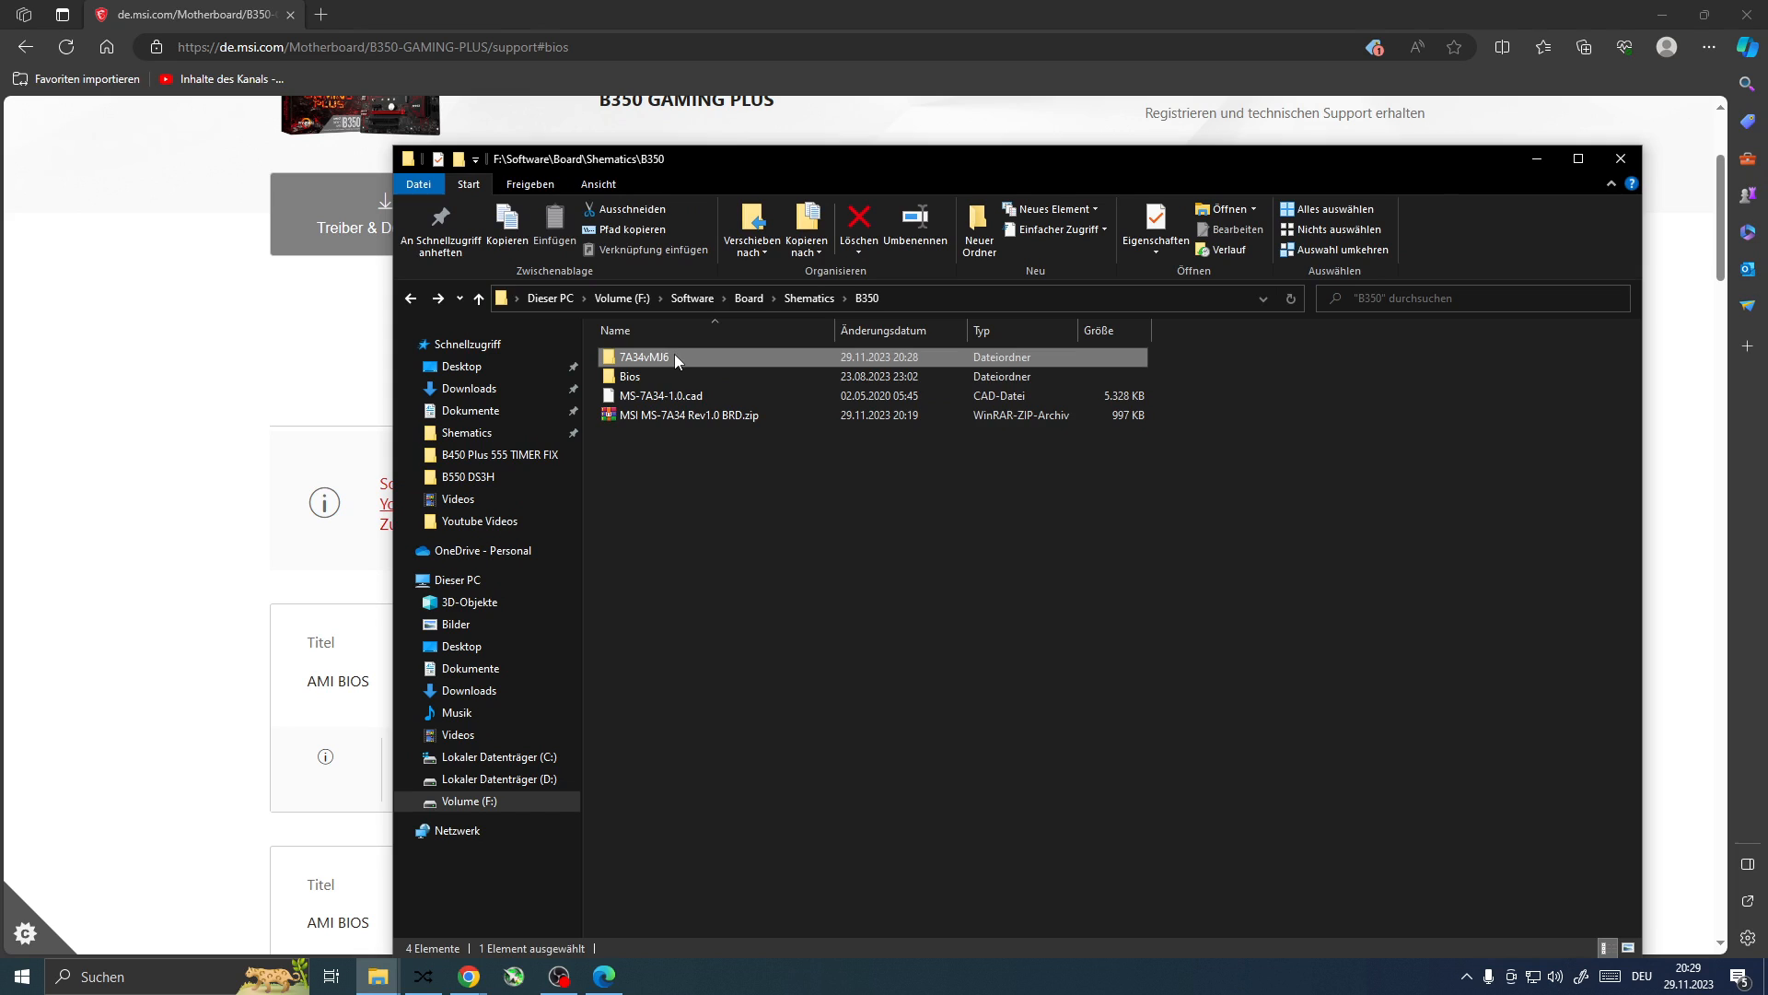
Step: Open the 7A34vMJ6 folder and select the E7A34AMS.MJ6 BIOS file
double_click(642, 357)
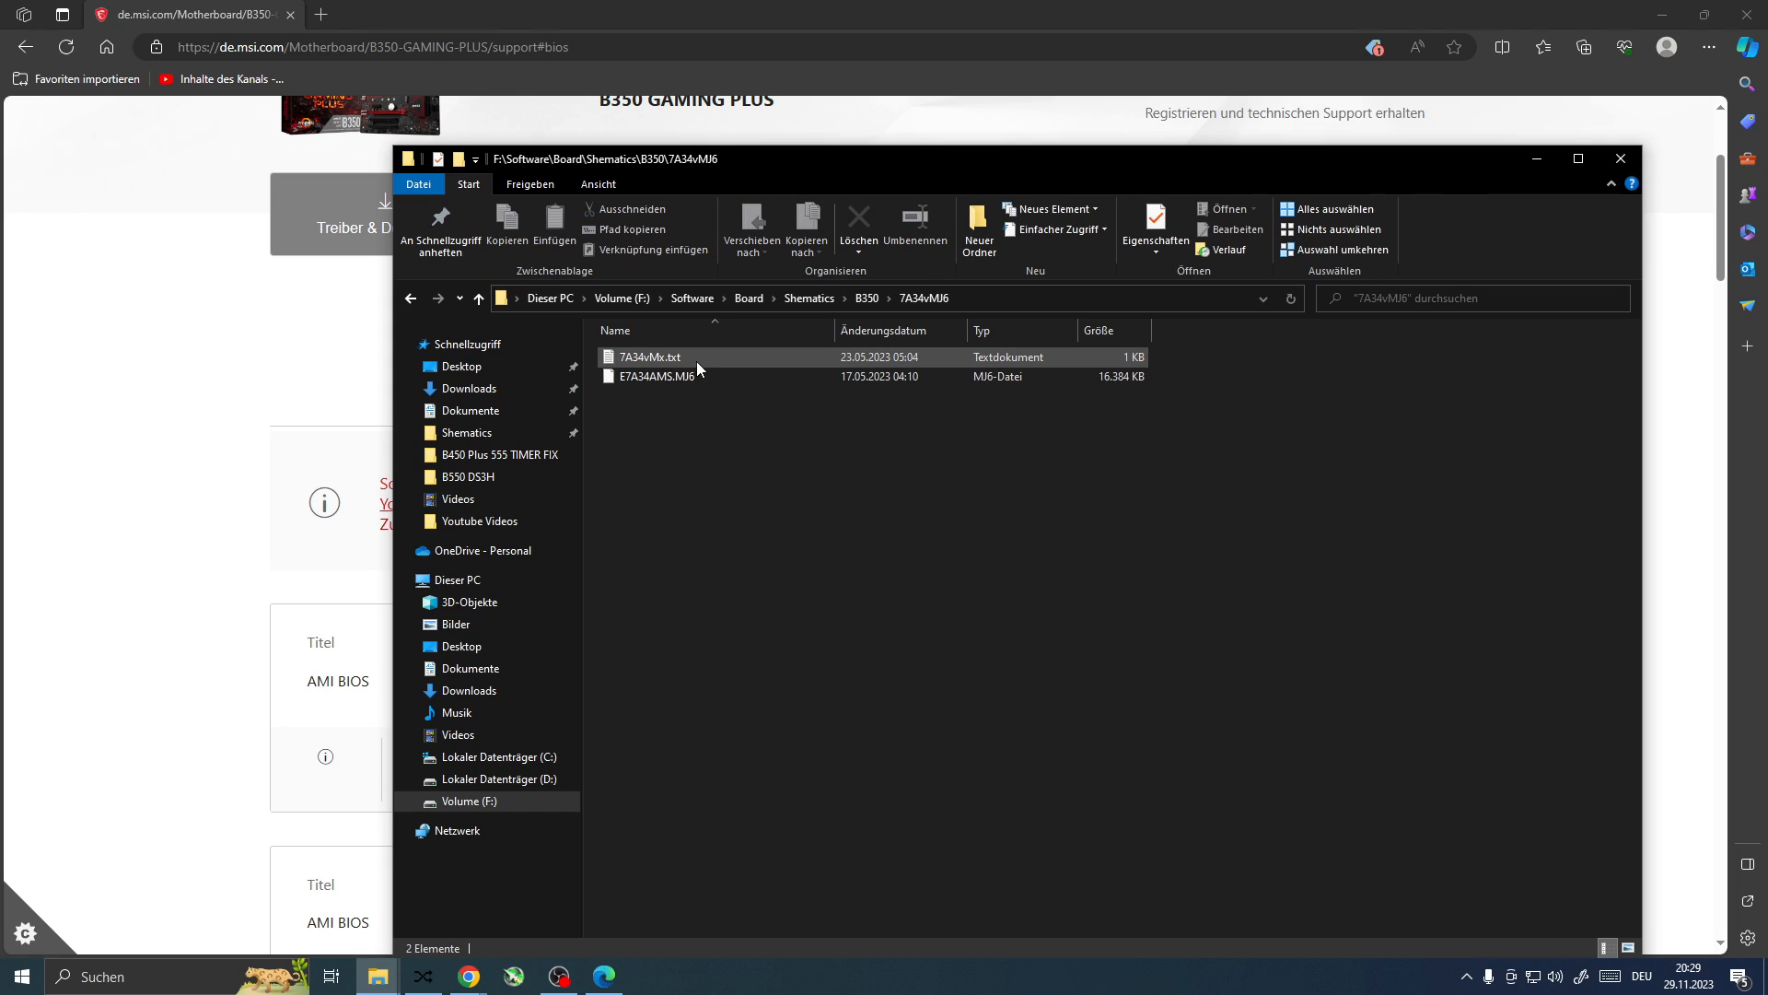
click(660, 375)
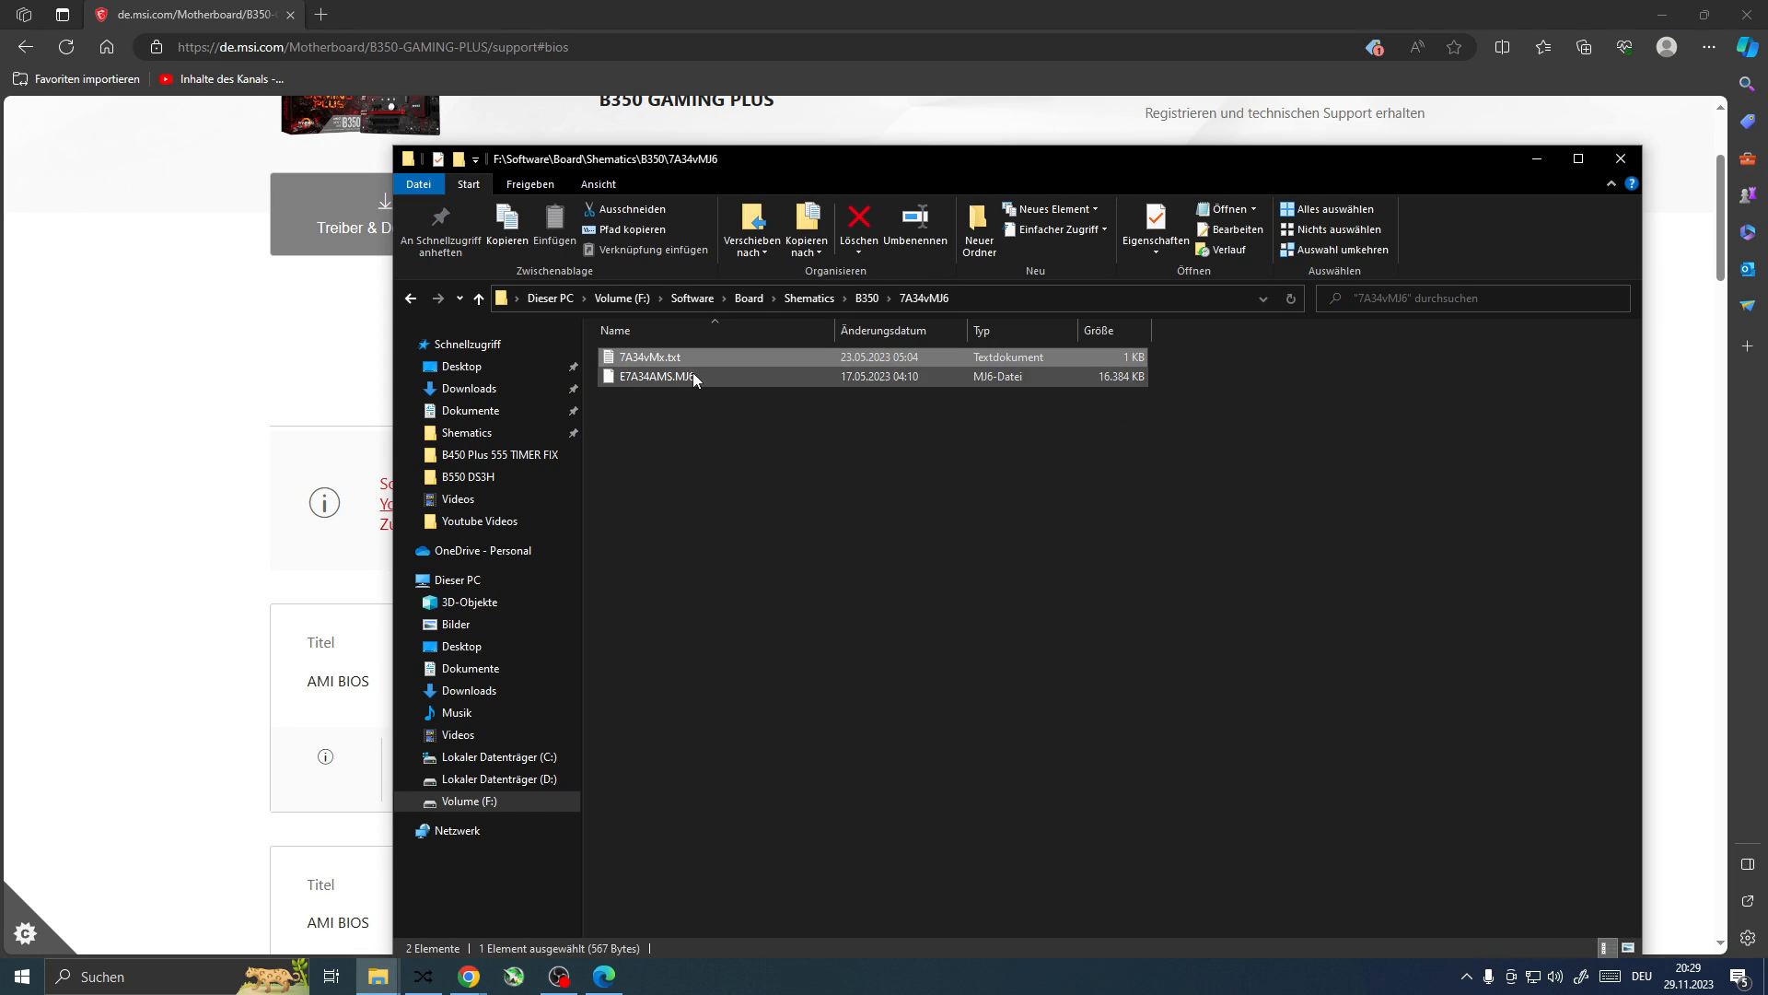
click(658, 376)
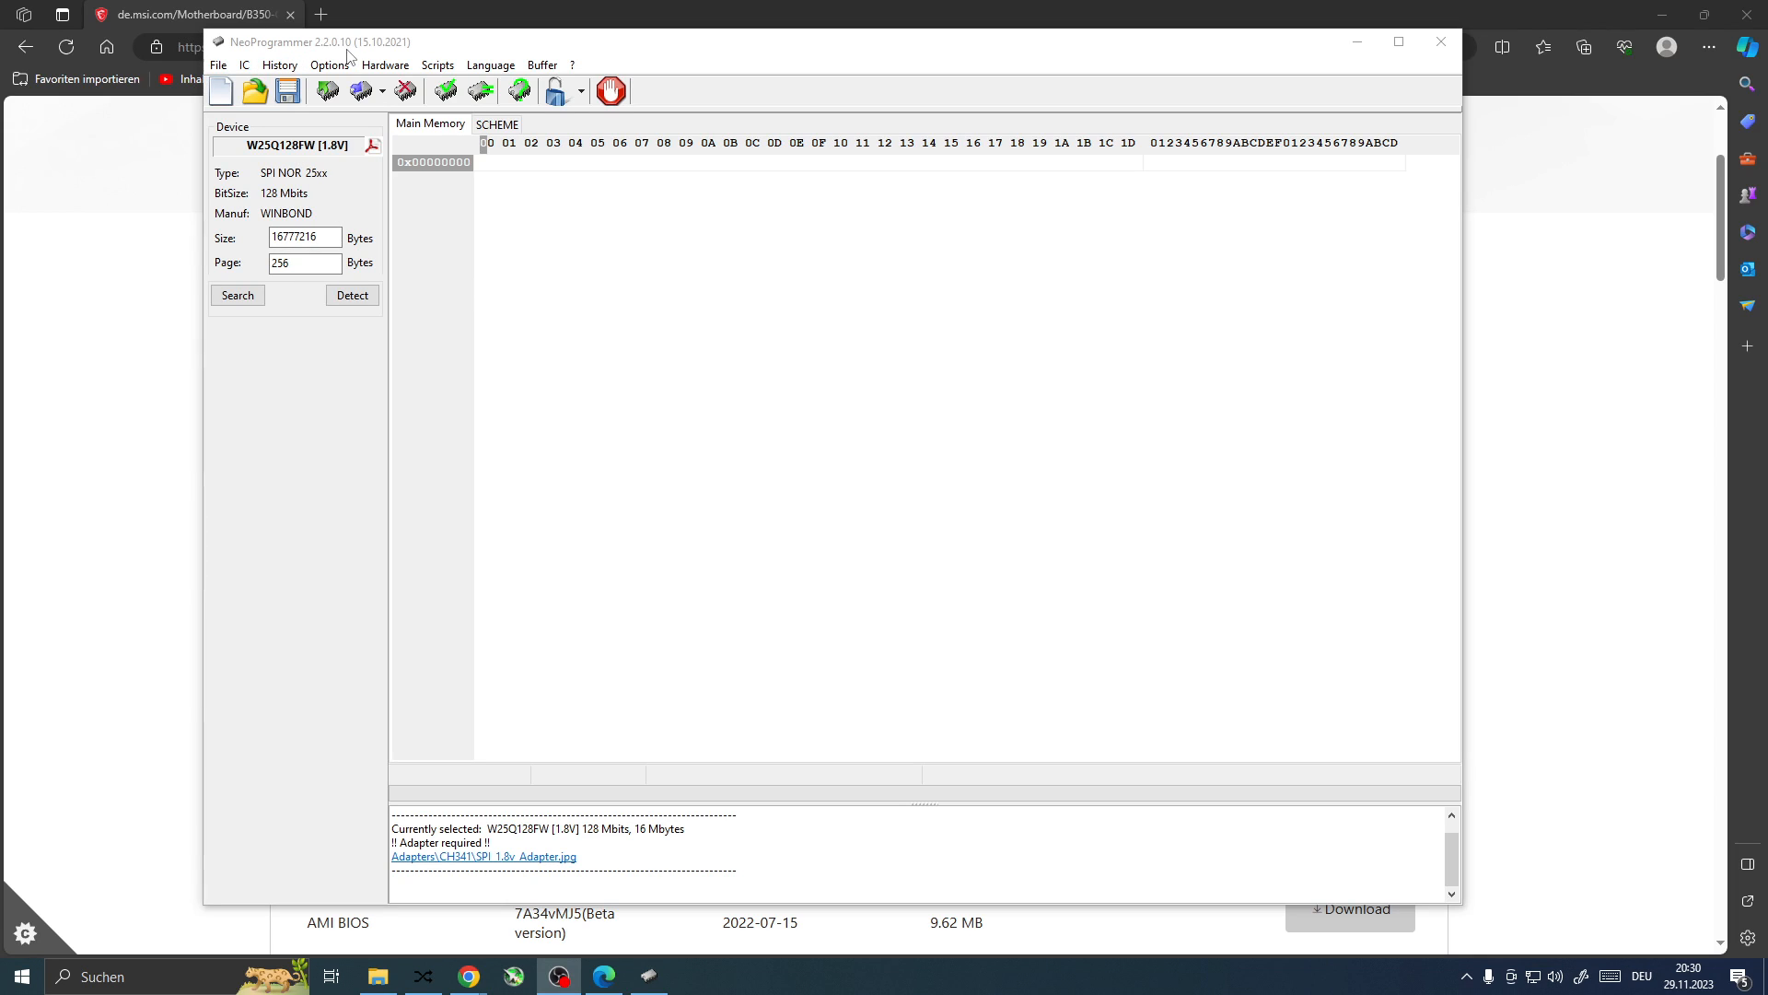
mouse_move(516, 92)
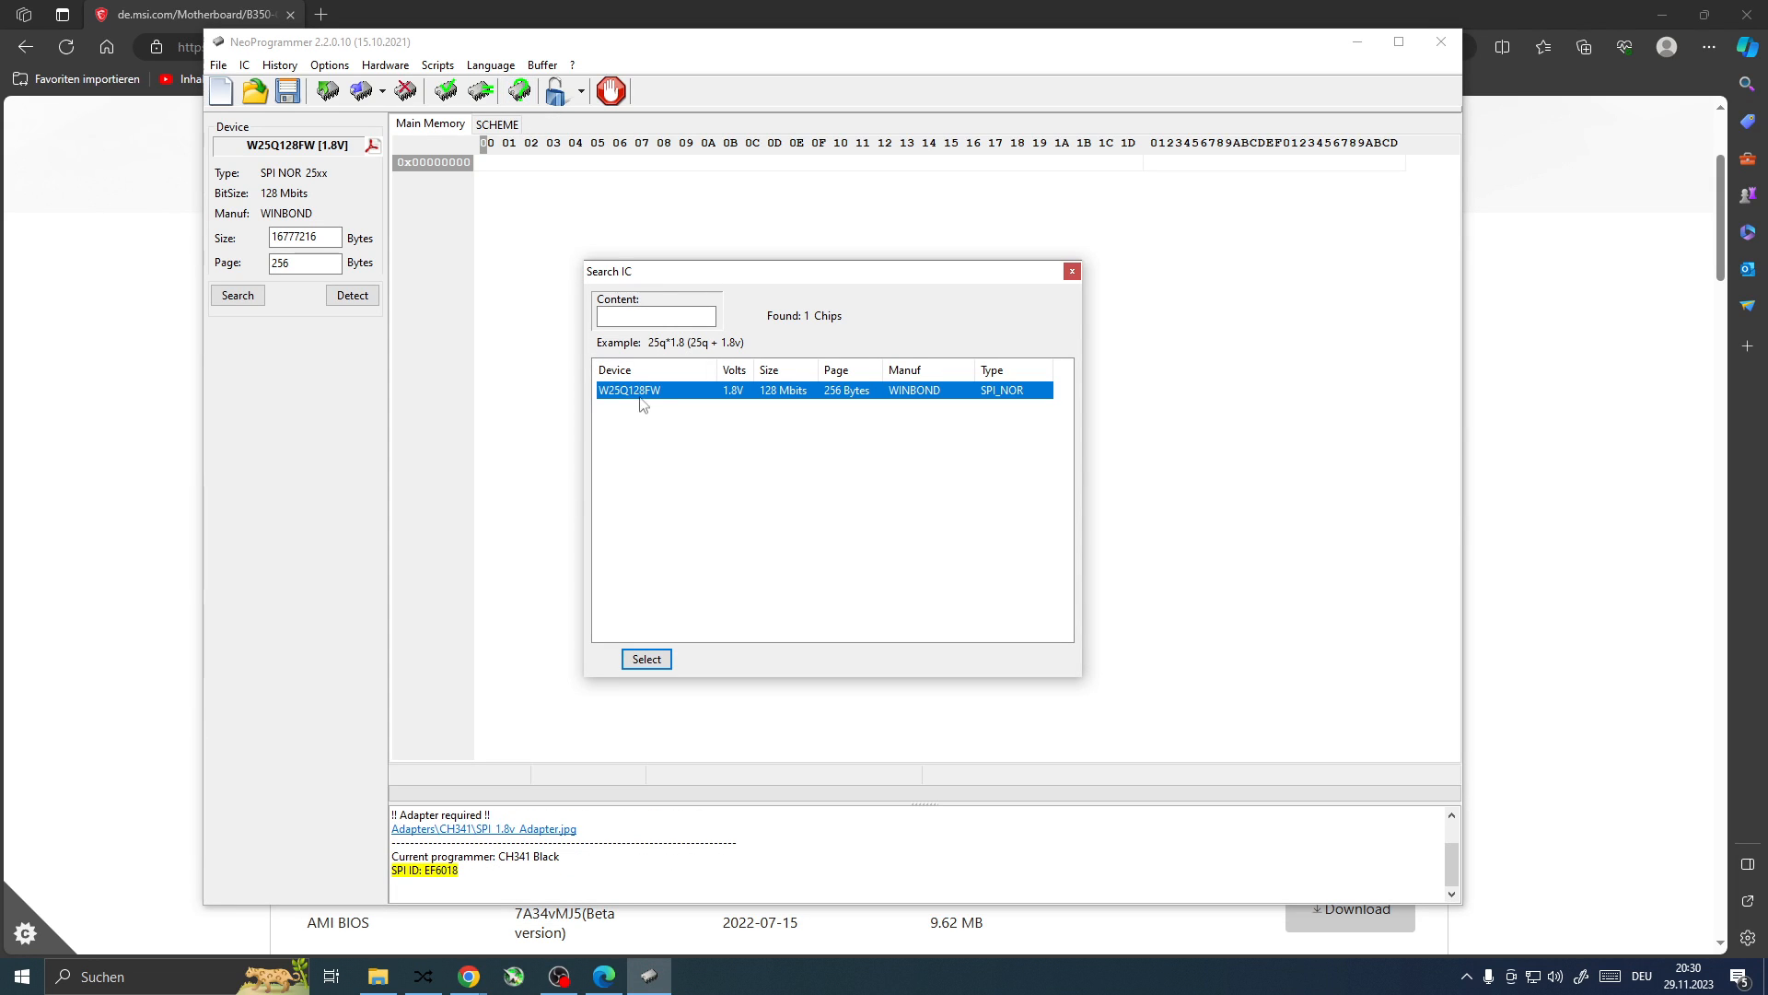
mouse_move(635, 404)
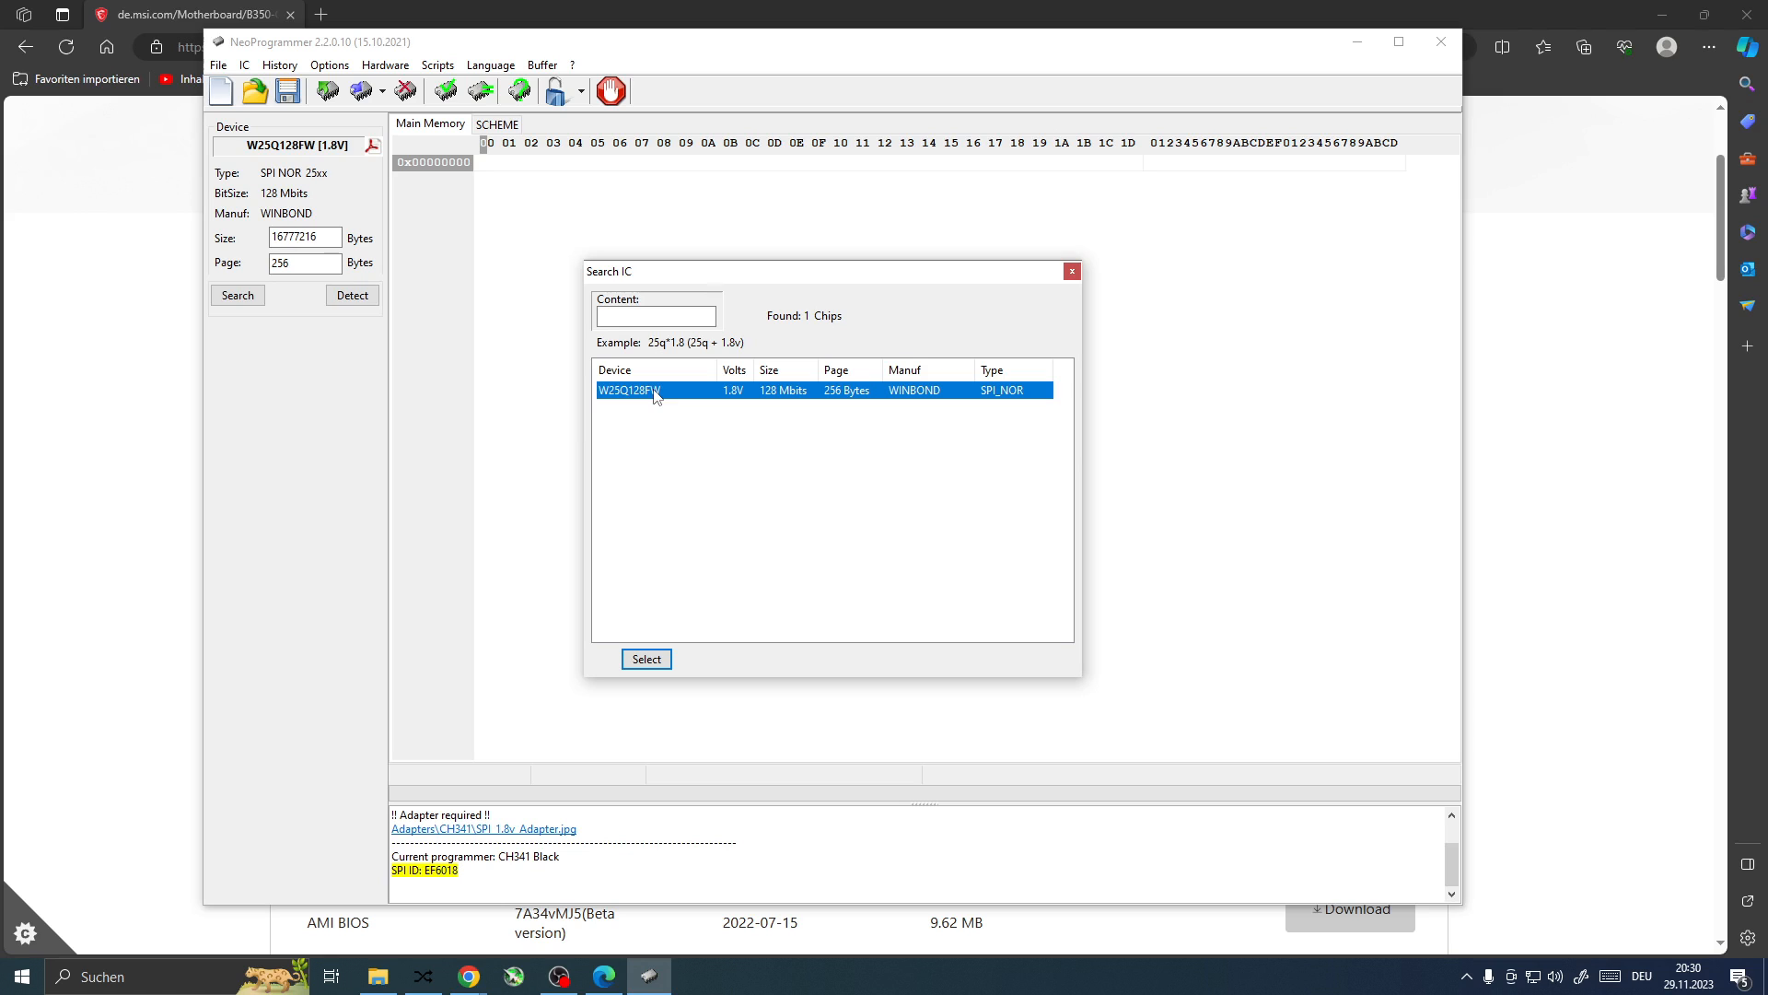
mouse_move(661, 403)
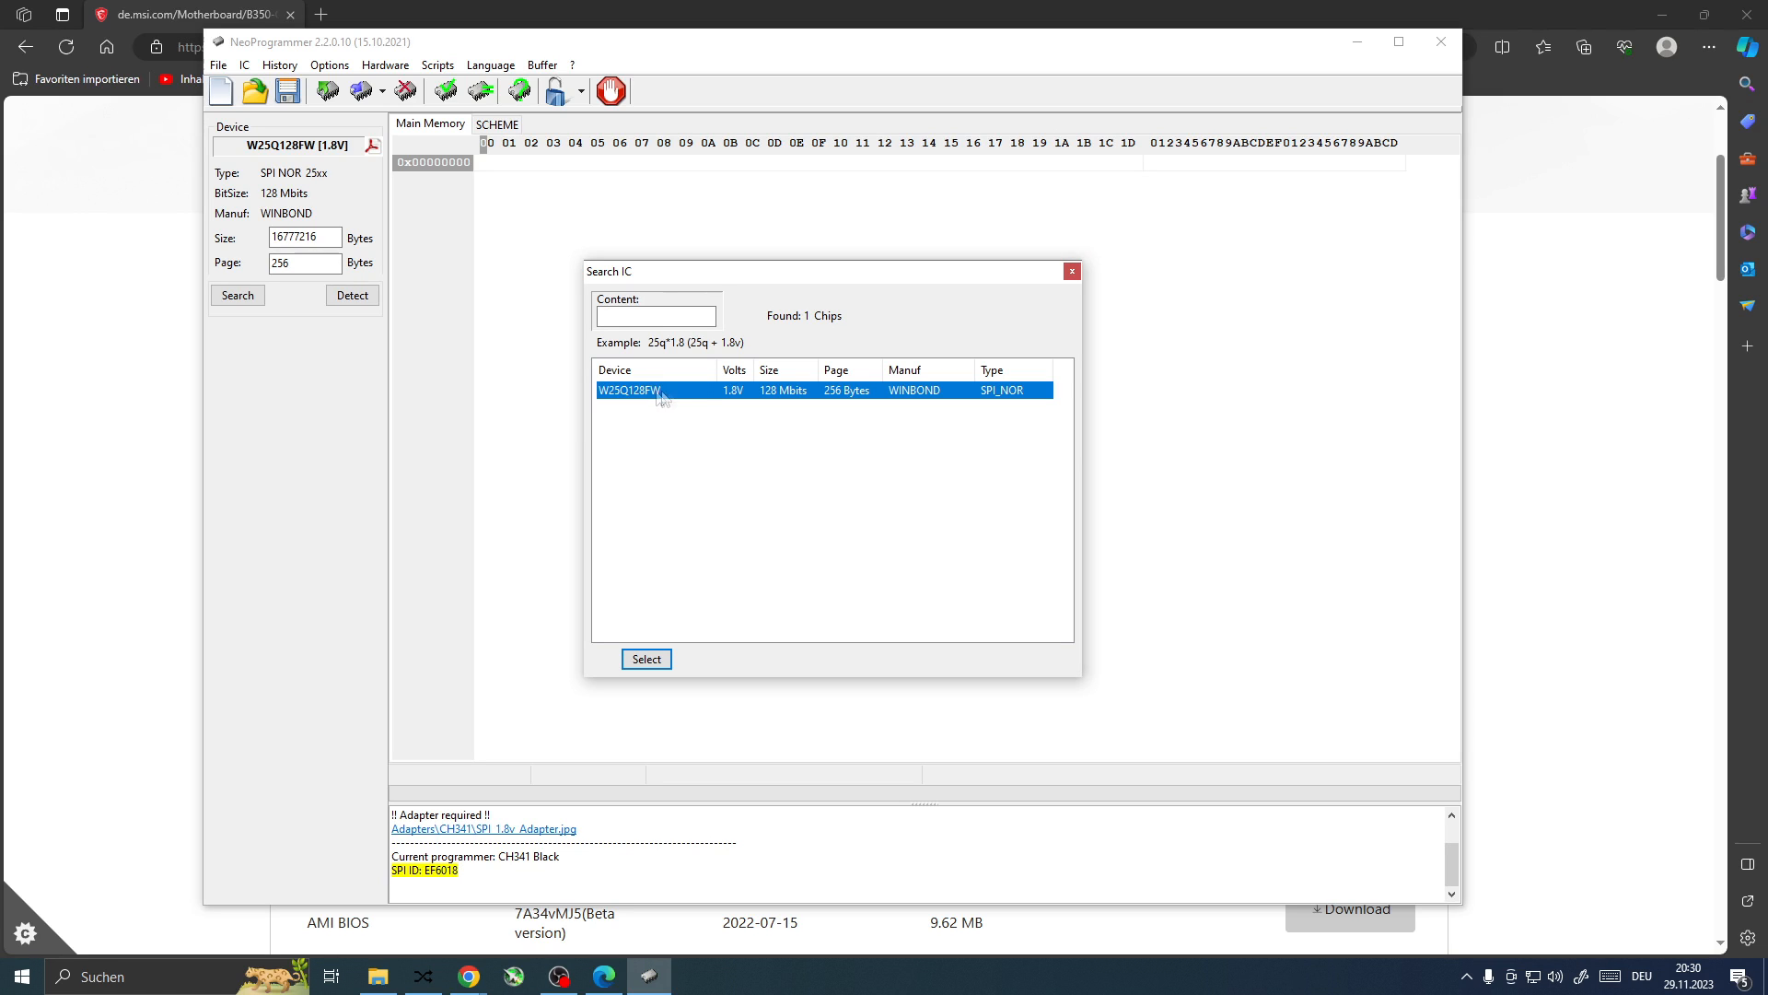
mouse_move(672, 398)
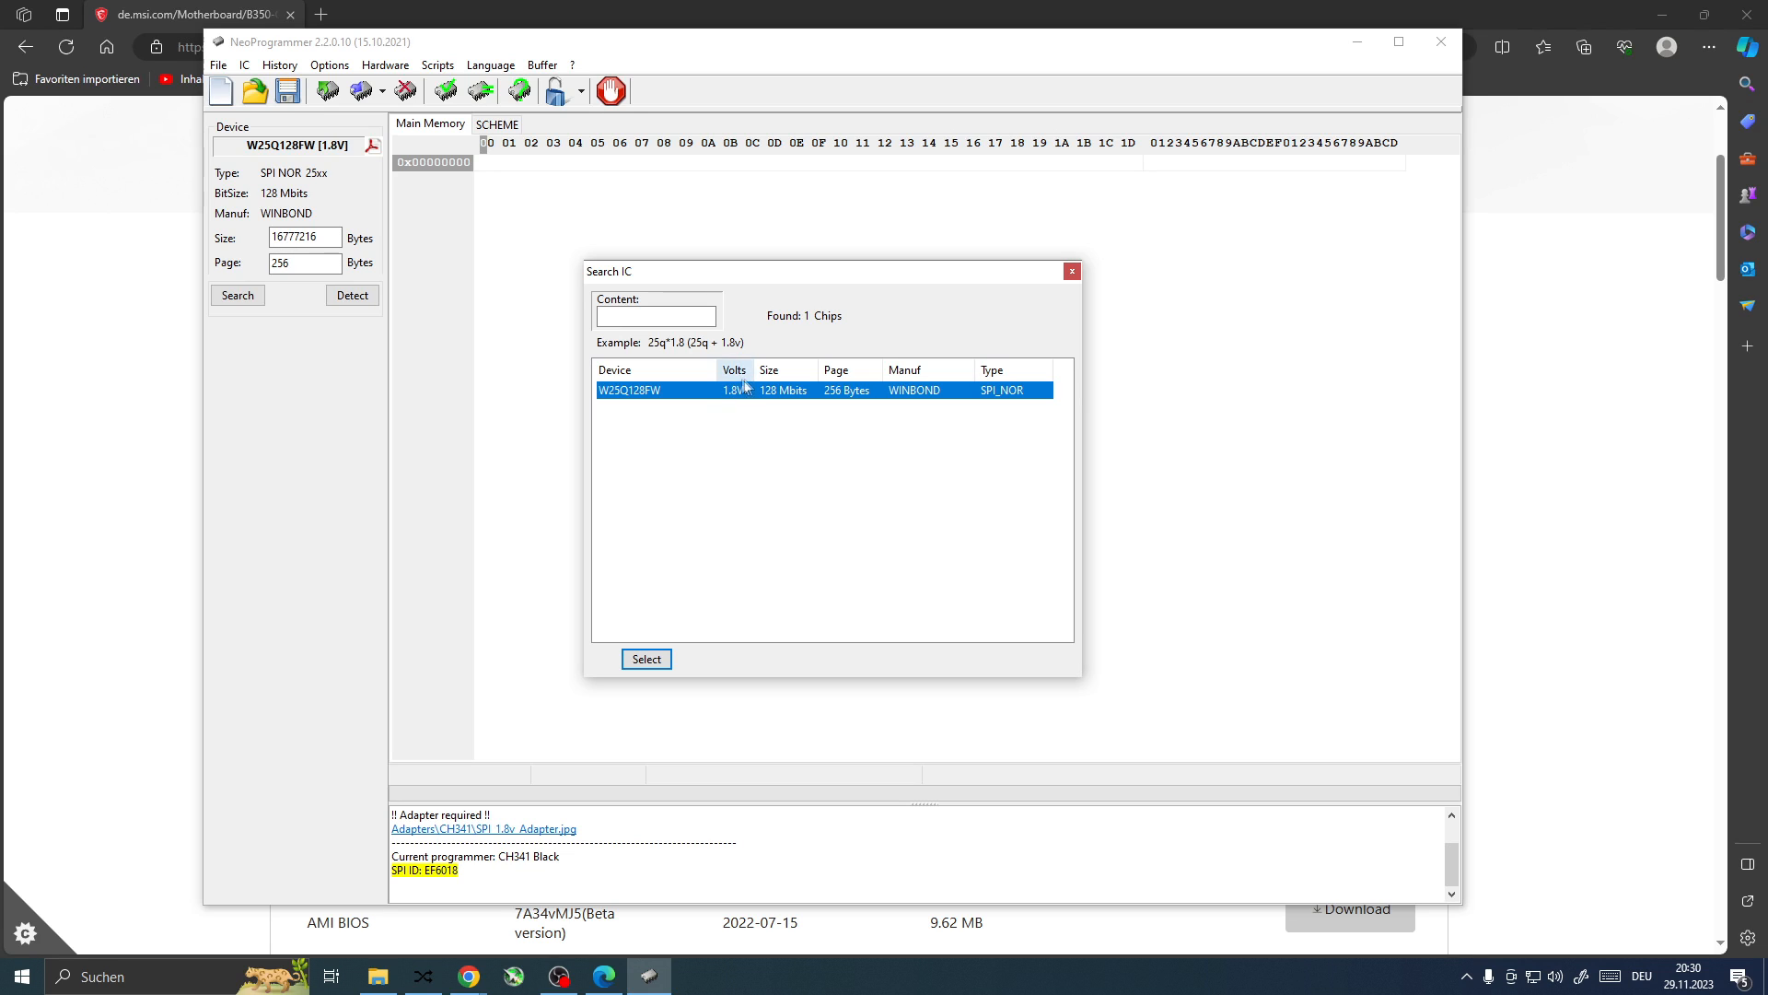
mouse_move(701, 538)
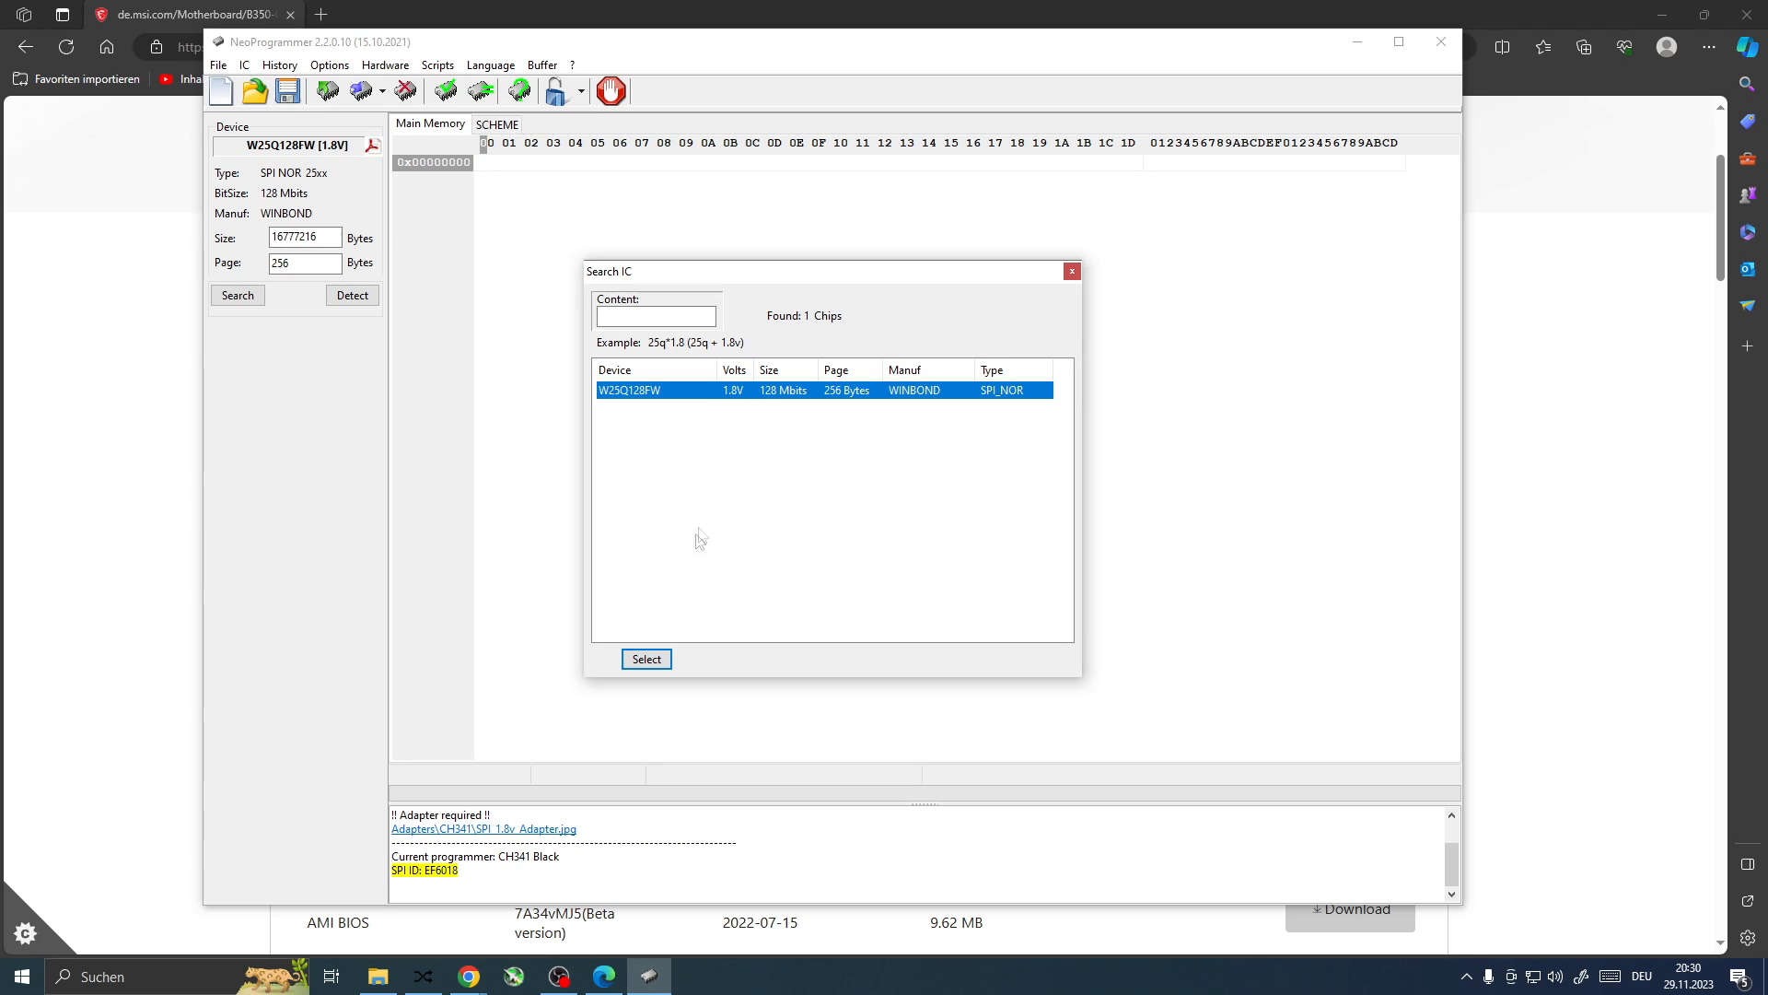
Step: Select the W25Q128FW (1.8V) in the Search IC dialog as the target chip
click(646, 658)
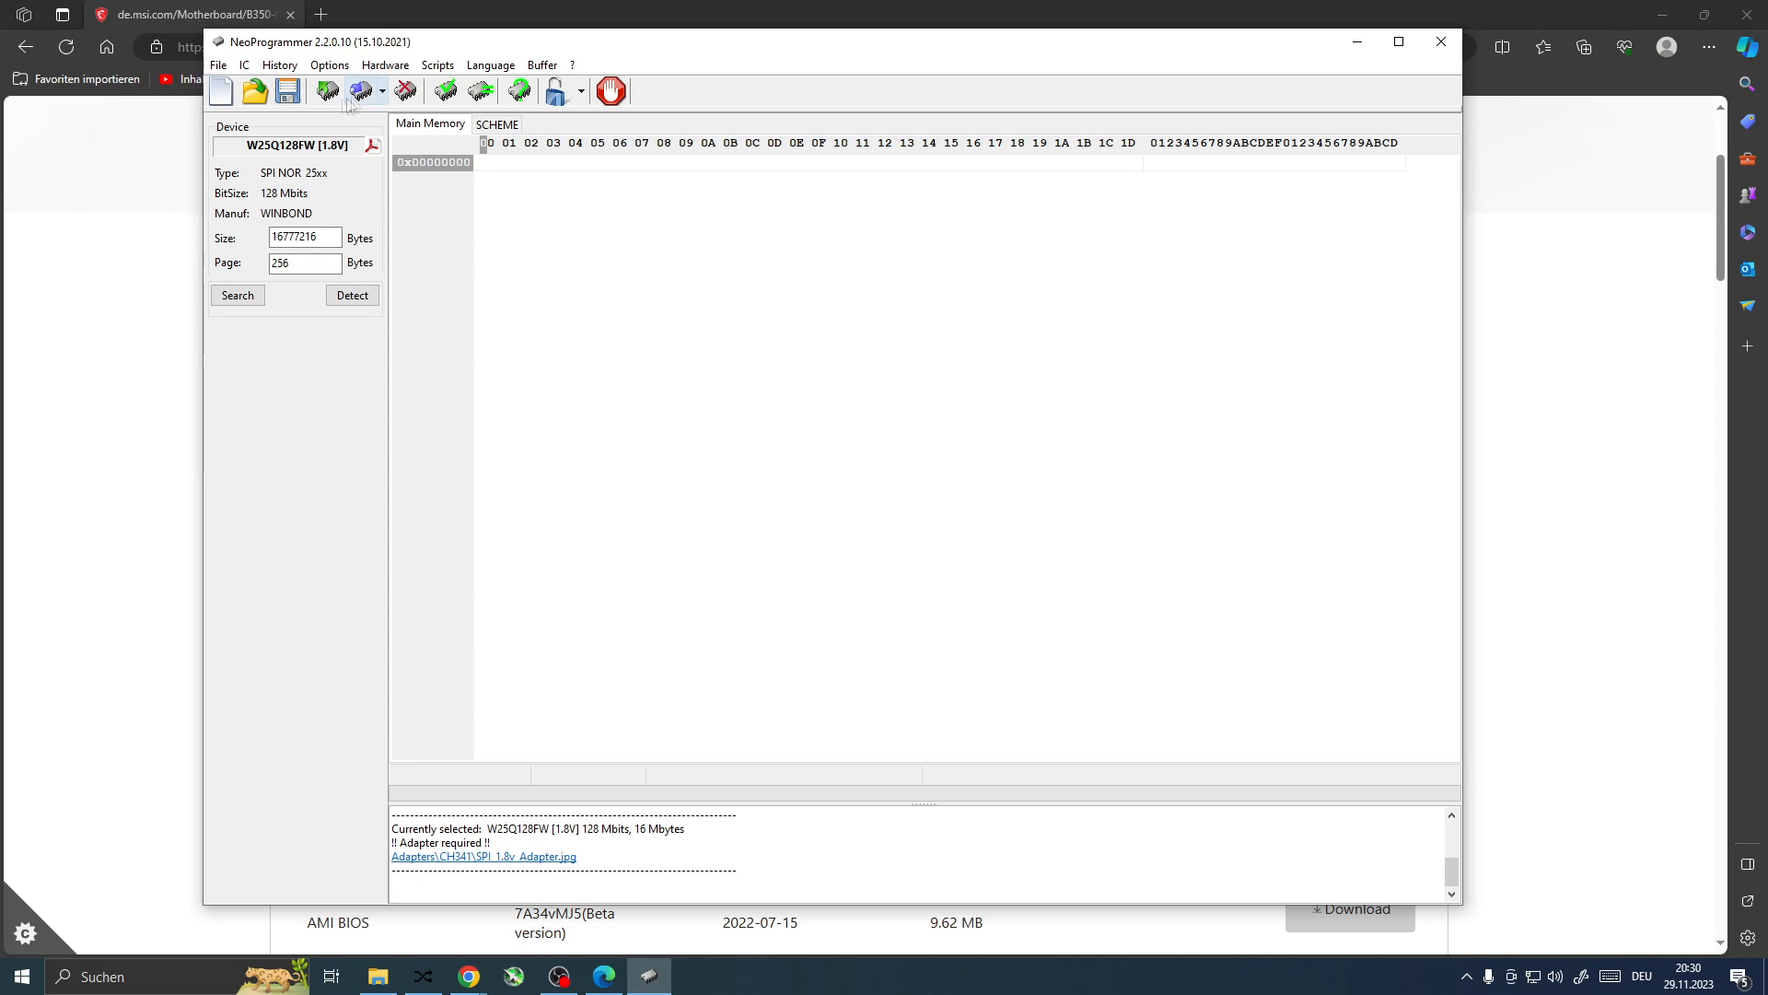
mouse_move(337, 93)
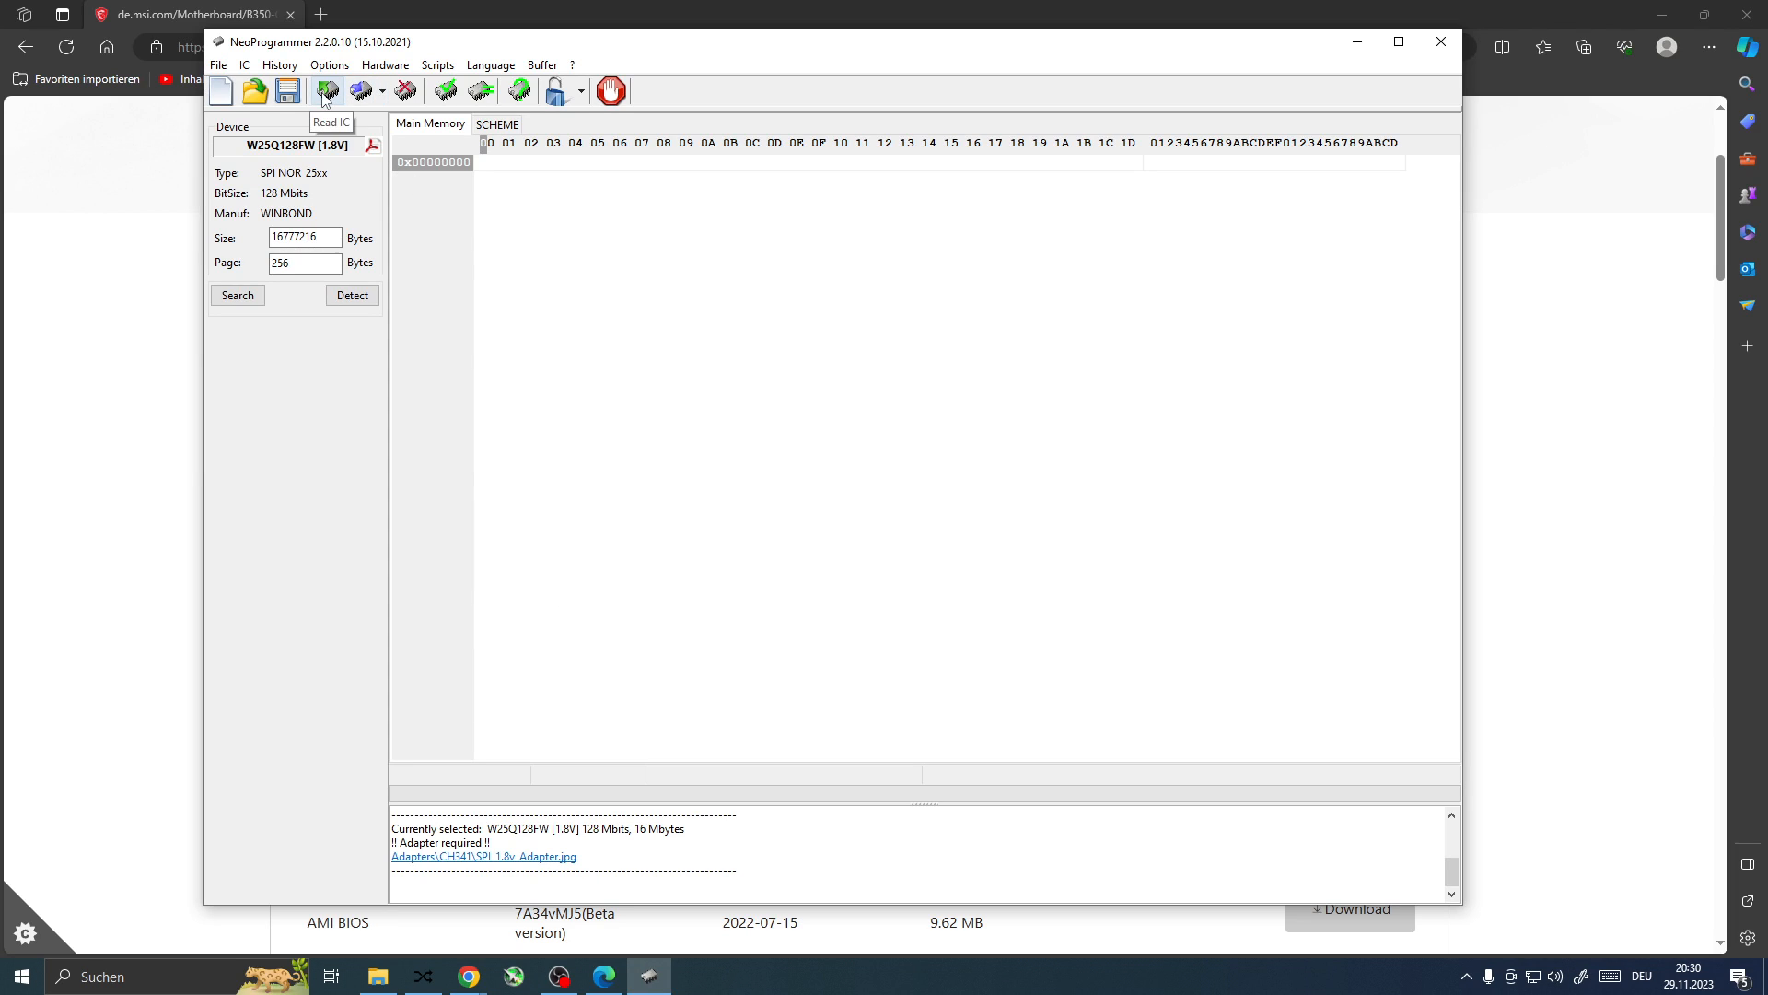
Step: Read the W25Q128FW's full 16 MB contents into the buffer, yielding CRC32 0x98D40DB4
click(327, 90)
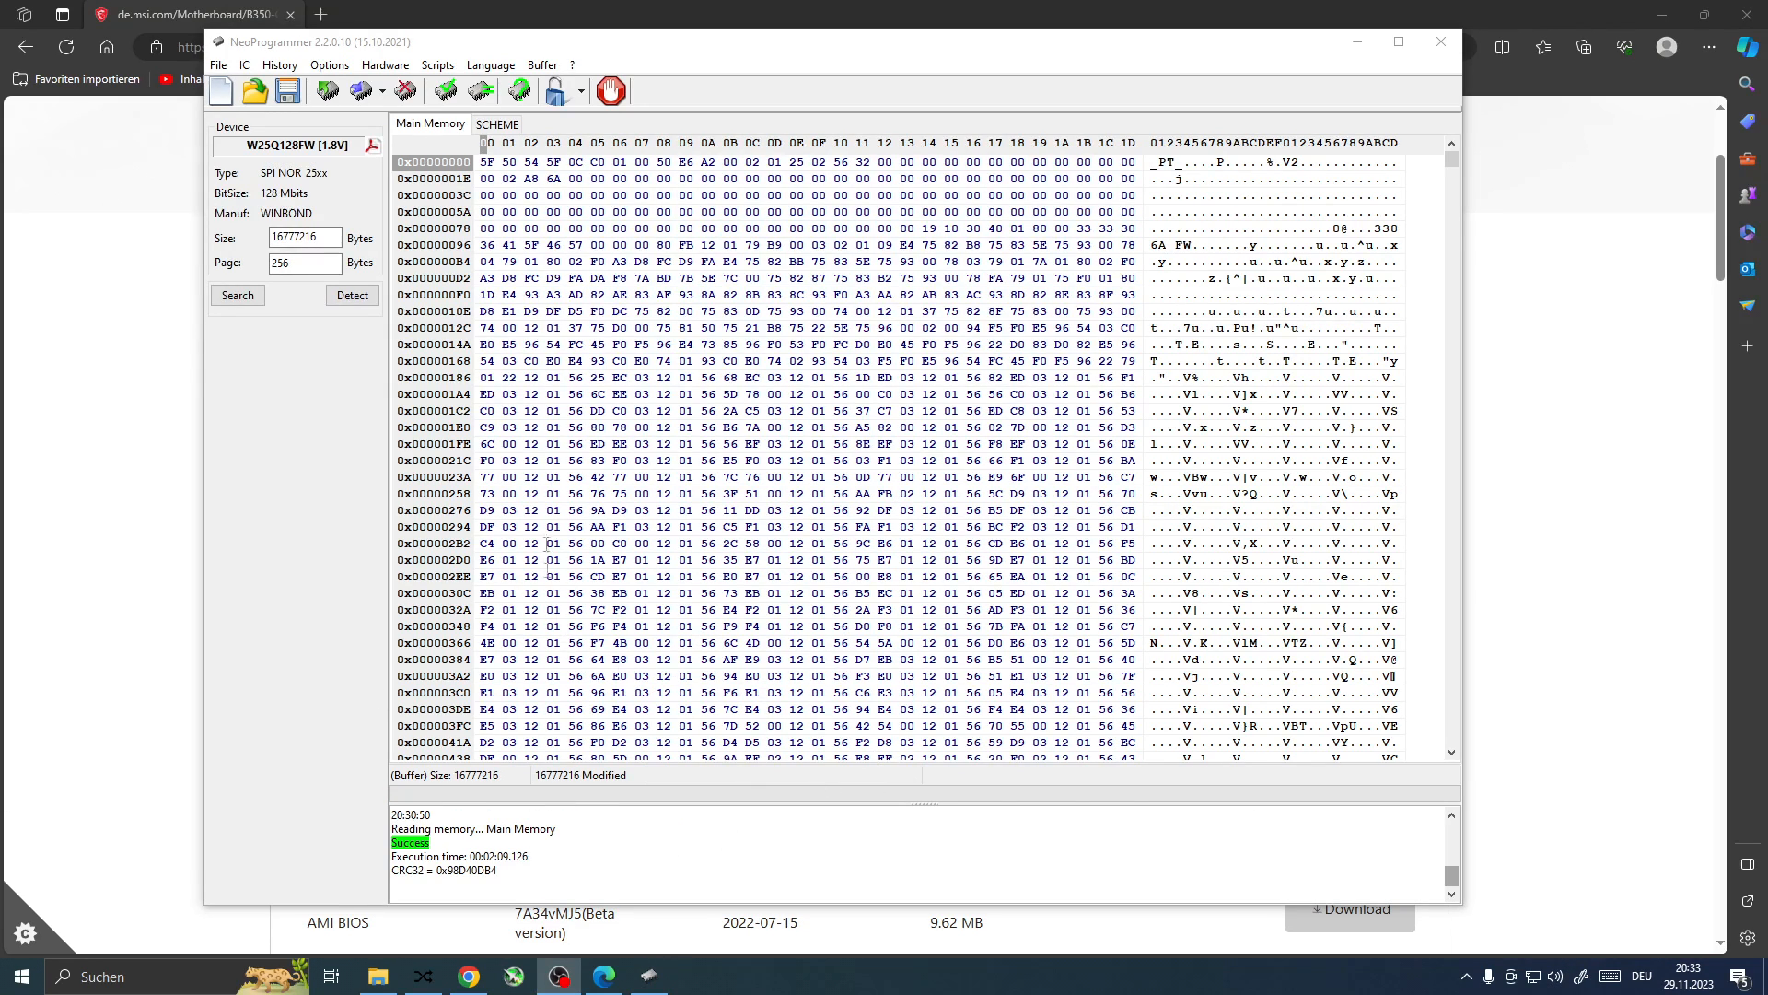
scroll(down, 3)
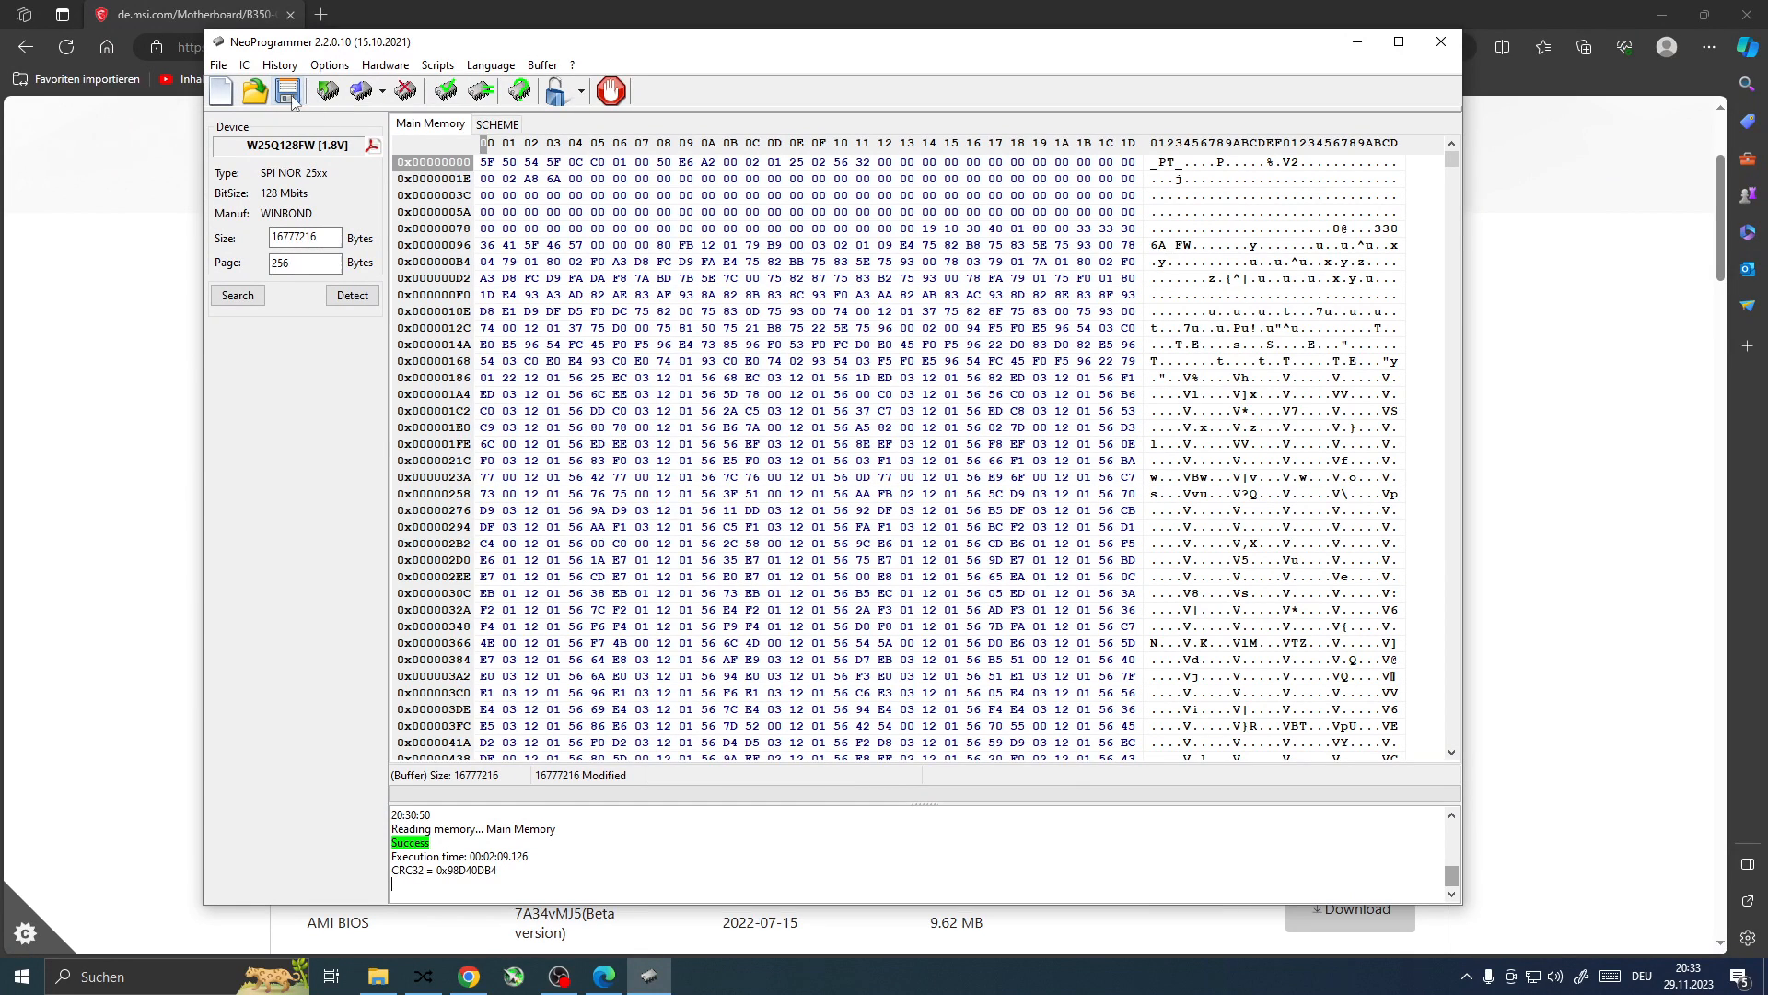
mouse_move(290, 92)
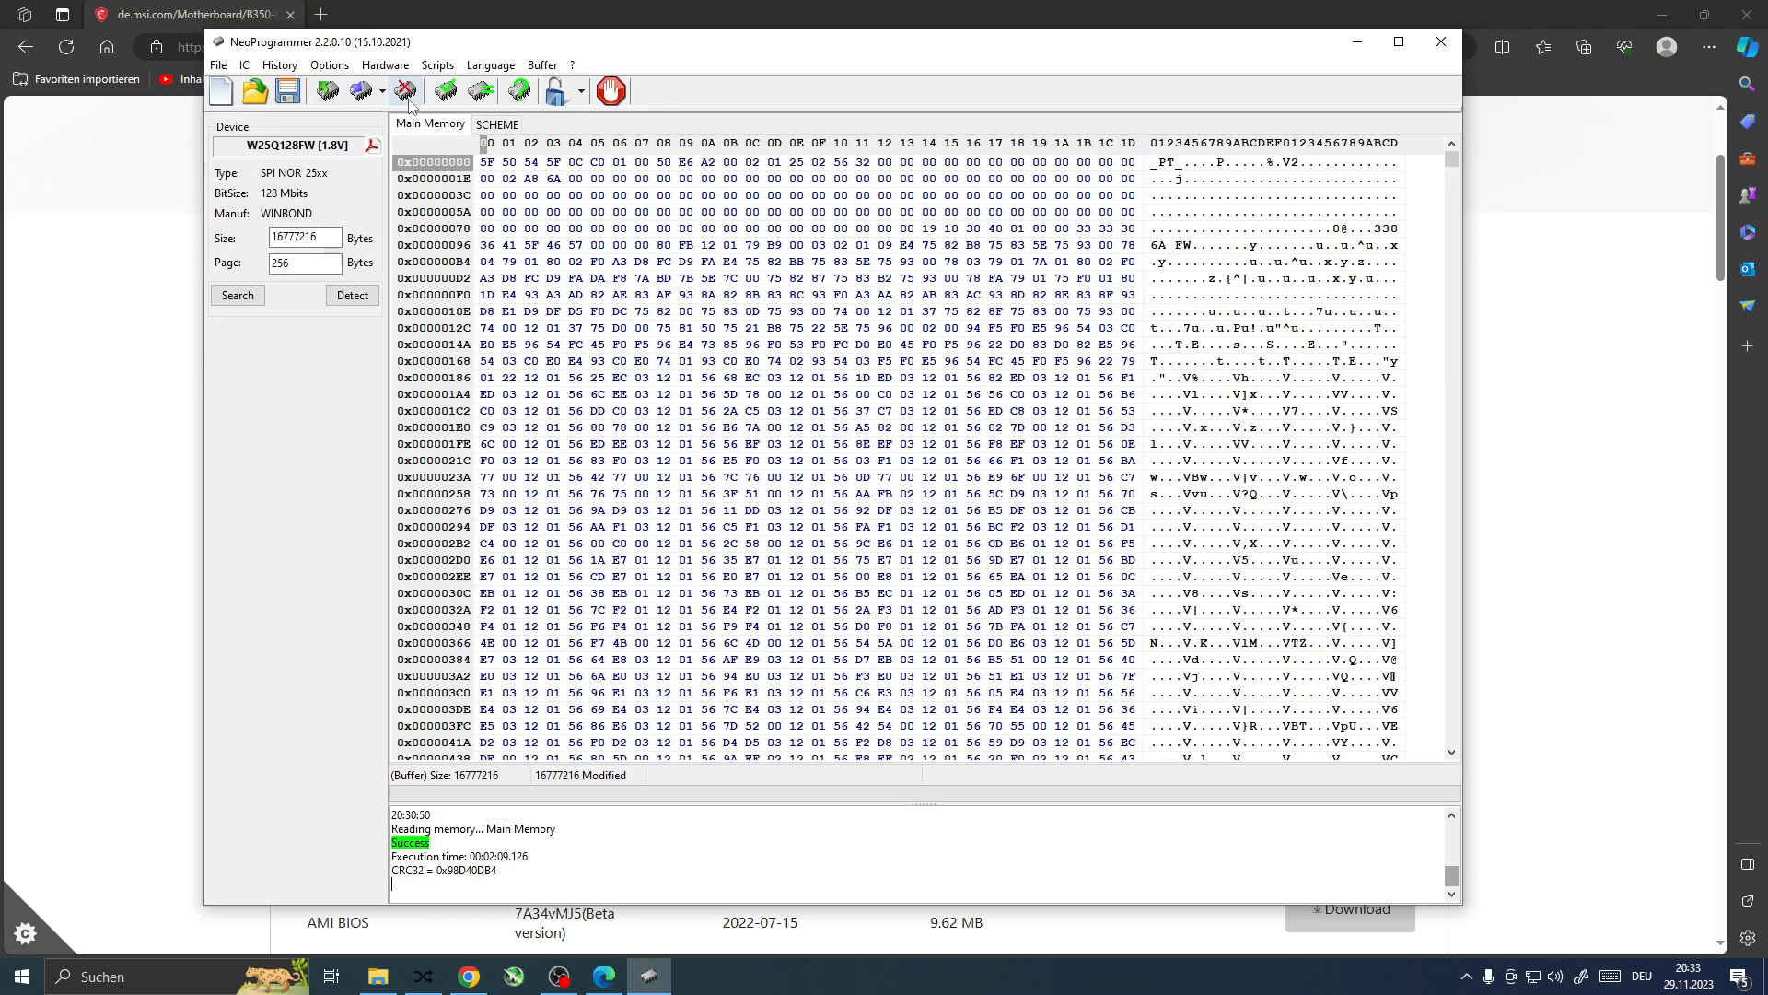
mouse_move(406, 91)
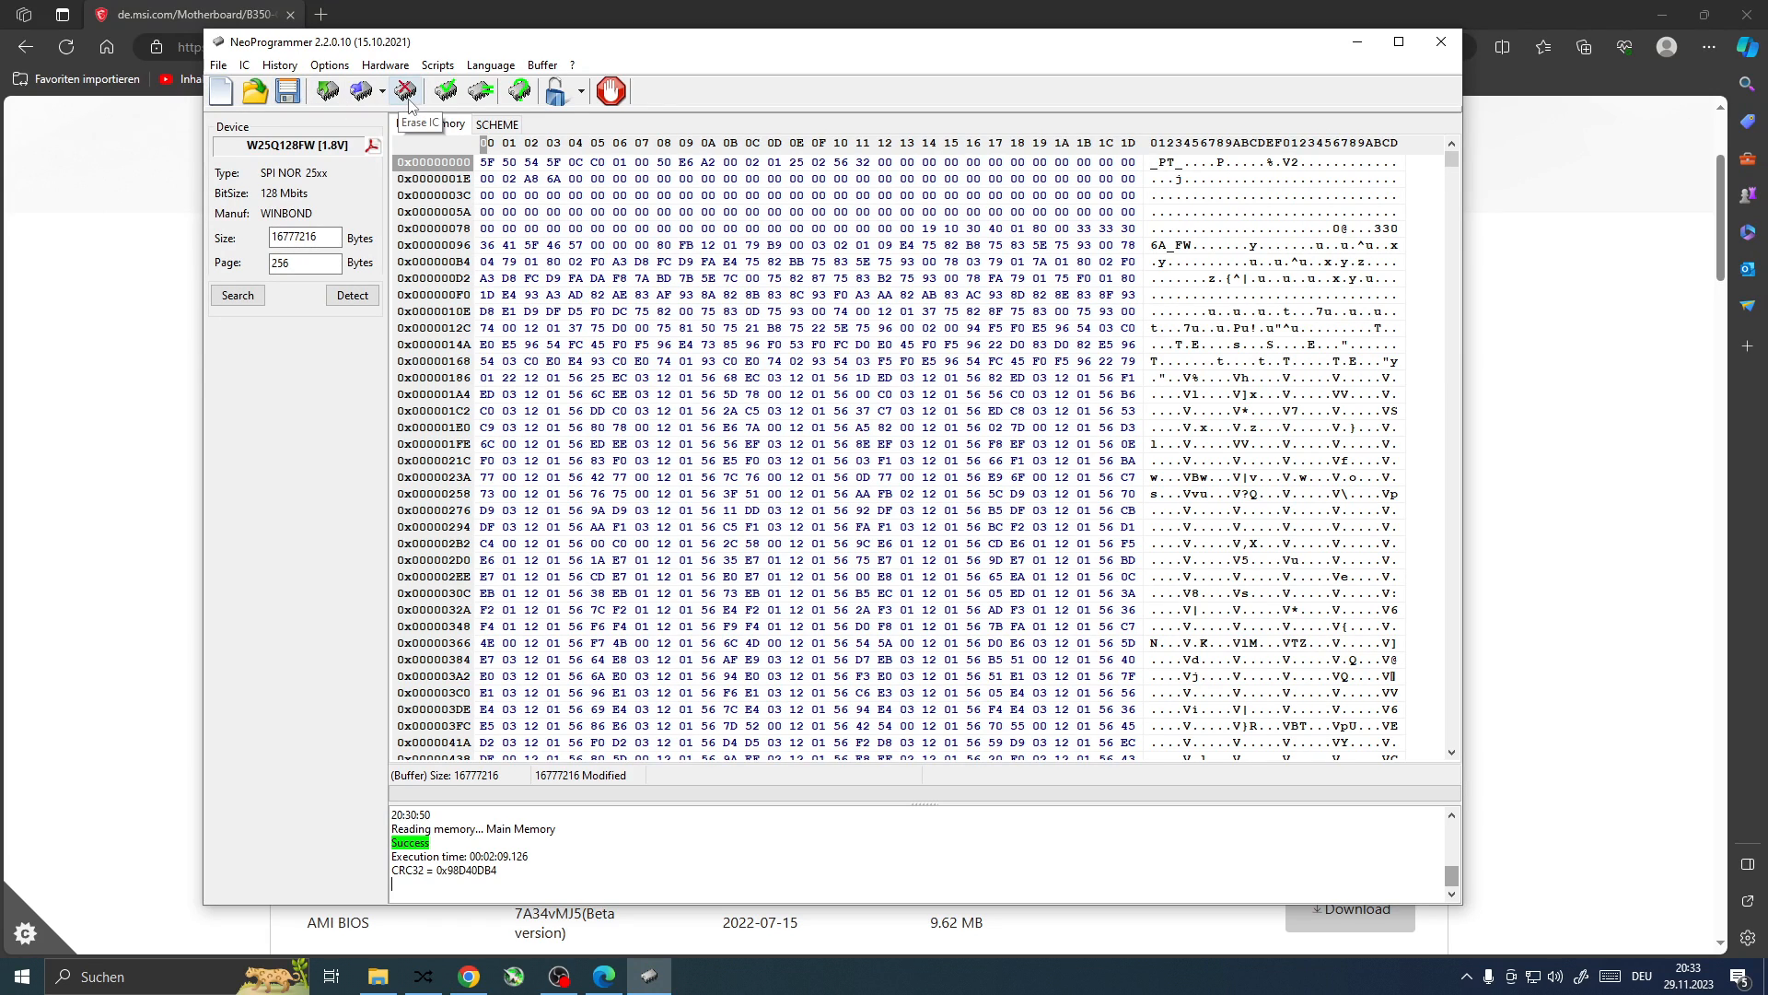
Step: Erase the whole W25Q128FW chip, confirming Yes to 'Erase IC?'
click(406, 90)
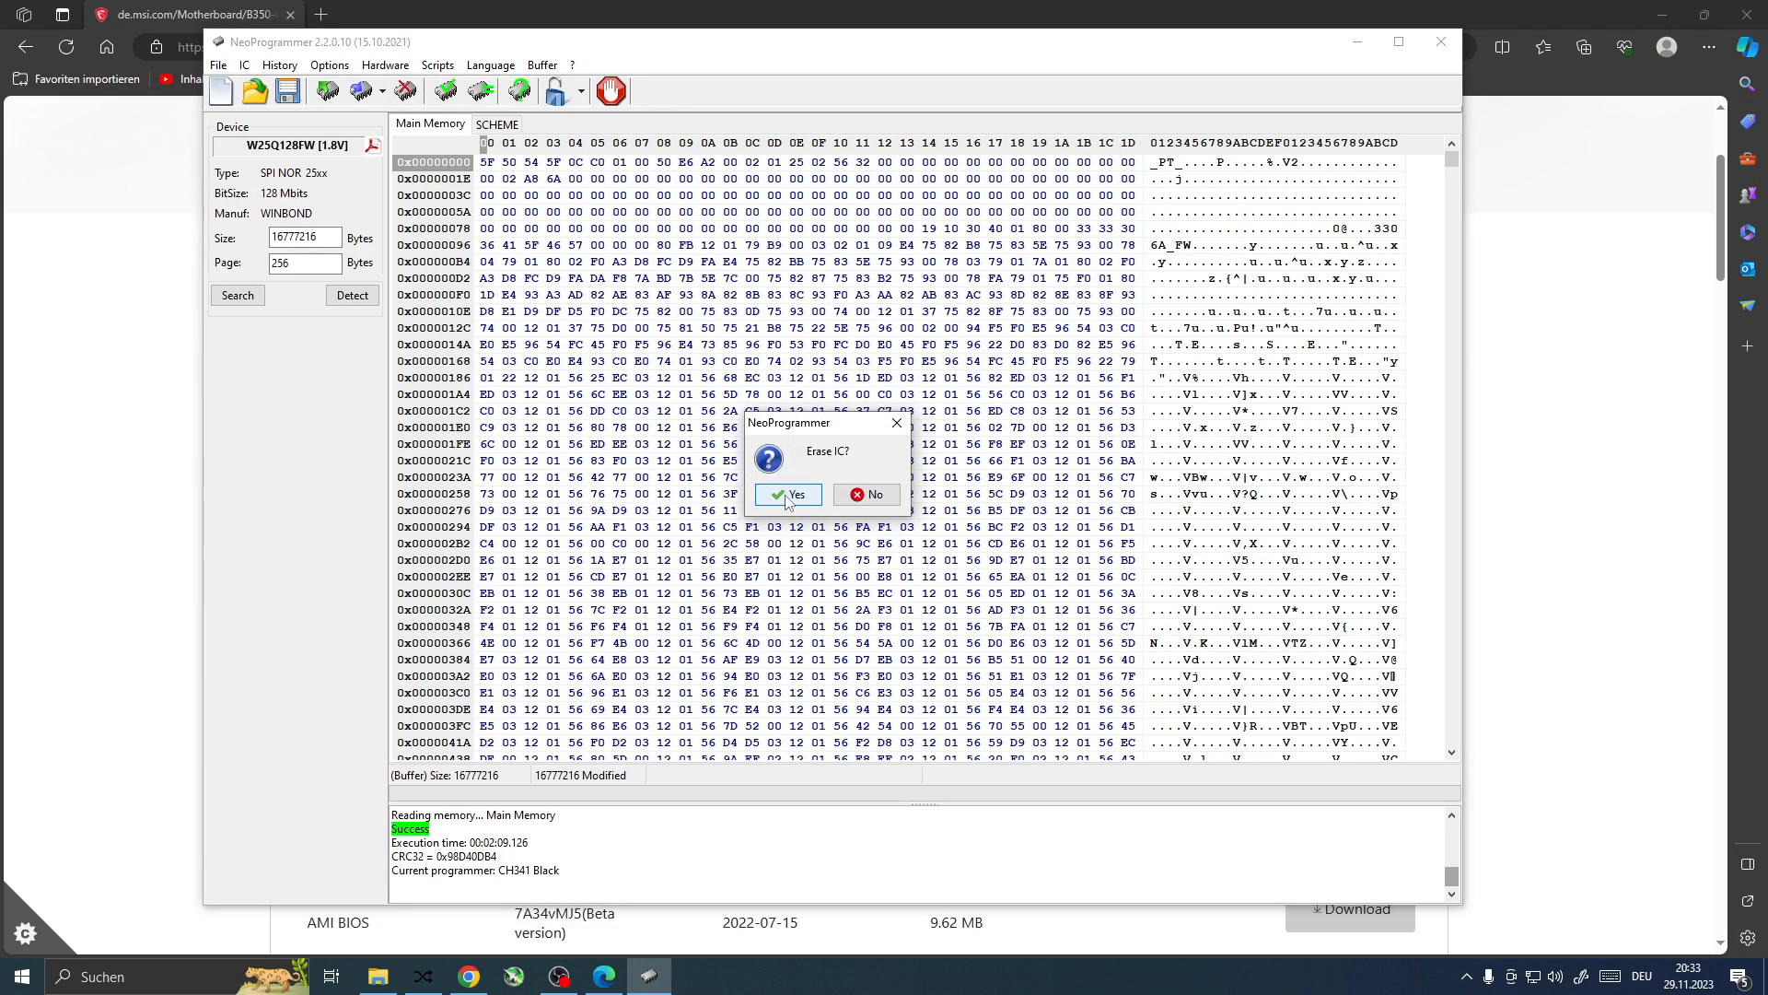
click(788, 495)
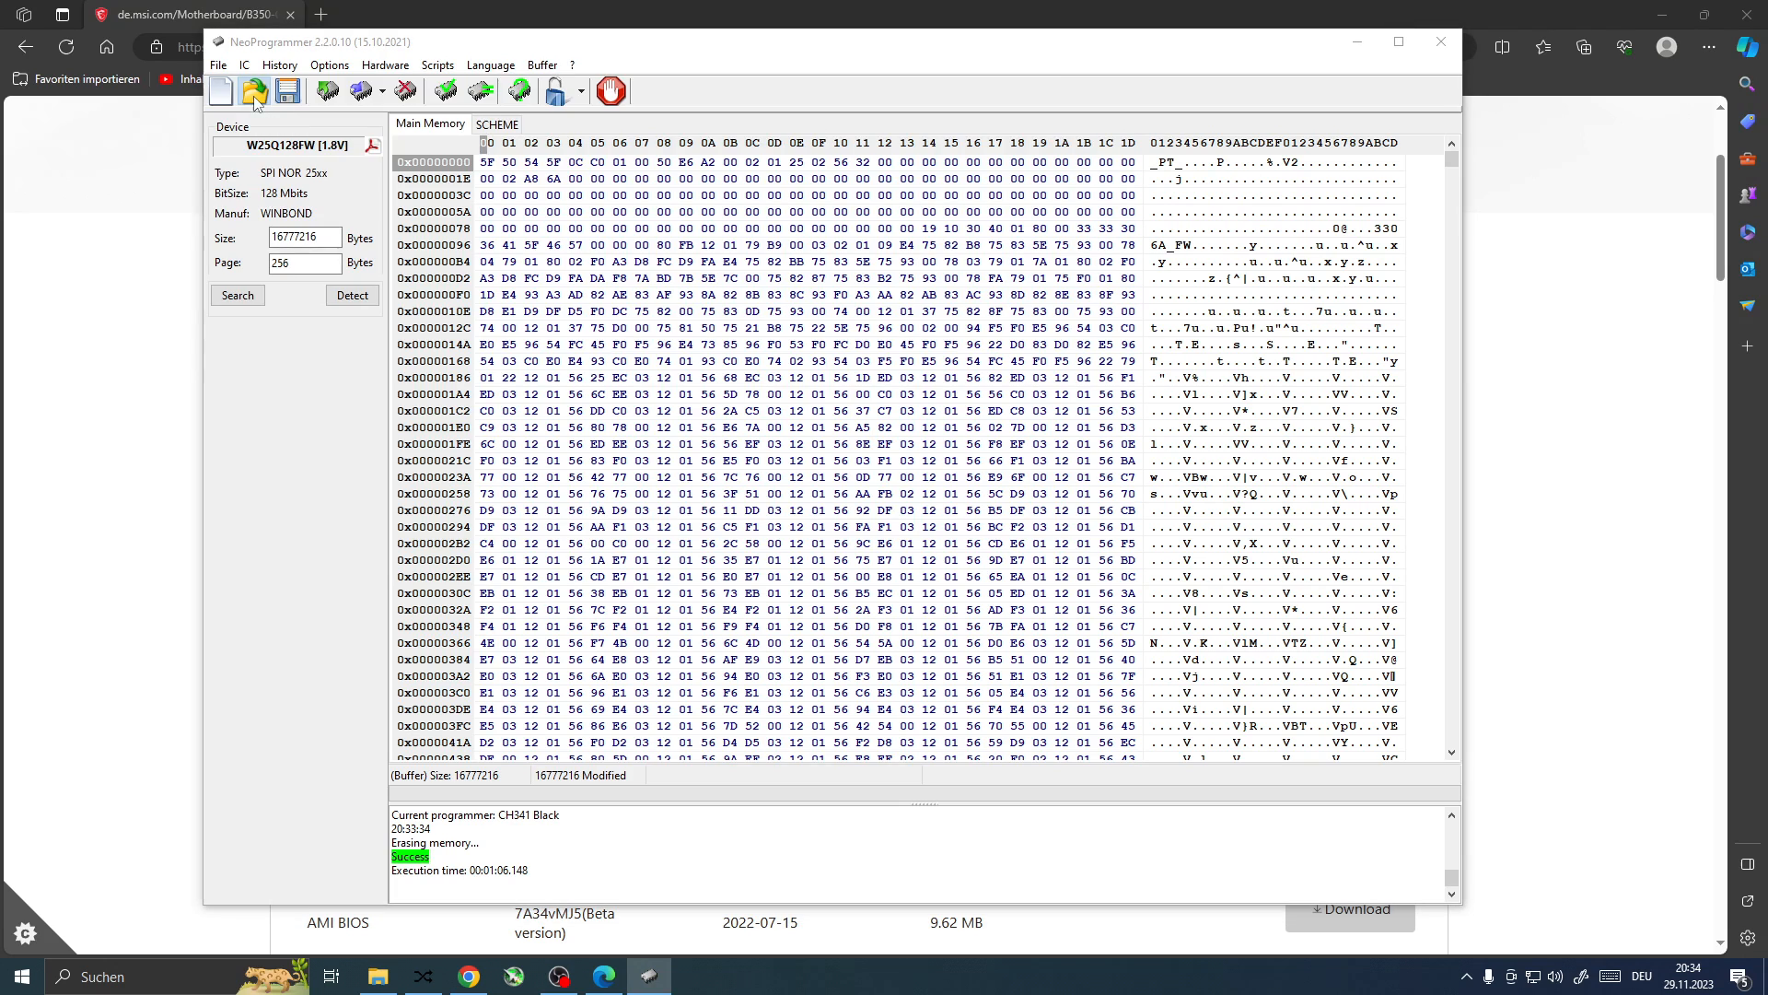
click(255, 90)
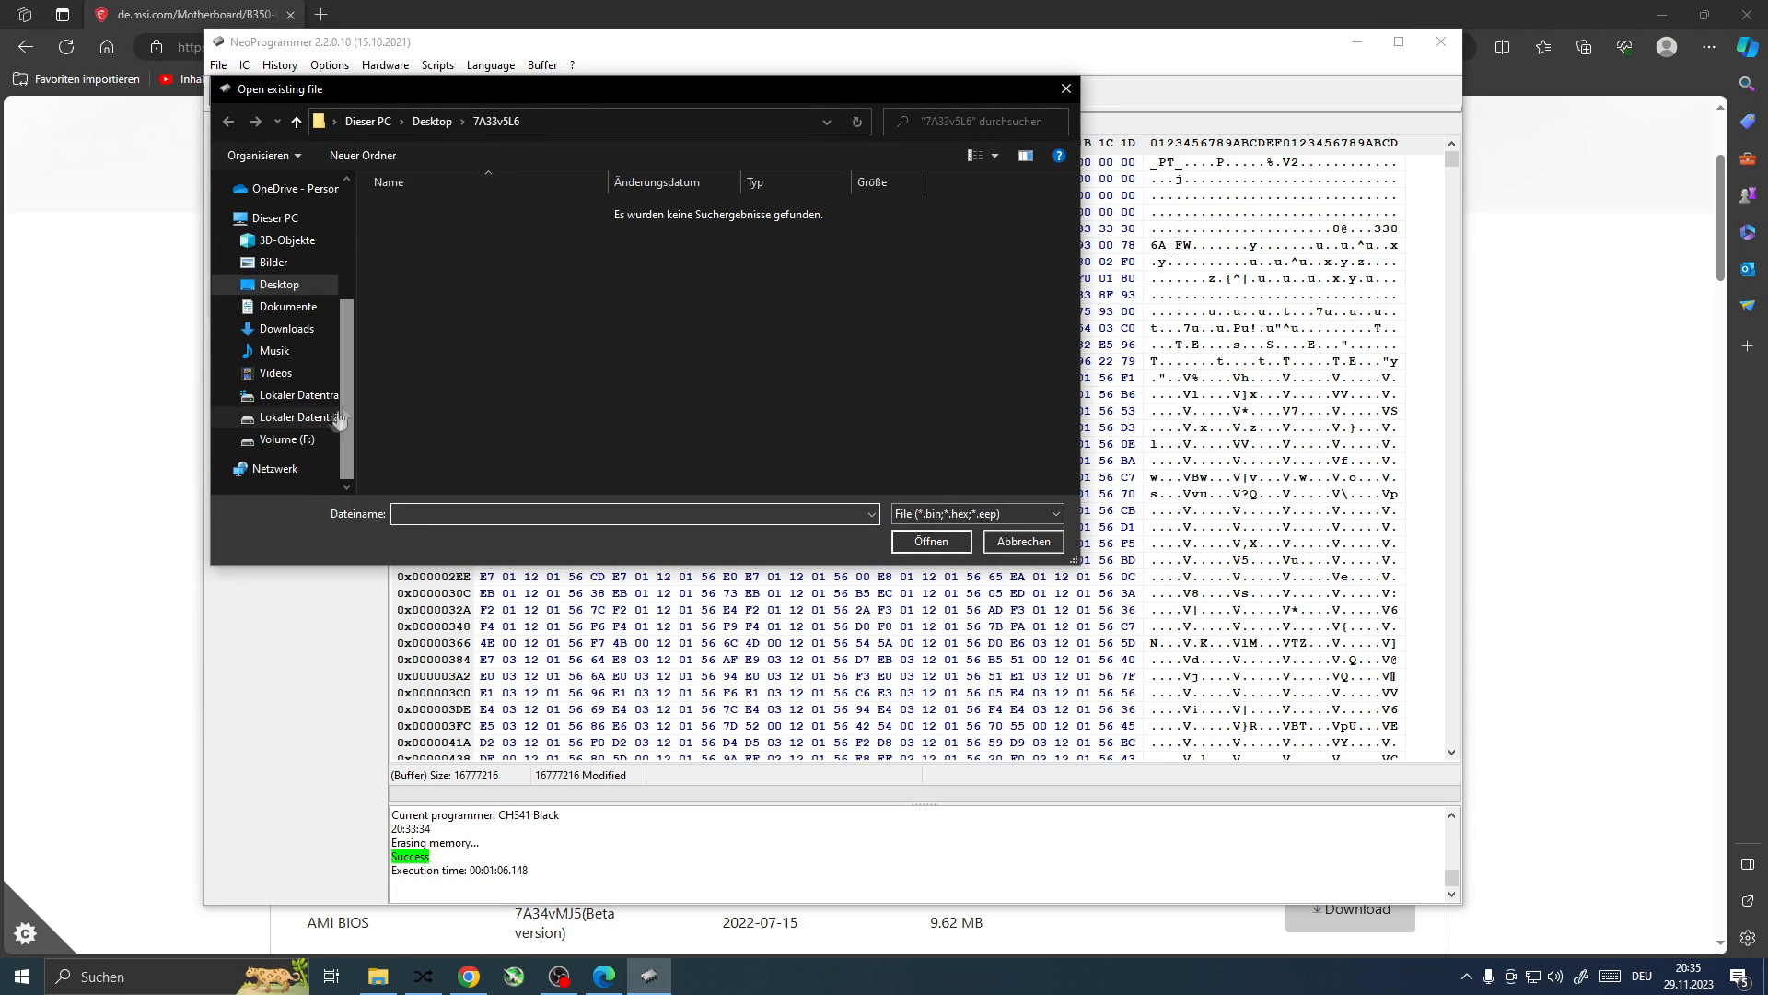
Step: Load E7A34AMS.MJ6 from F:\Software\Board\Shematics\B350\7A34vMJ6 using the Files (*.*) filter
click(284, 440)
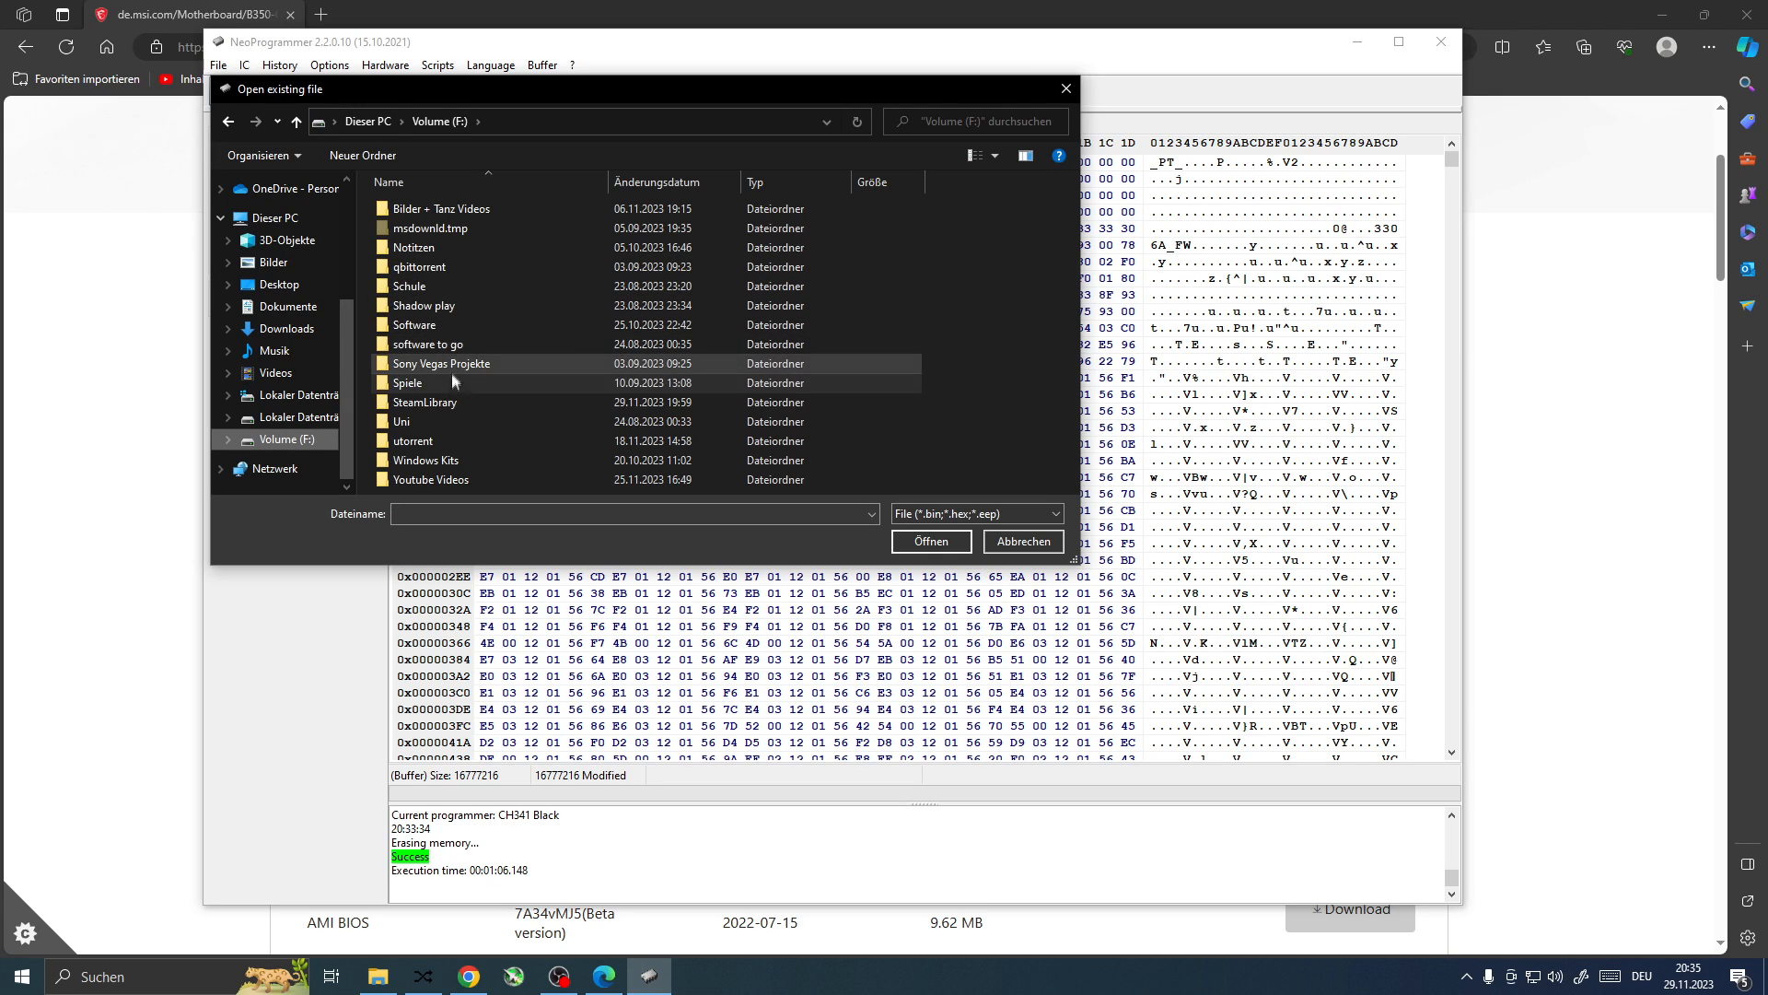
mouse_move(455, 323)
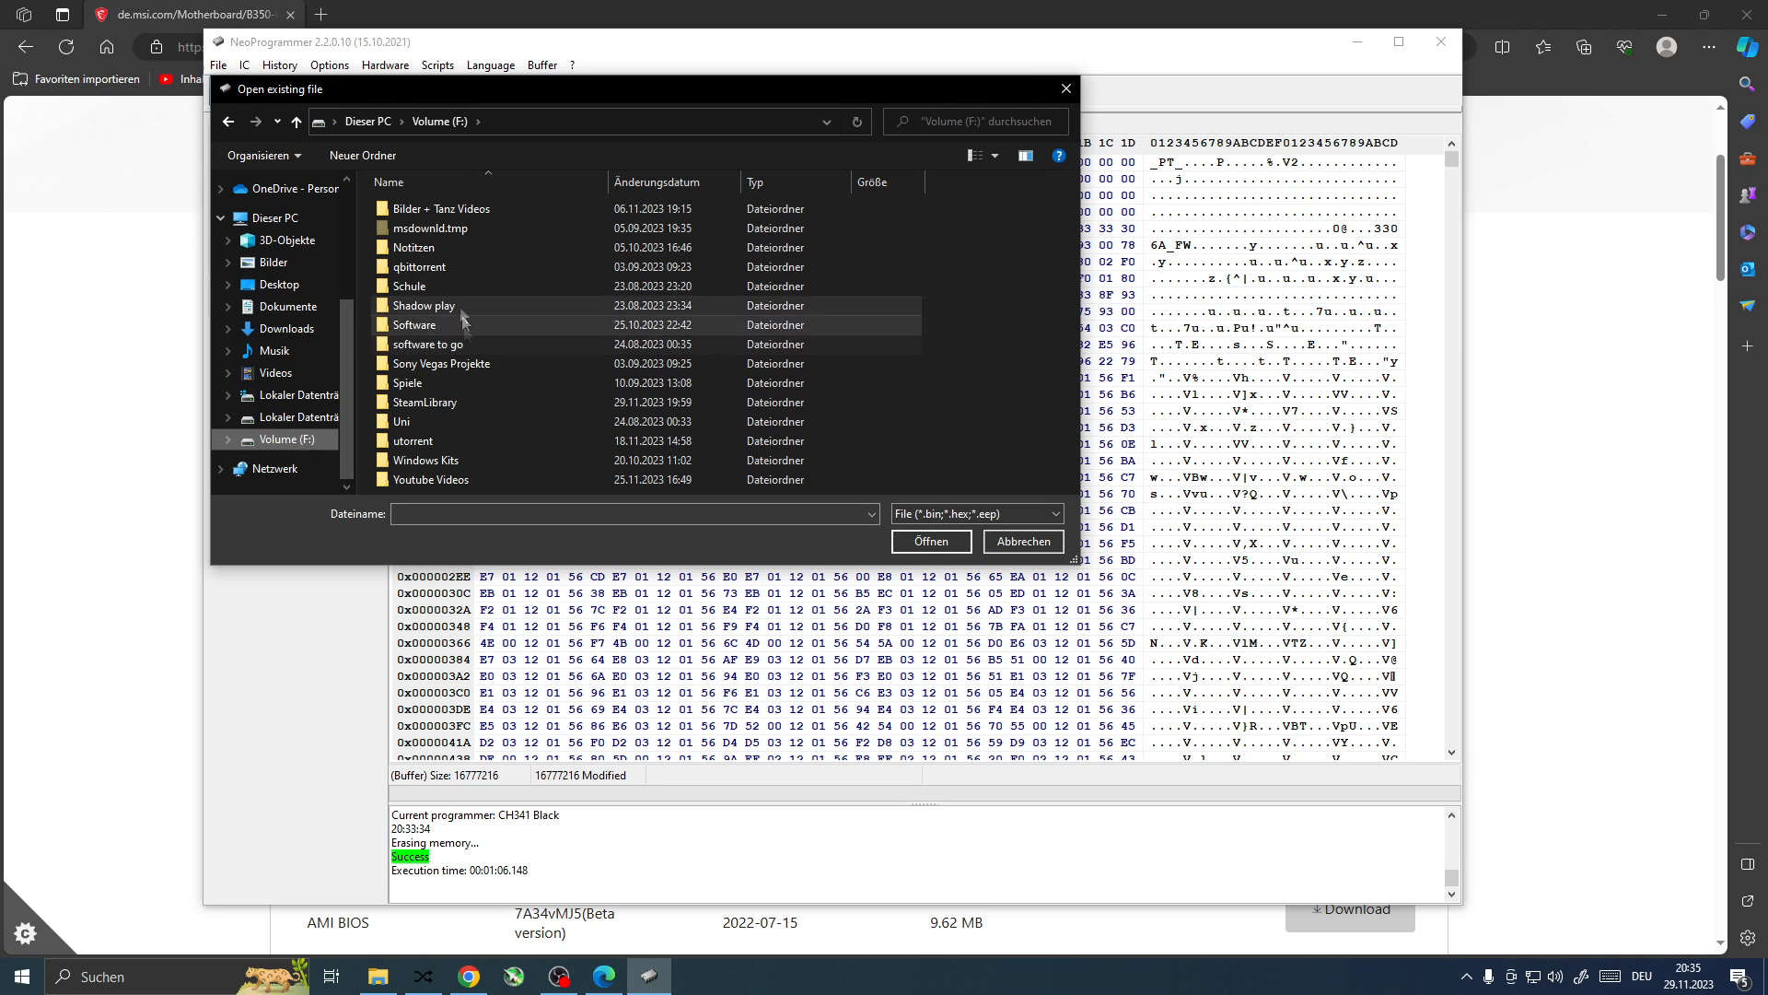
double_click(414, 324)
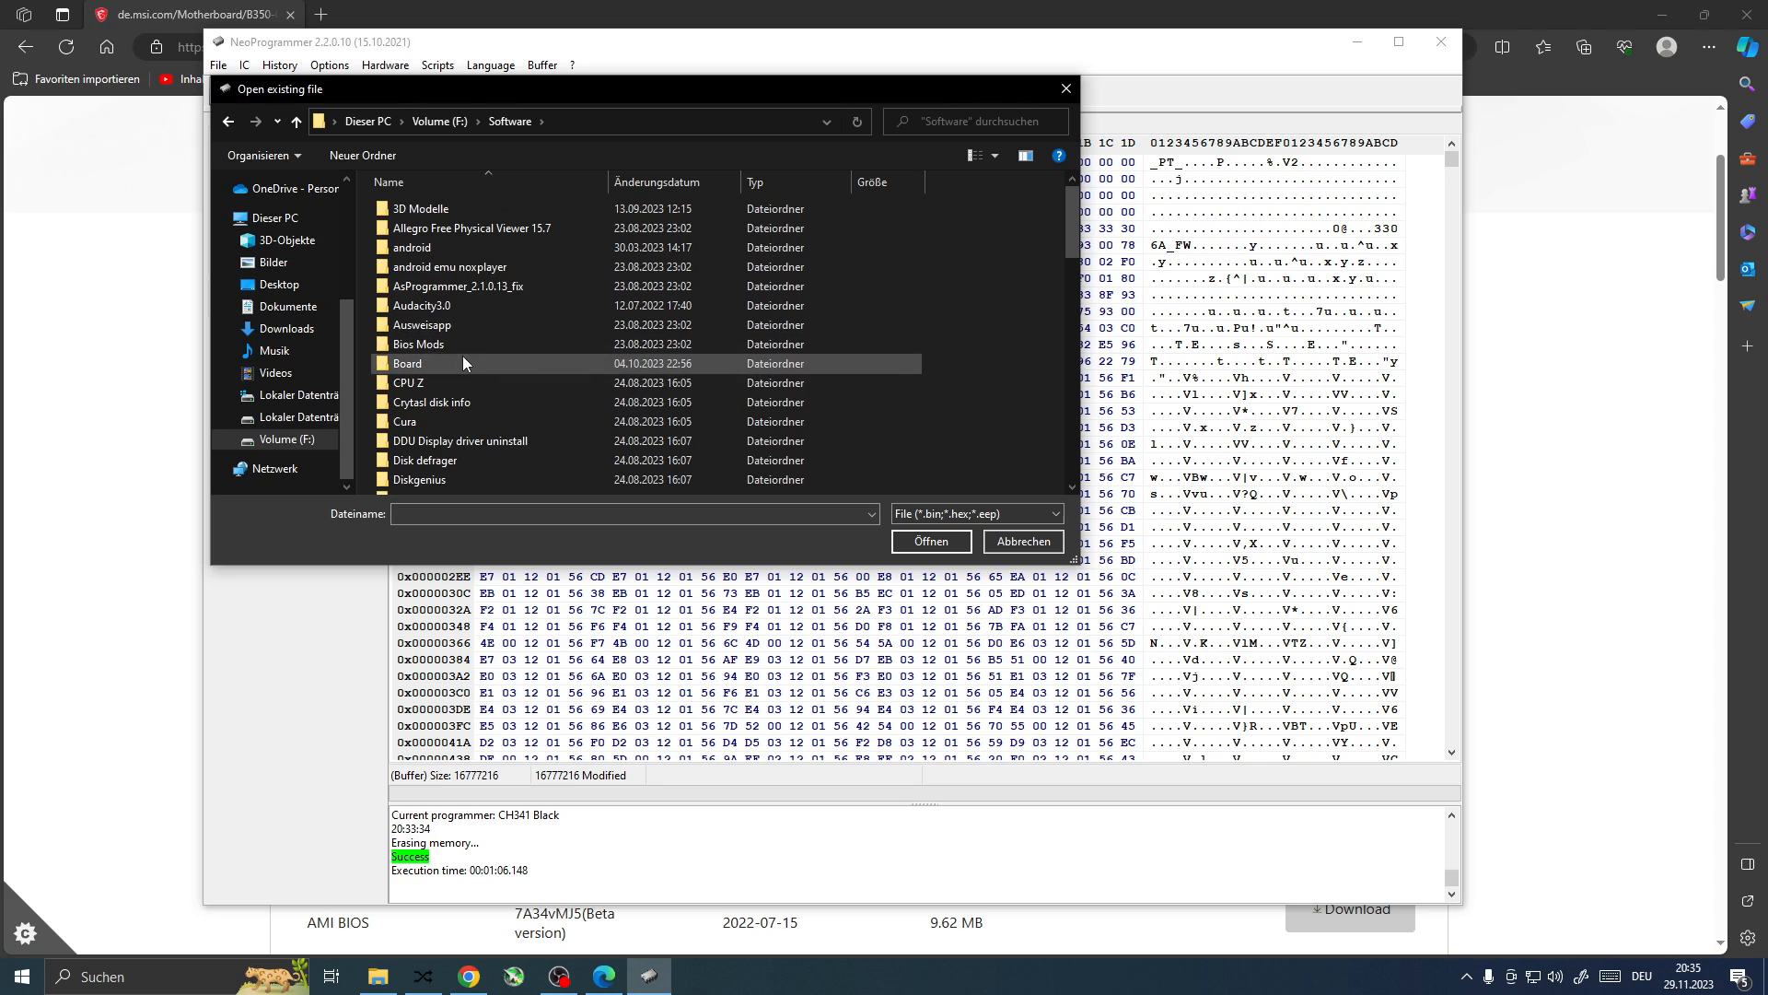
double_click(407, 363)
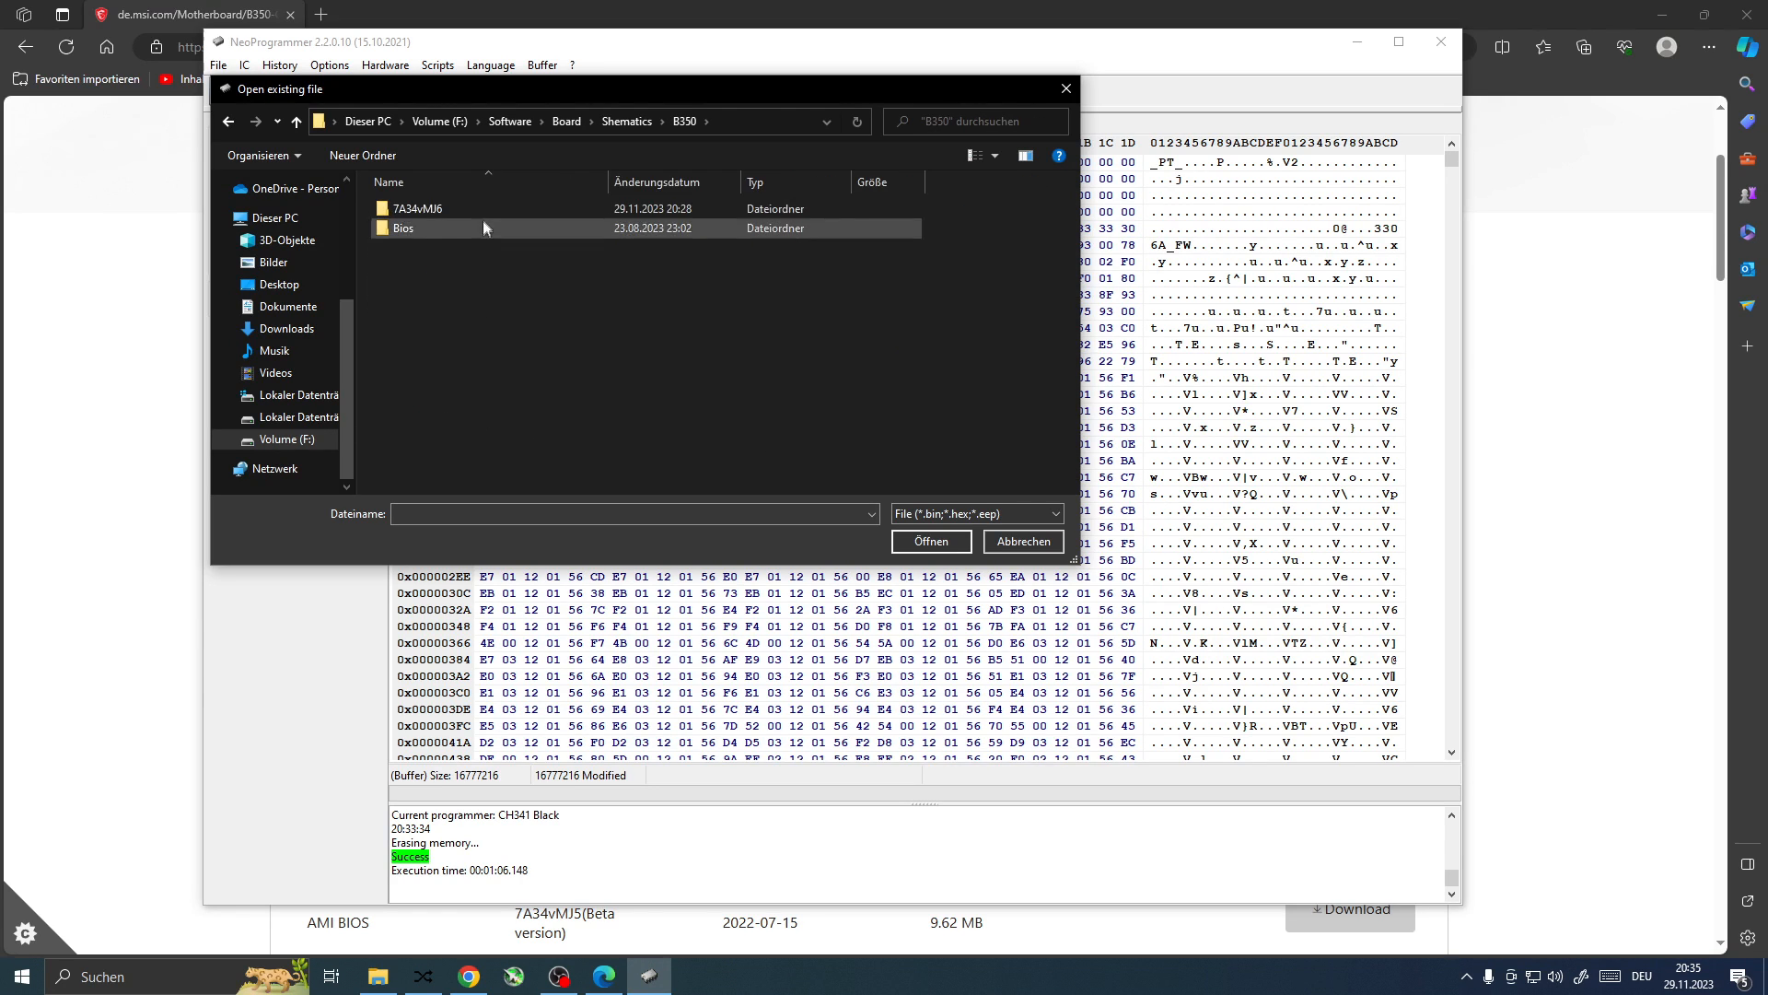
double_click(417, 207)
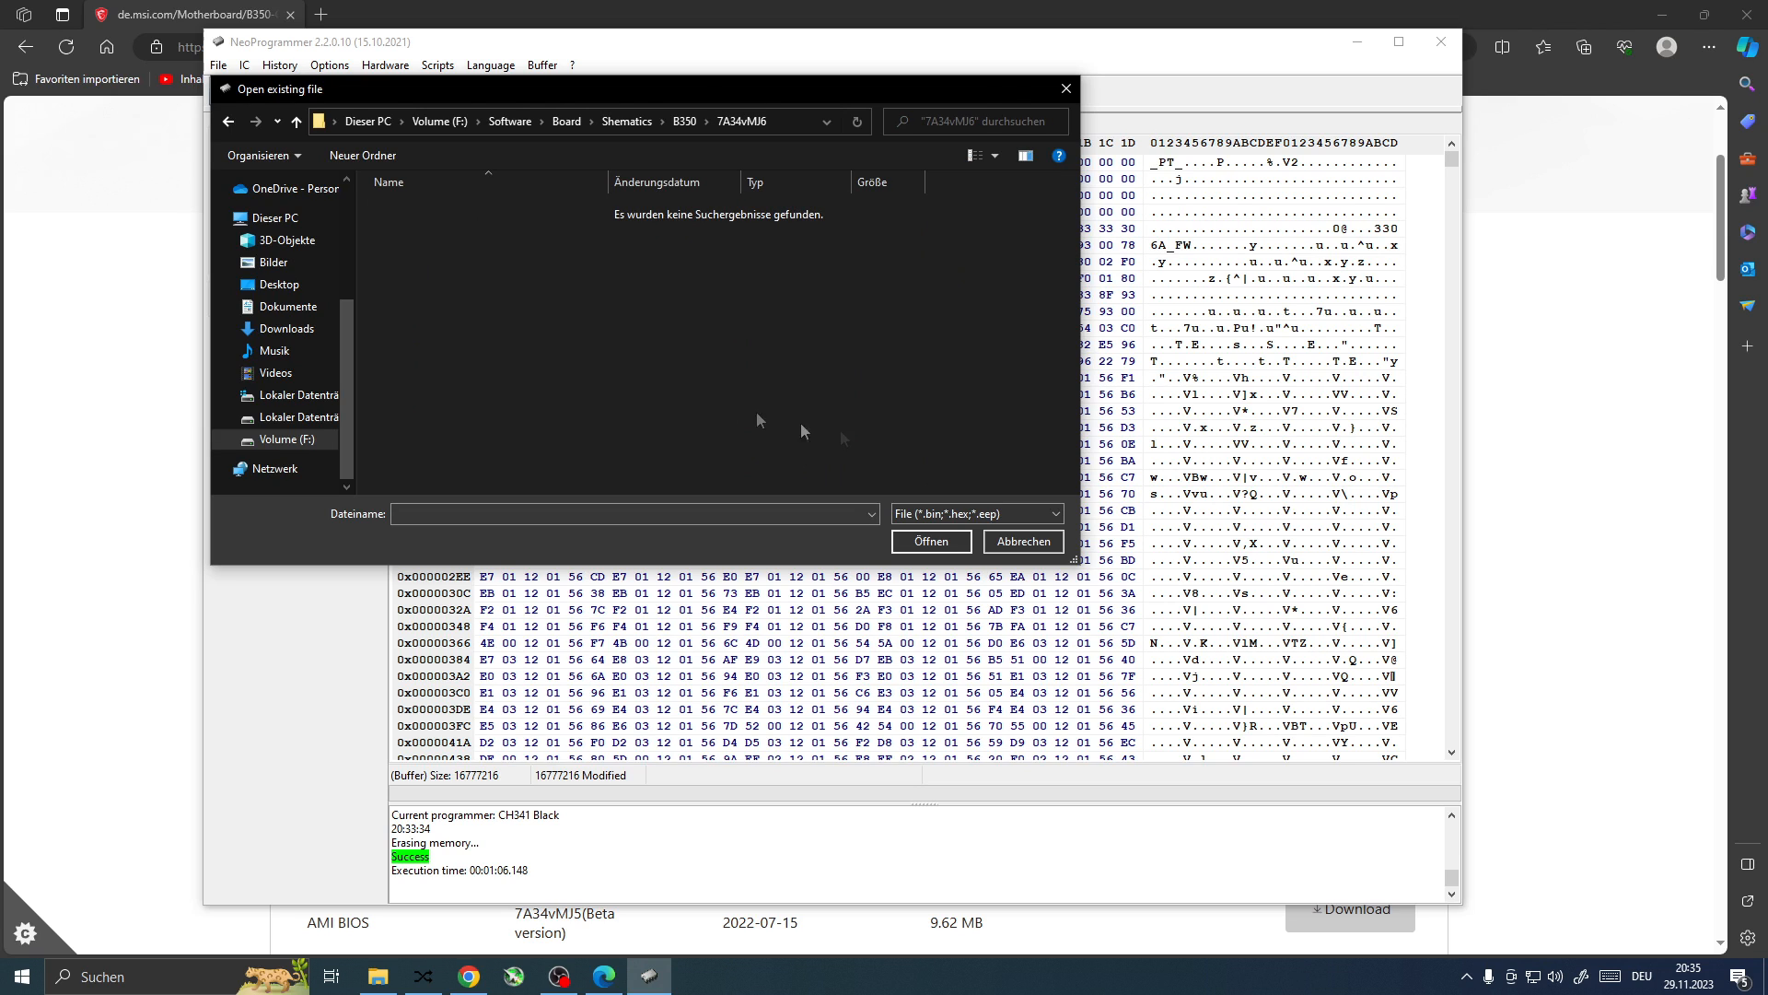
click(1055, 513)
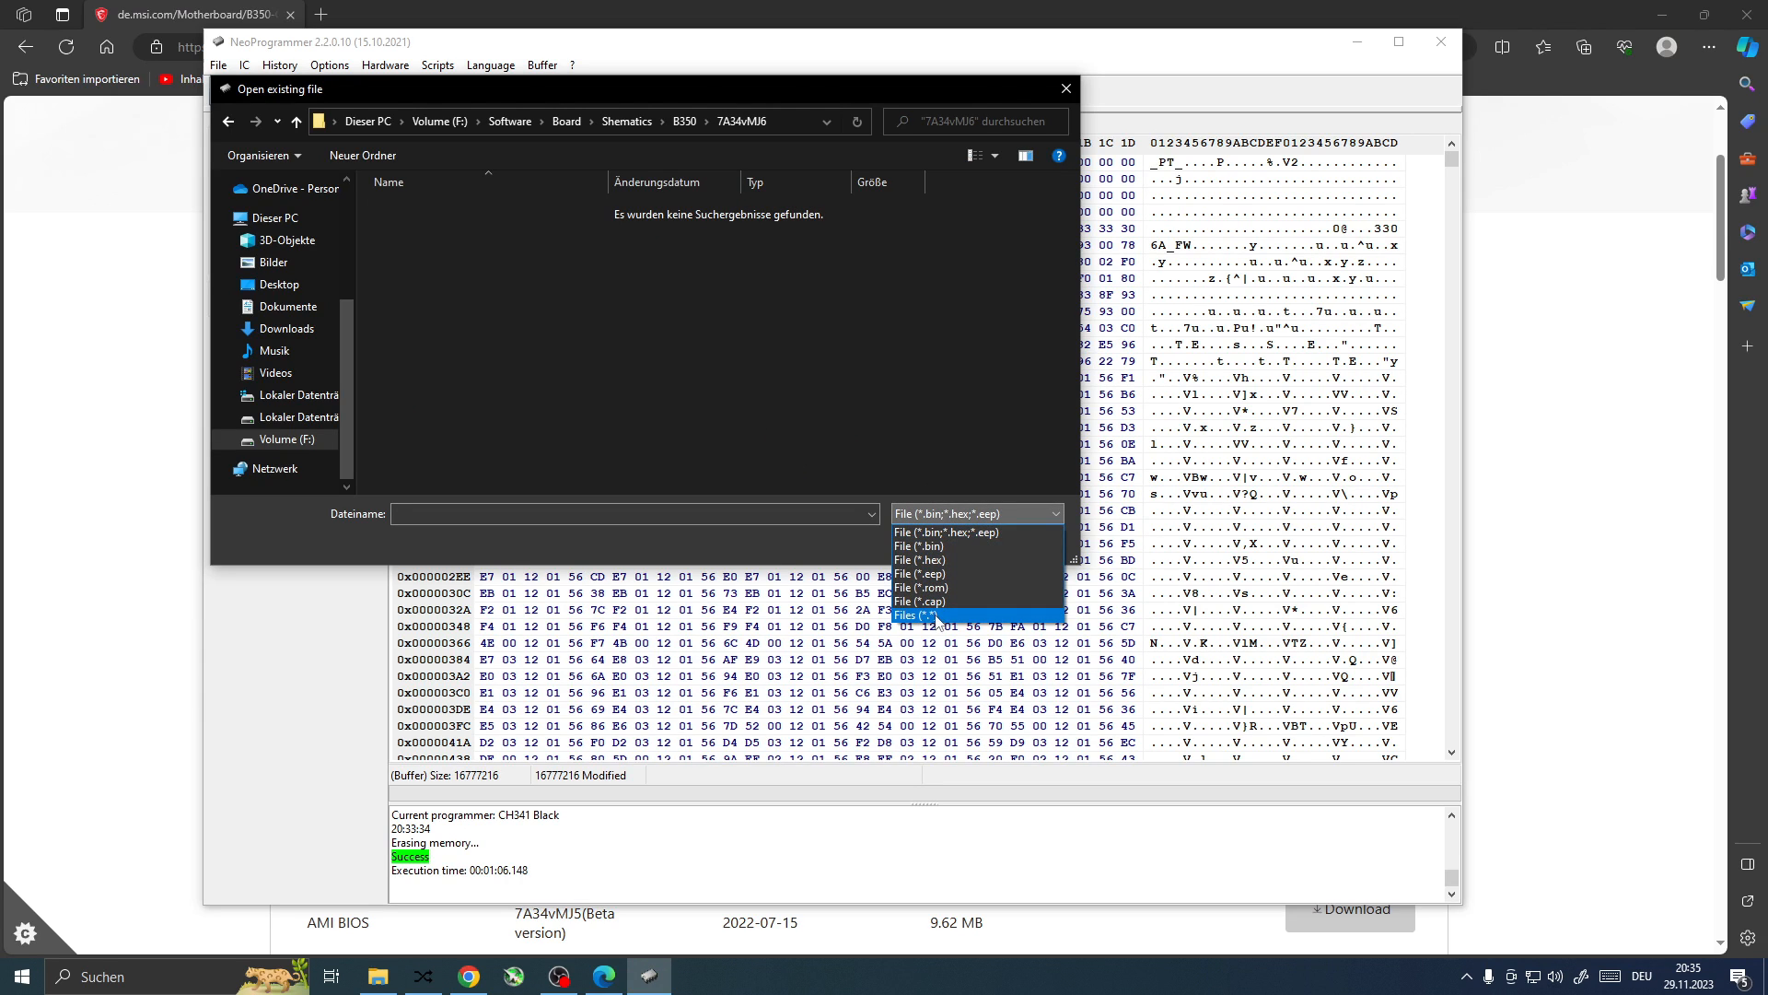
click(917, 614)
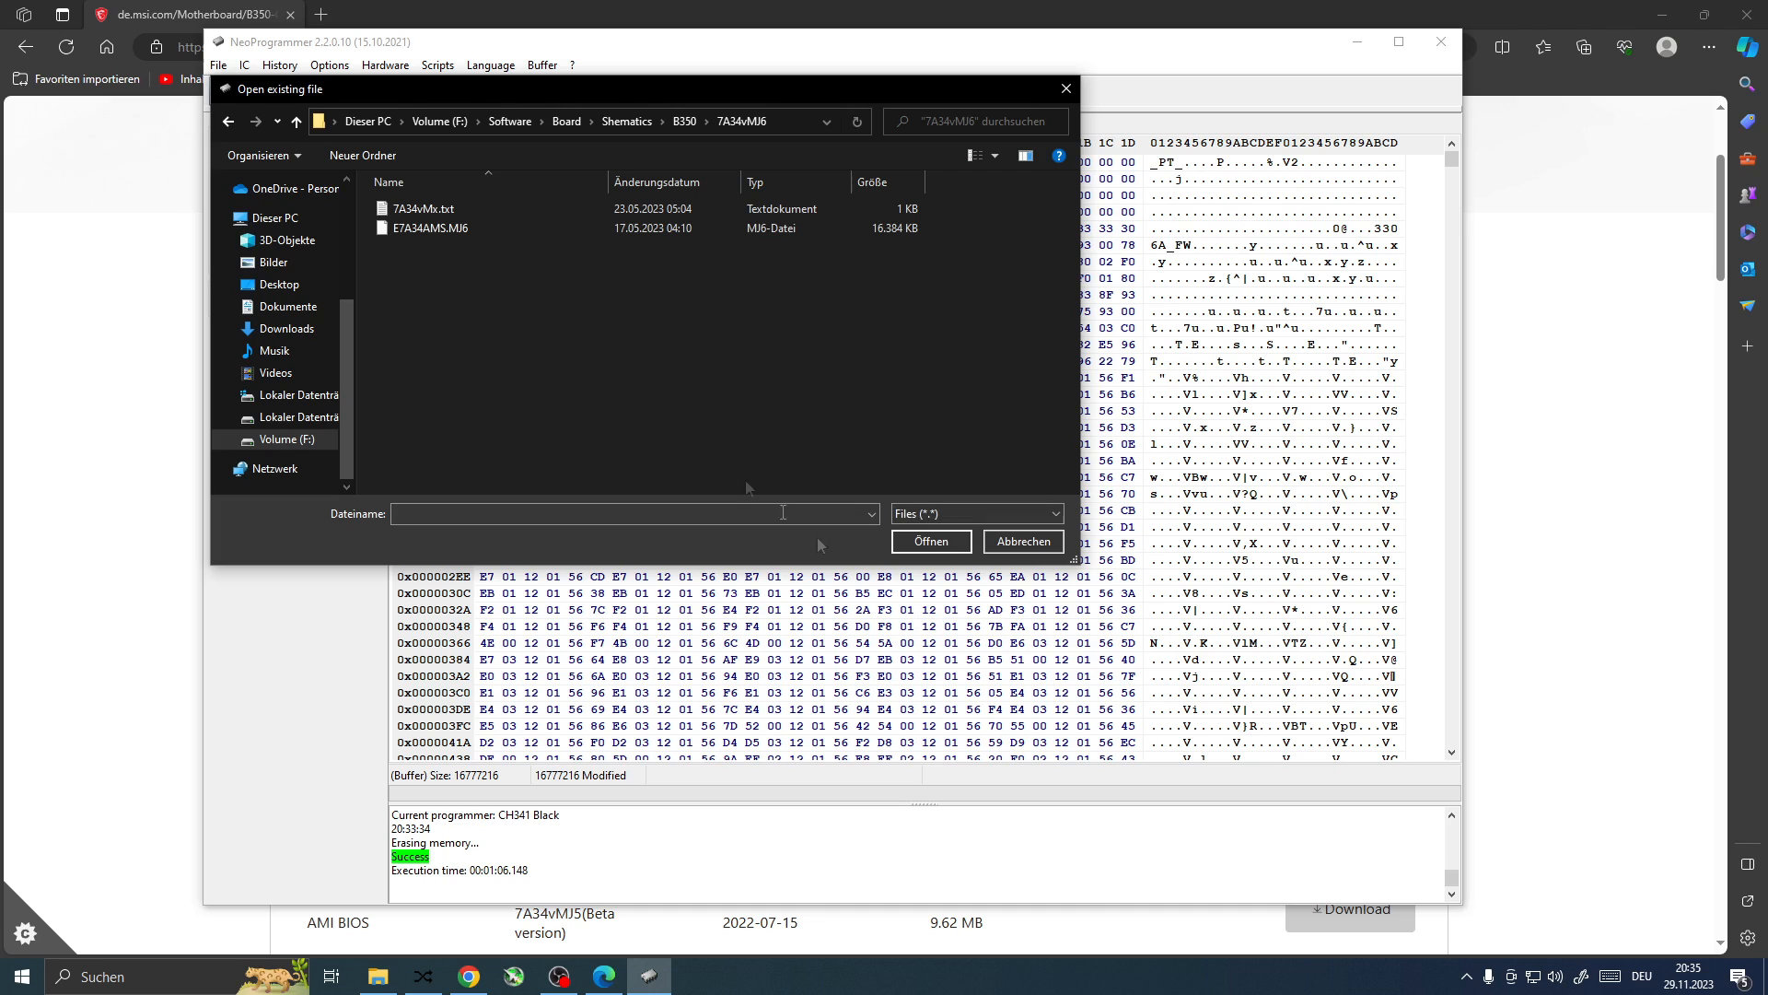
click(433, 227)
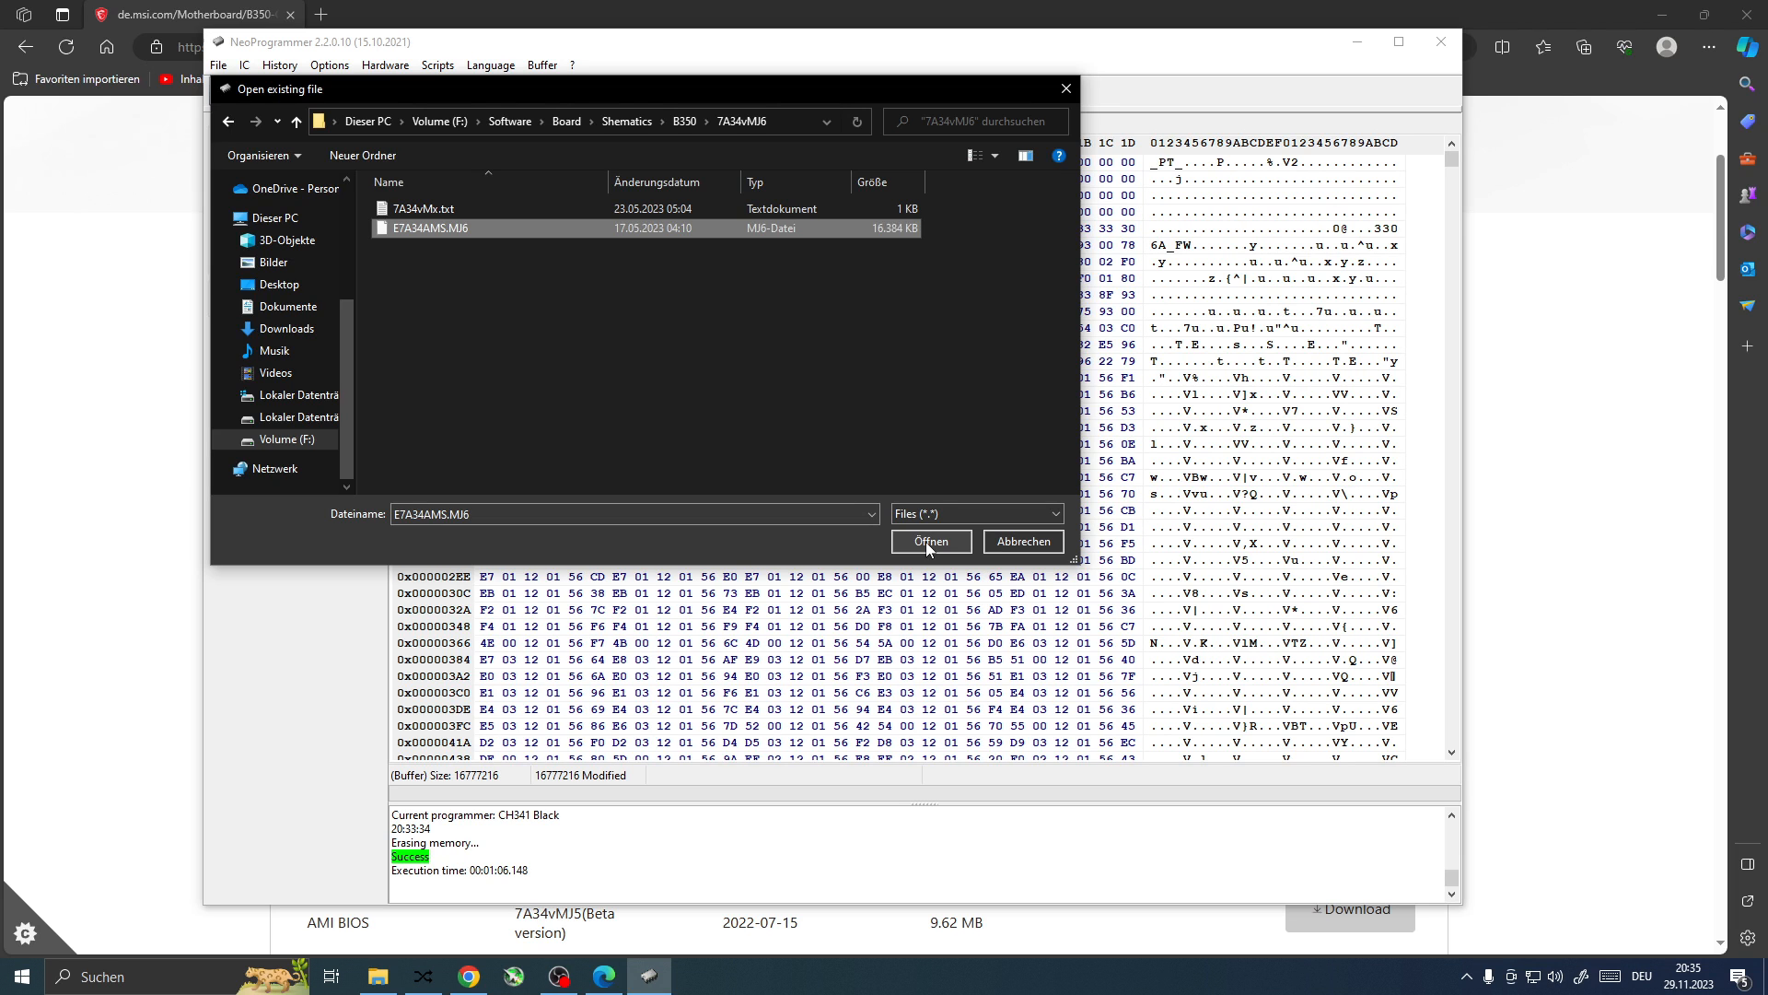
click(931, 541)
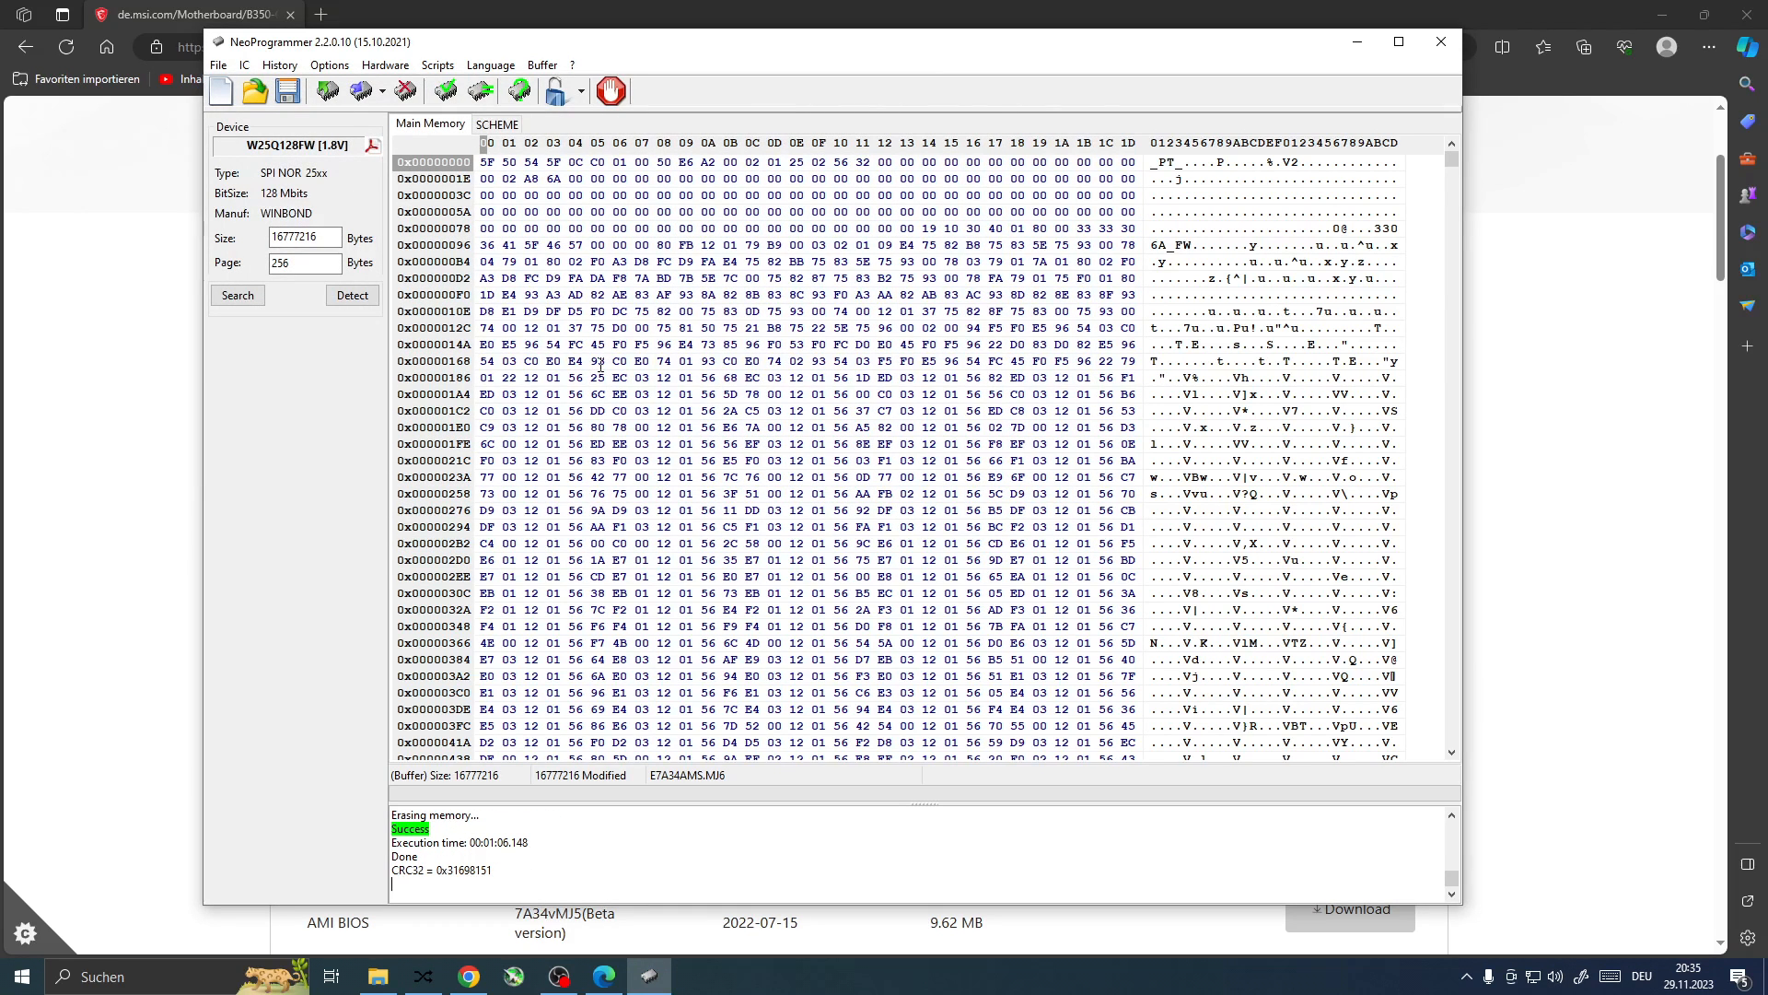
Step: Confirm Write and Verify are enabled and start programming the chip
click(371, 91)
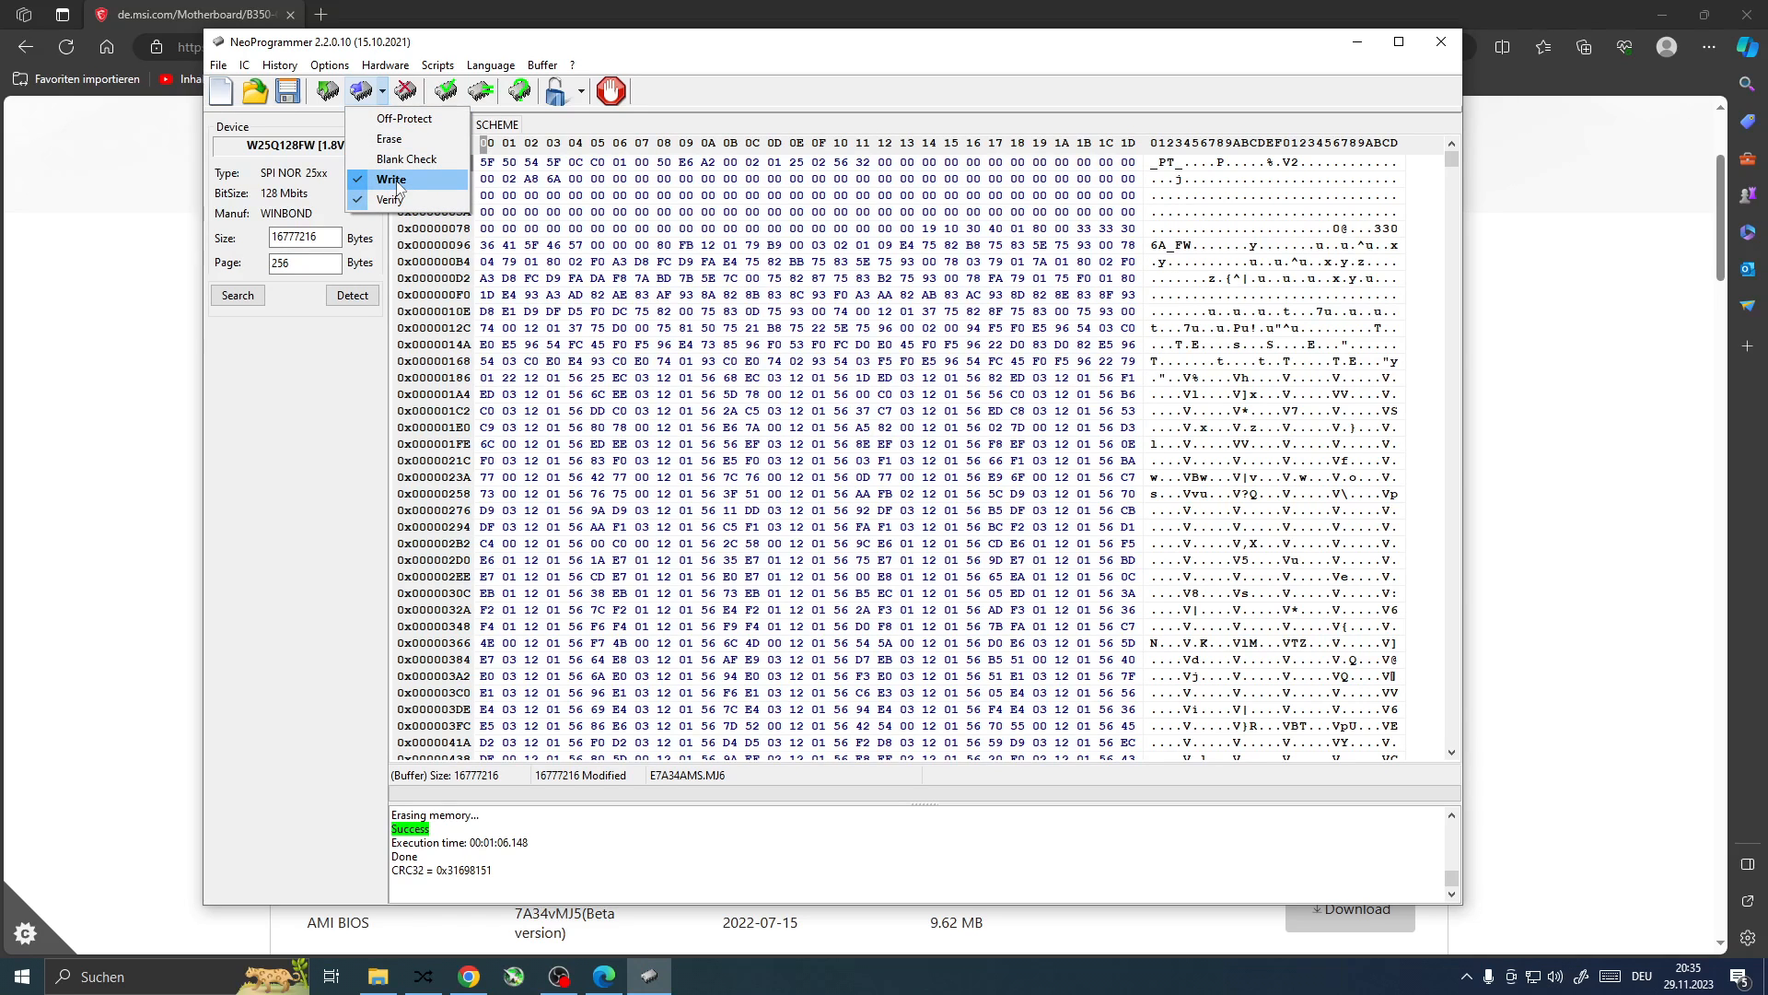
mouse_move(434, 199)
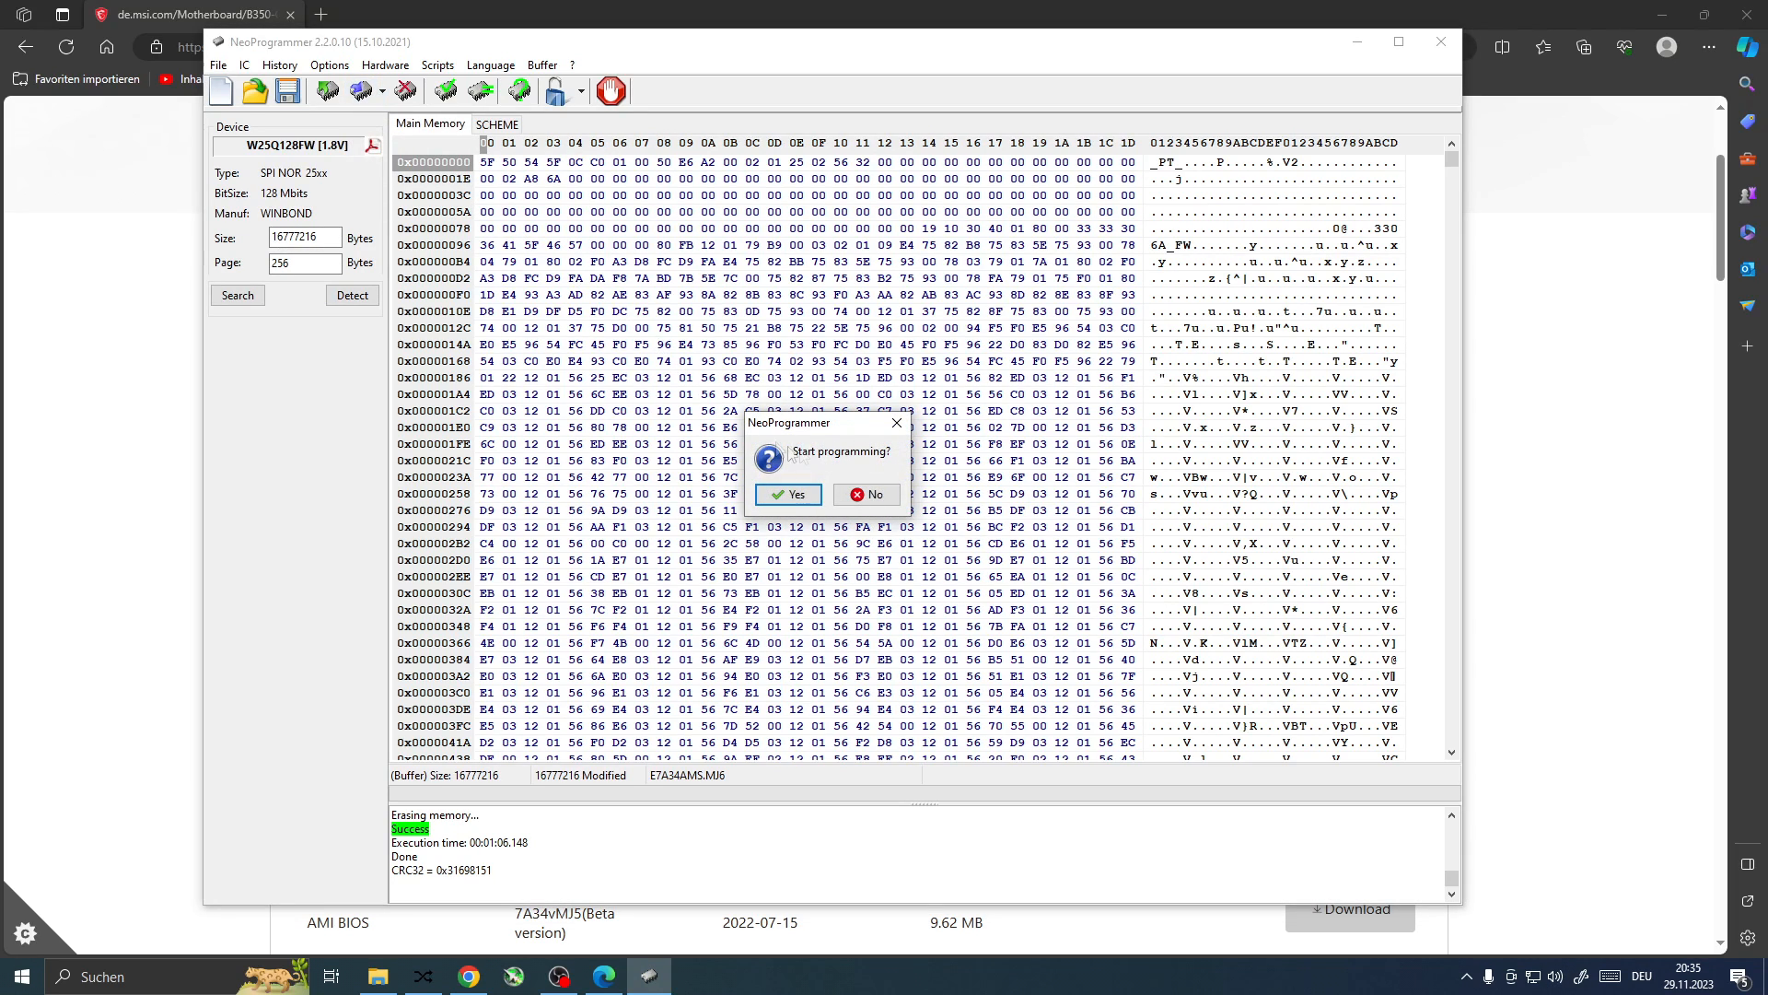
click(787, 495)
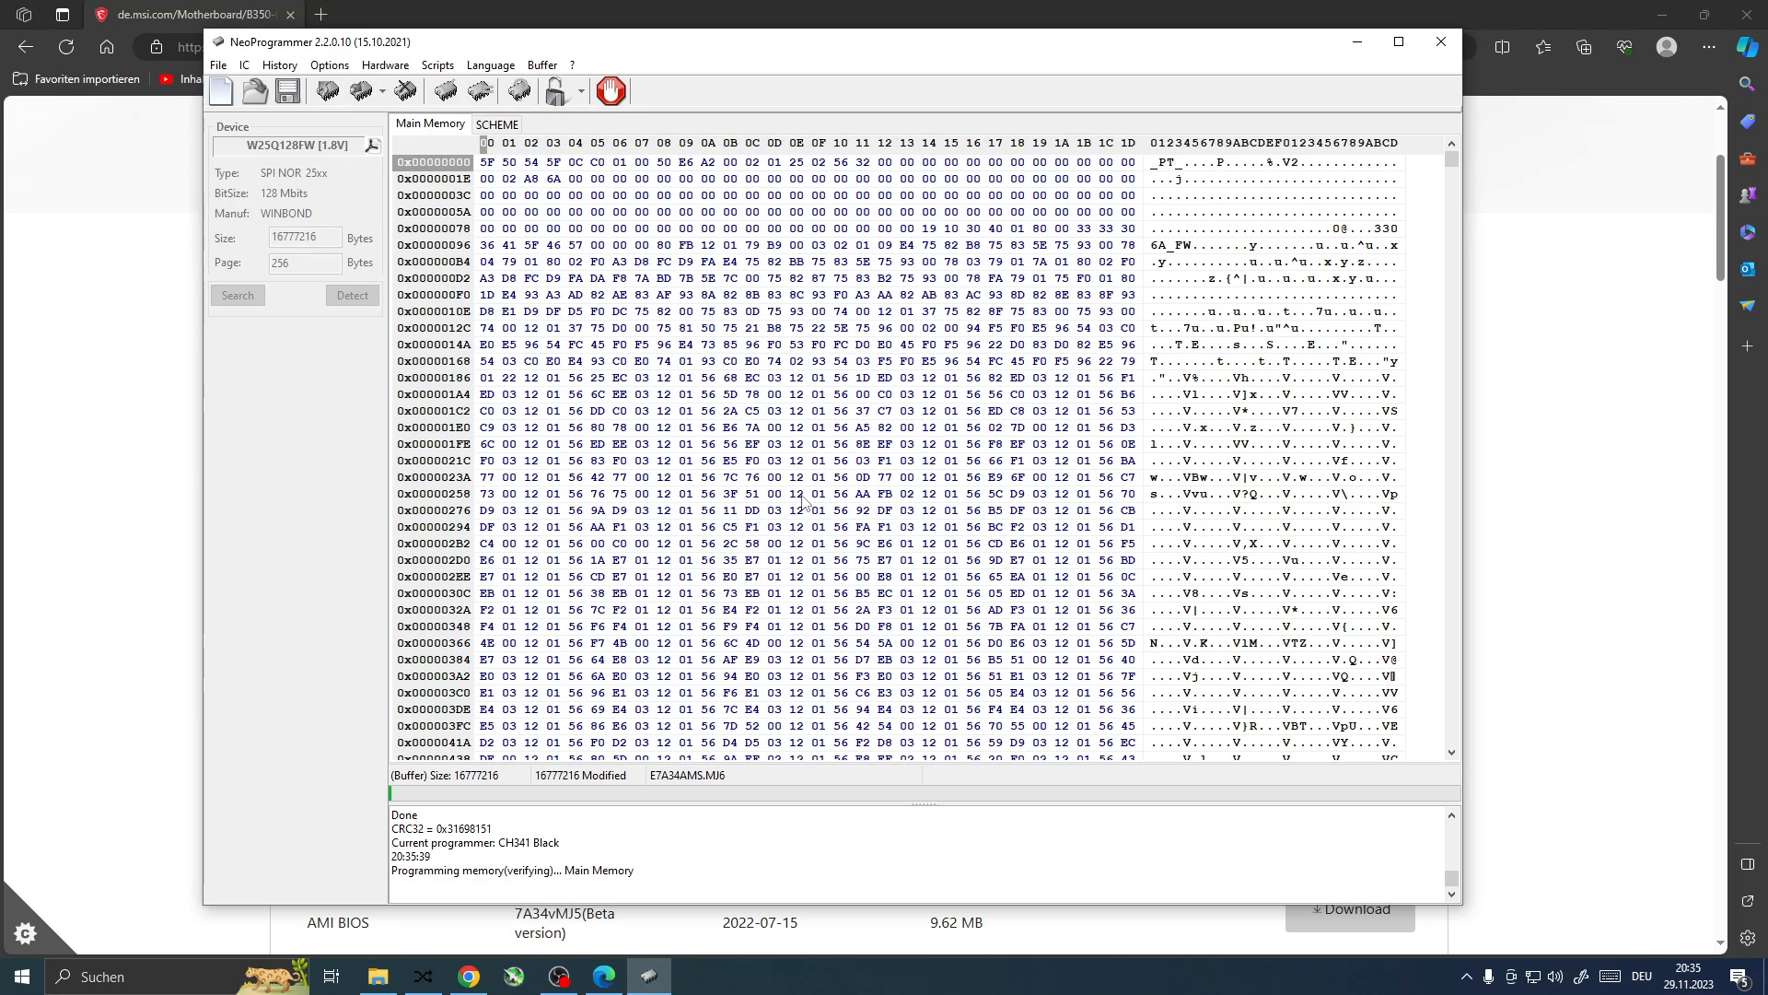